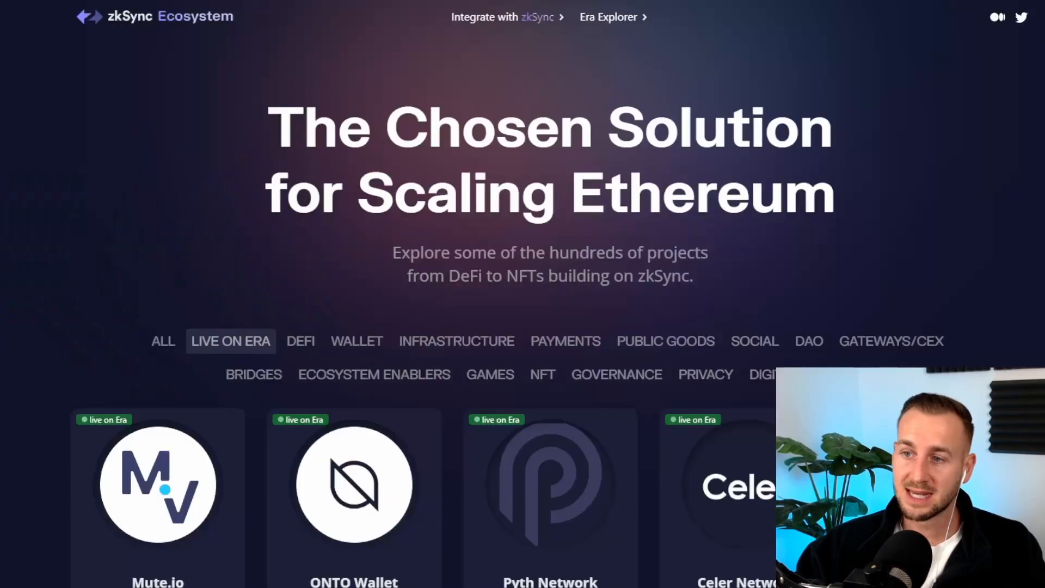
mouse_move(925, 187)
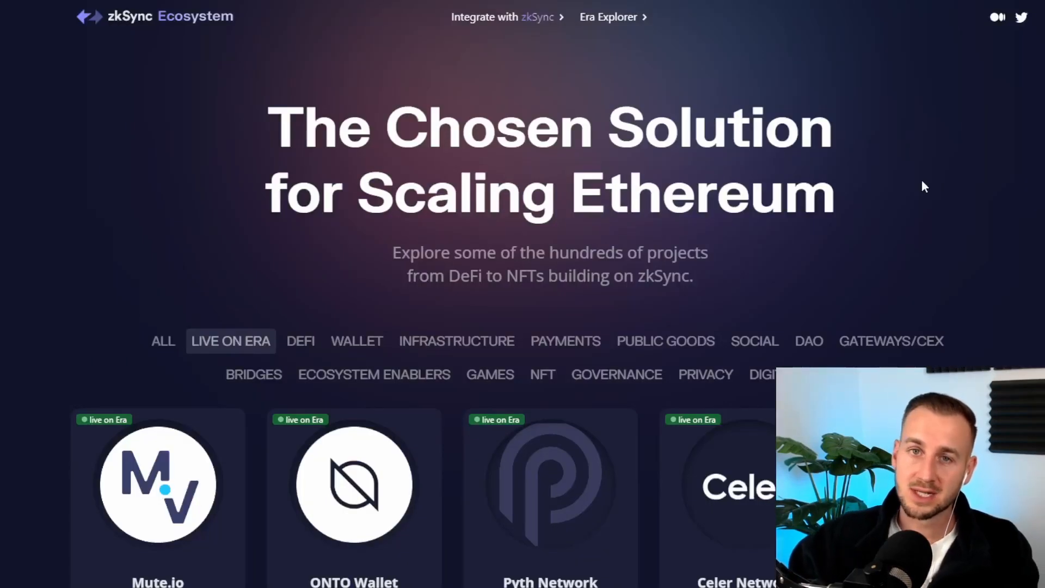
mouse_move(512, 117)
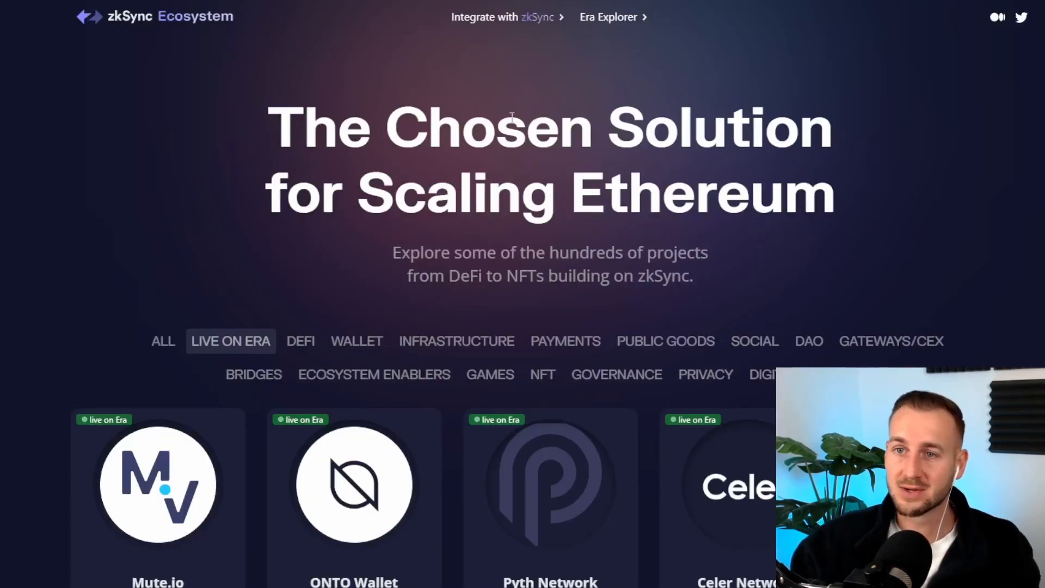
mouse_move(852, 152)
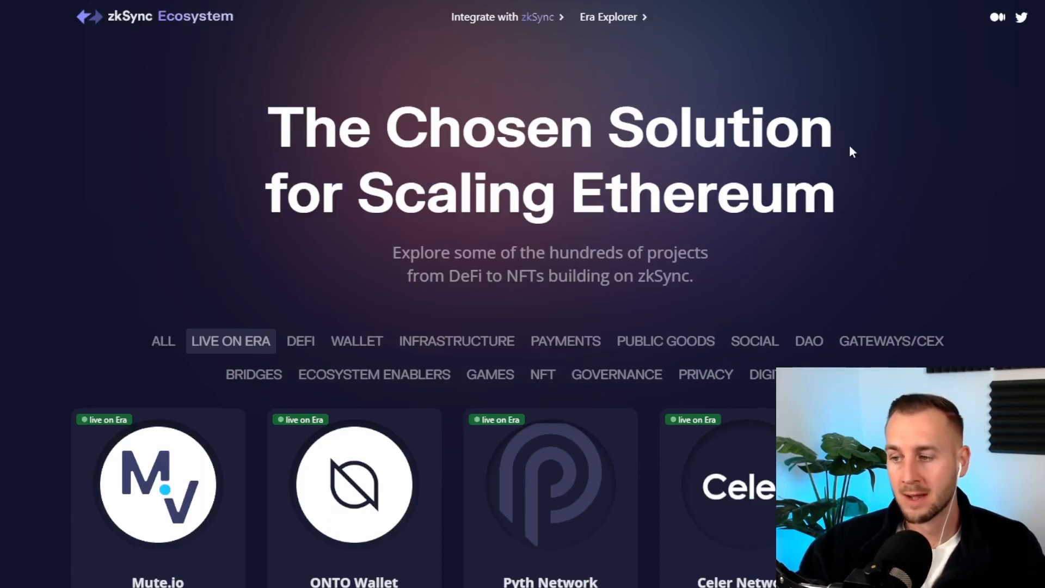
Step: Choose MetaMask from Available Wallets in Mute.Switch's Connect your wallet dialog
scroll("down", 3)
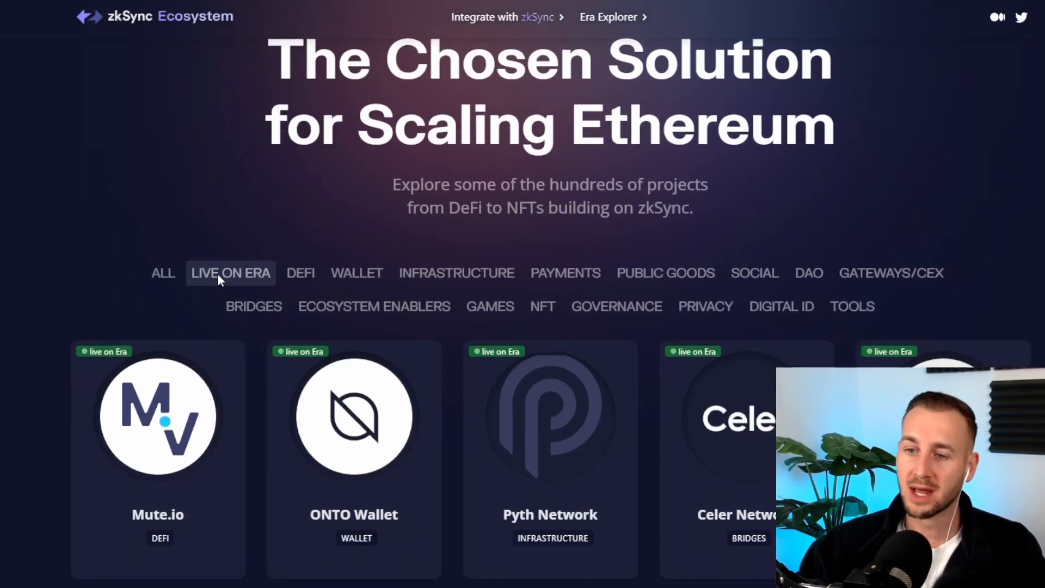
mouse_move(998, 167)
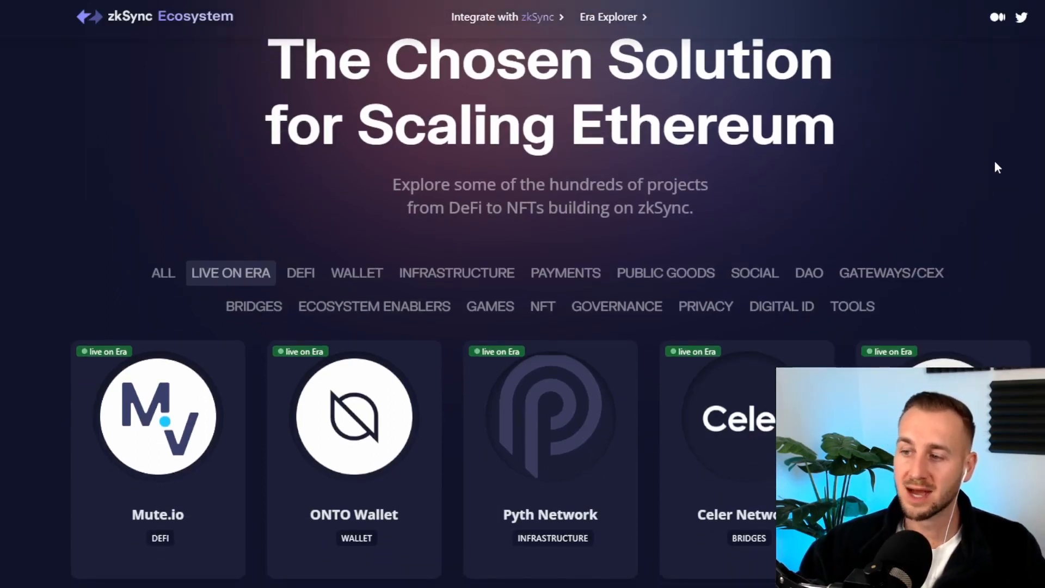
scroll("down", 3)
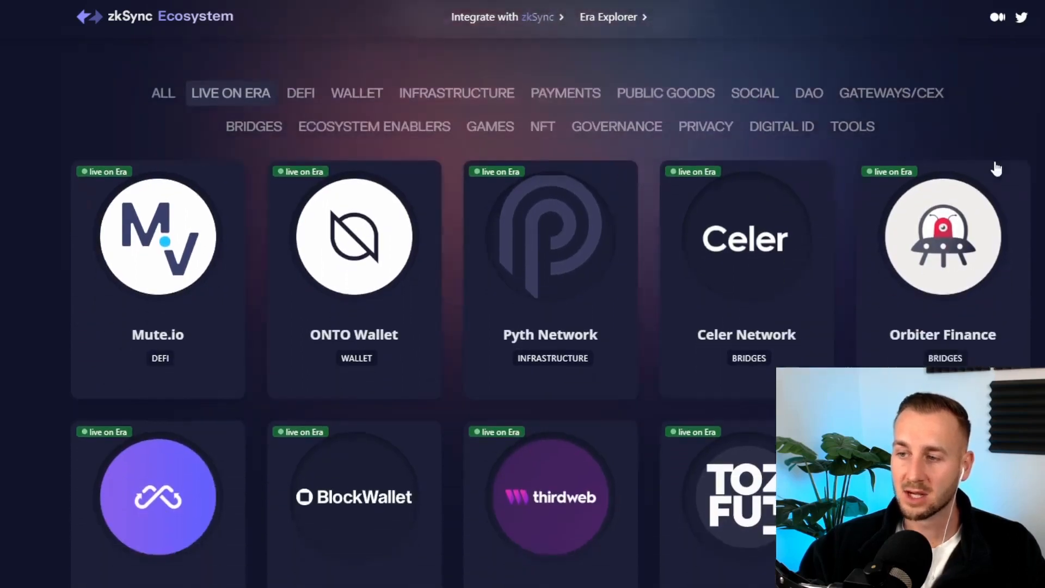
scroll("down", 3)
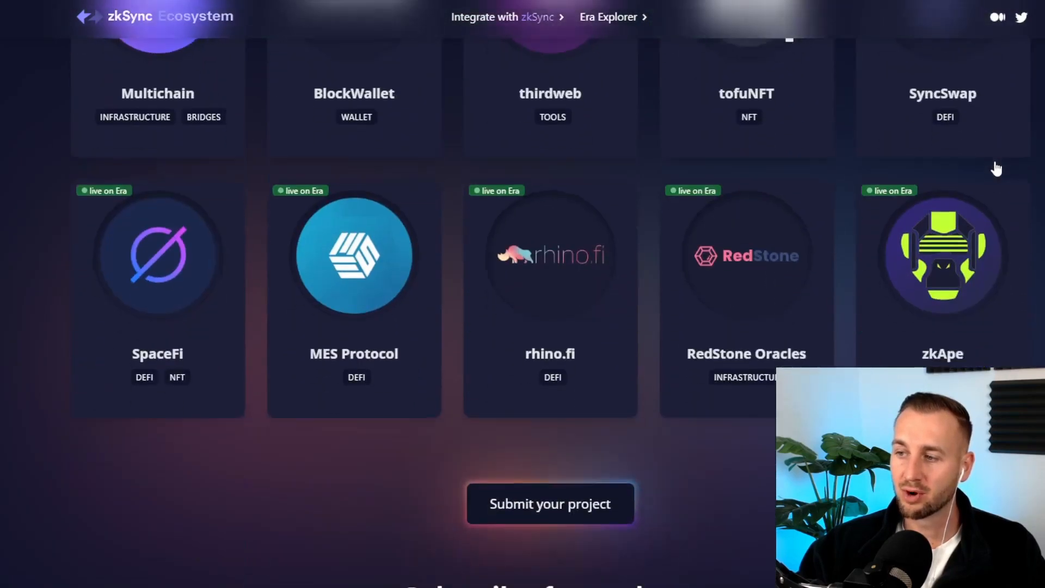
scroll("down", 3)
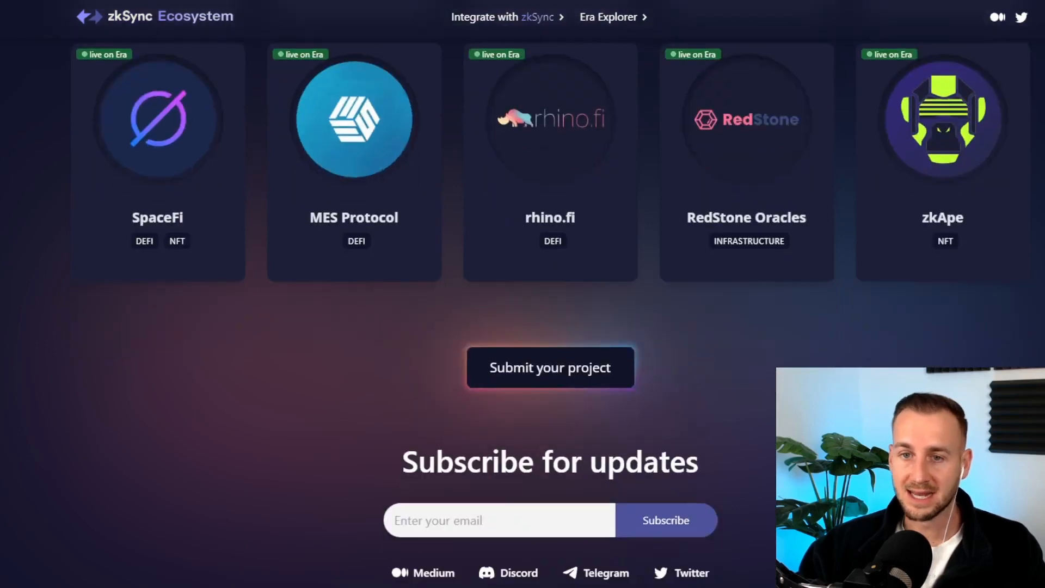
scroll("up", 3)
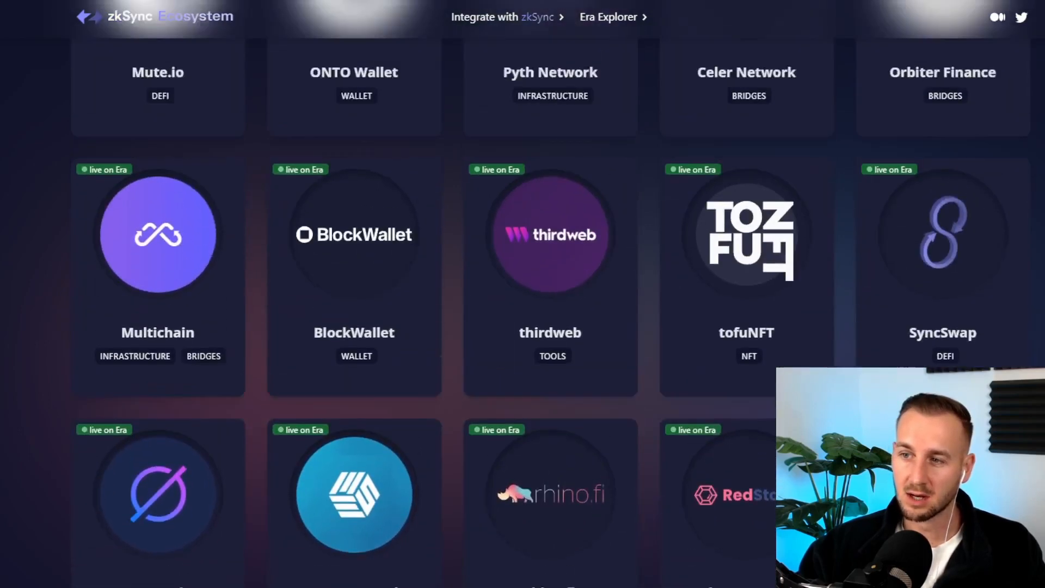
scroll("up", 3)
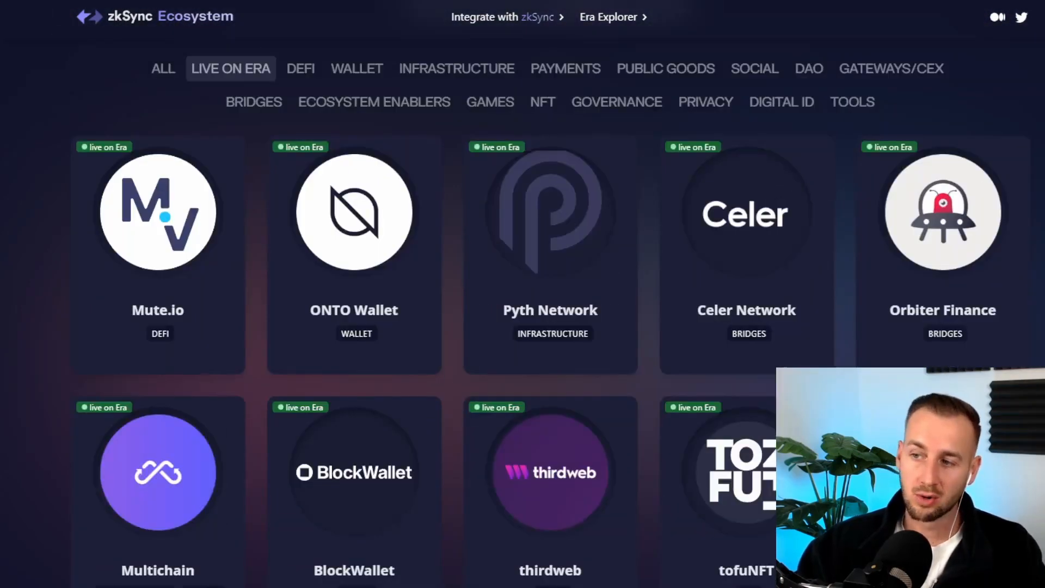
mouse_move(747, 223)
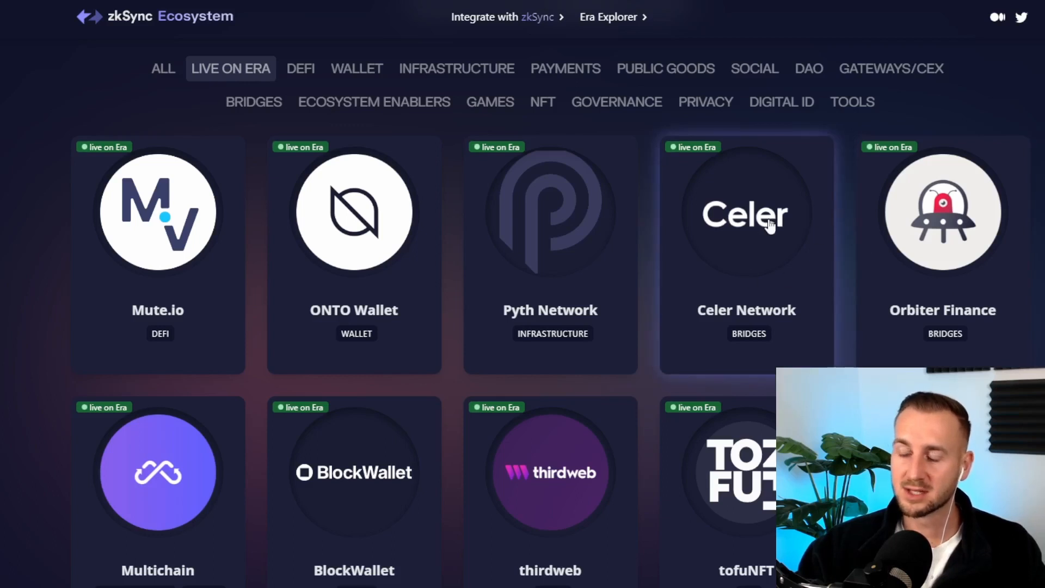
mouse_move(804, 212)
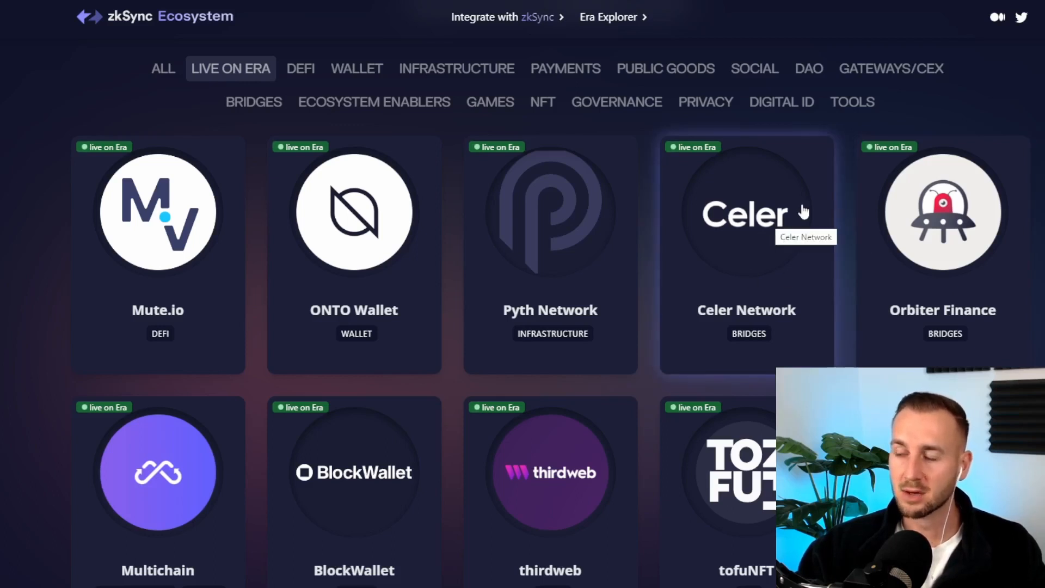
mouse_move(777, 250)
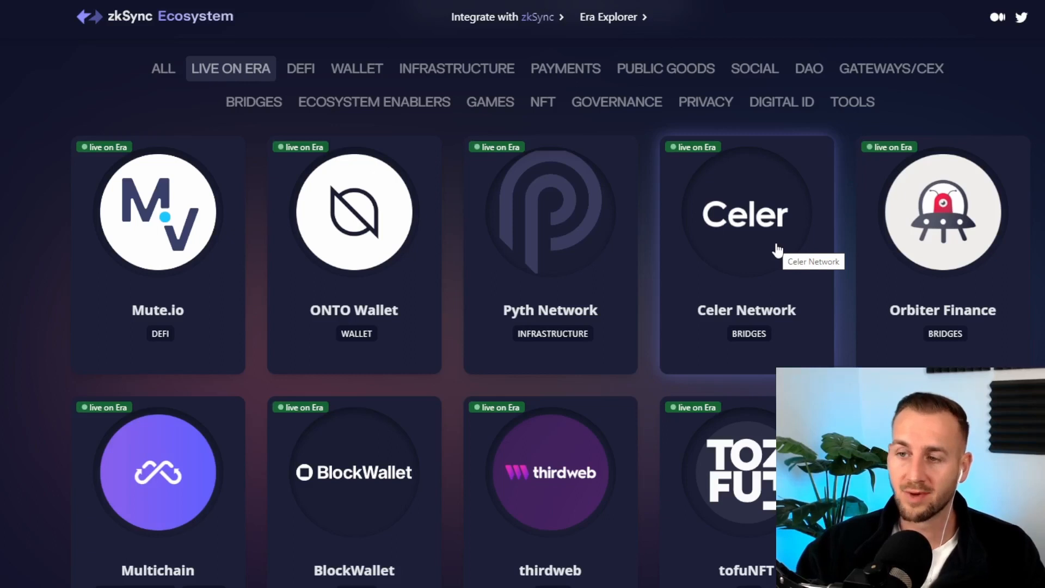
mouse_move(185, 262)
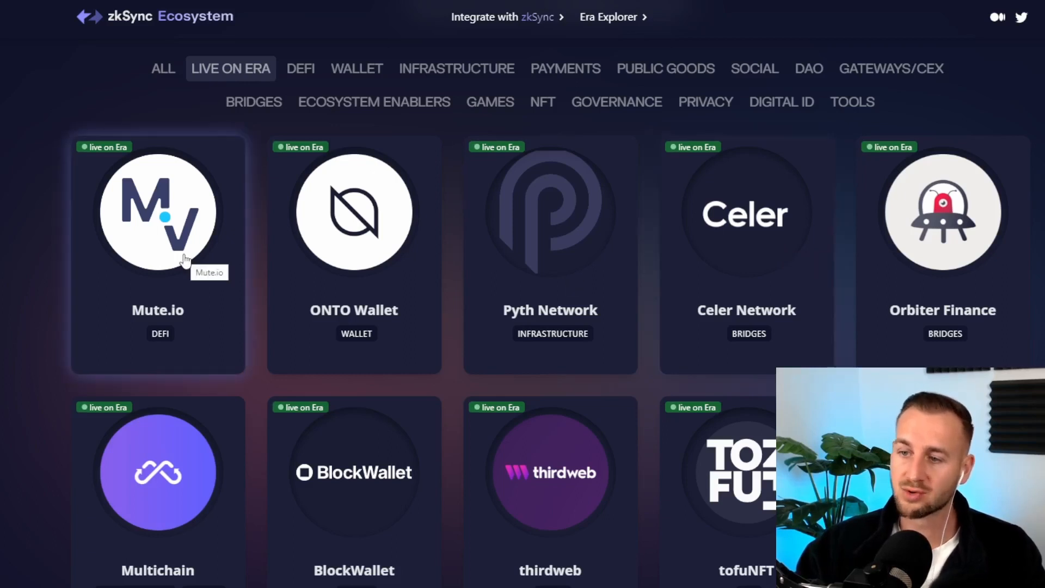
mouse_move(1033, 191)
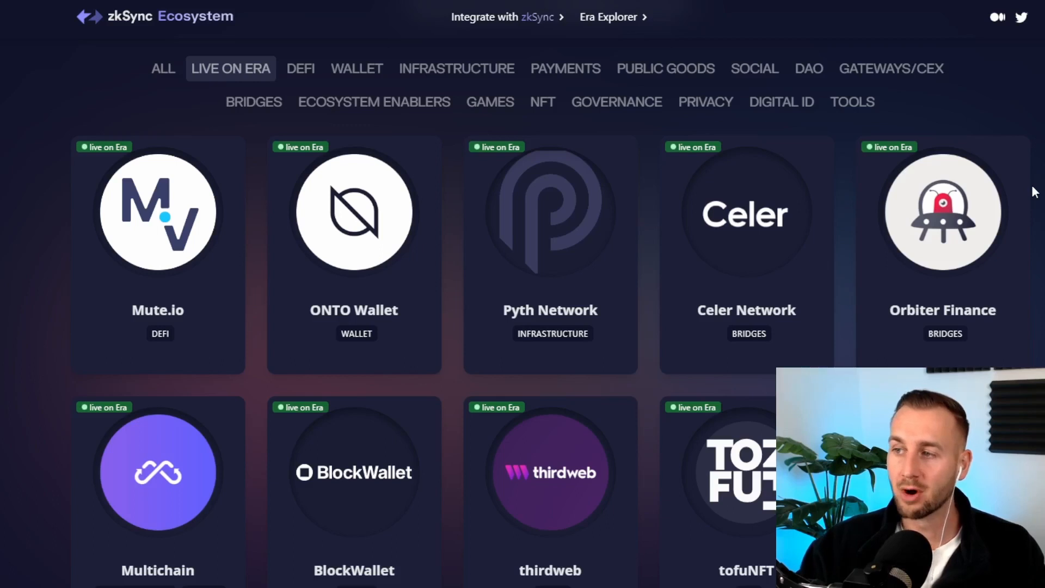
mouse_move(1005, 190)
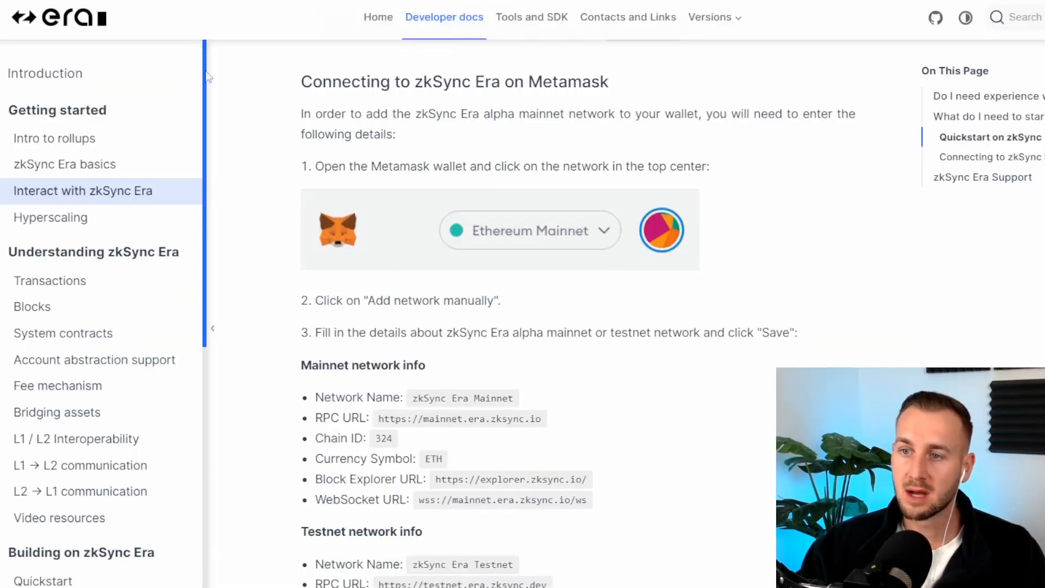
mouse_move(250, 164)
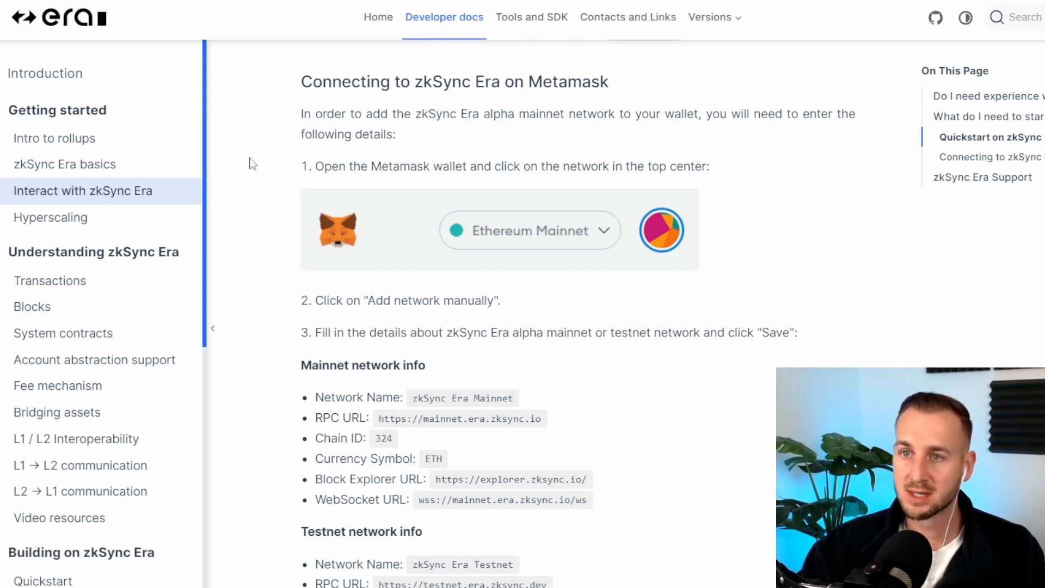
scroll("down", 3)
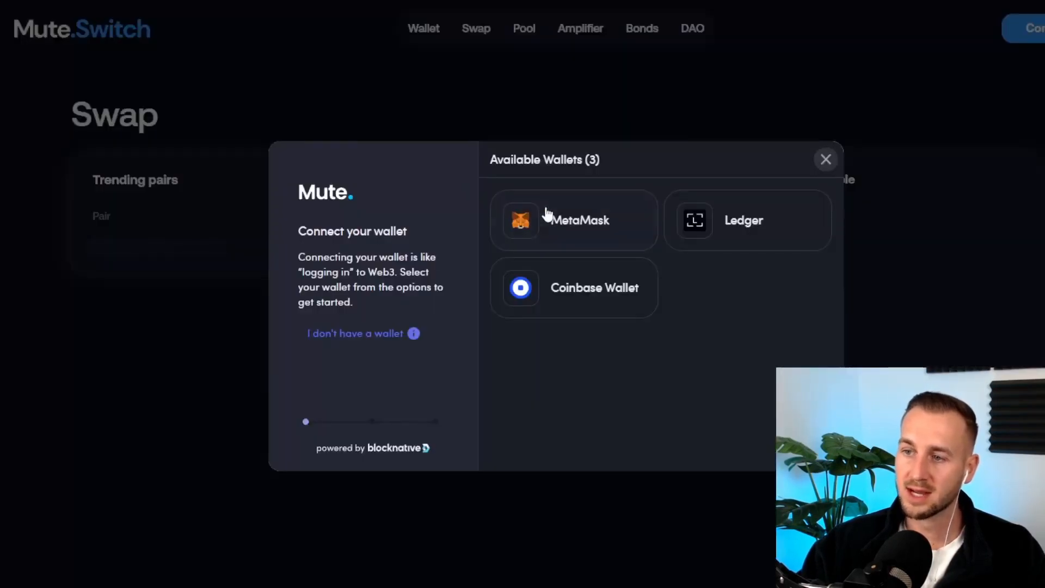
left_click(578, 220)
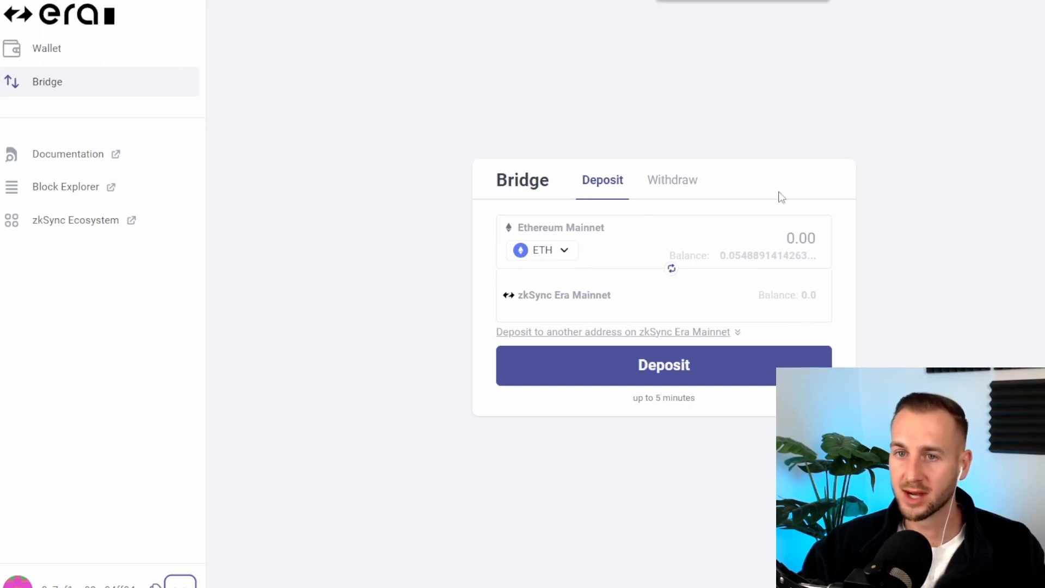
mouse_move(111, 85)
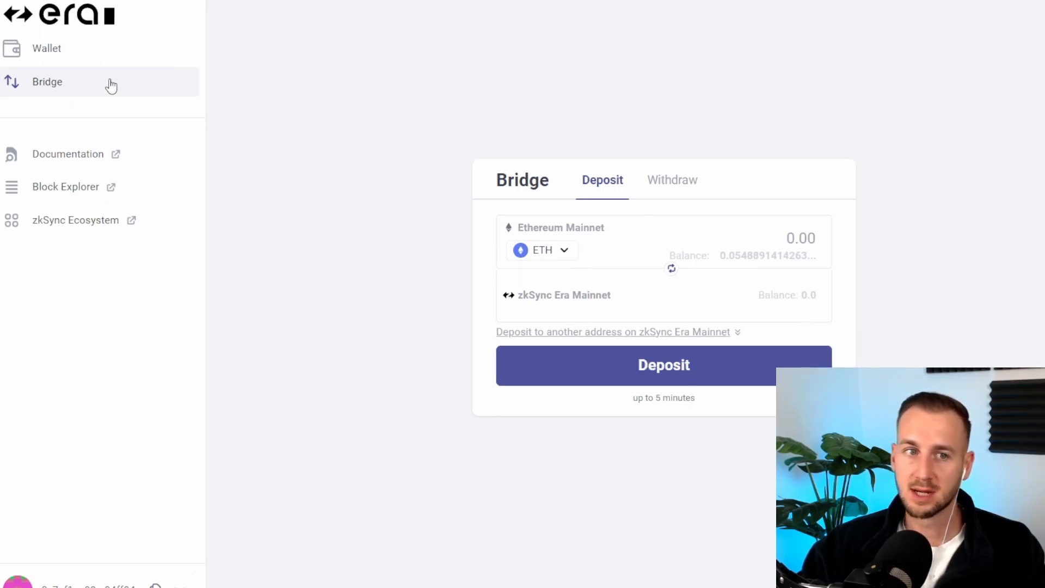
mouse_move(440, 110)
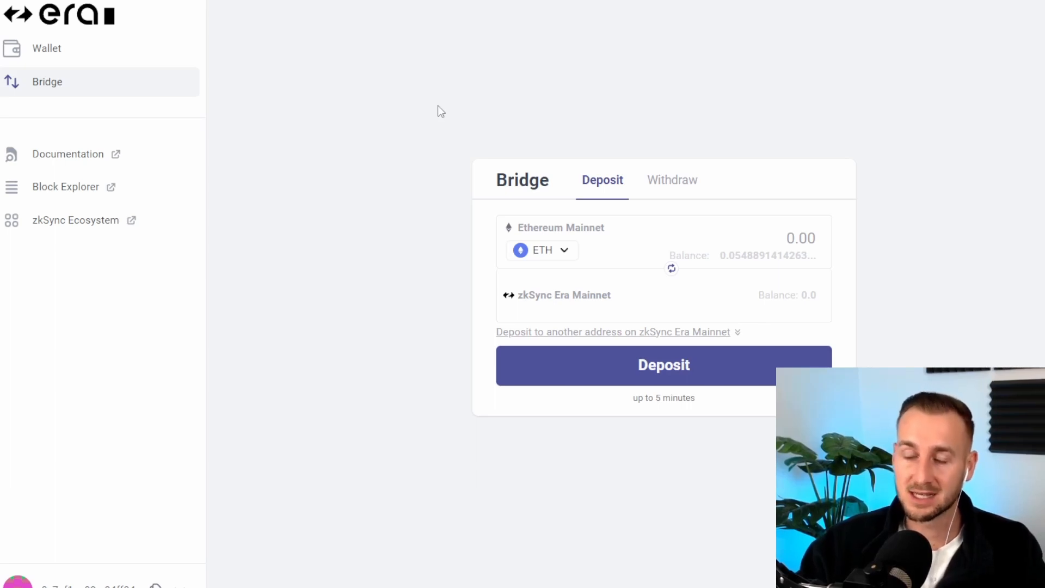
mouse_move(576, 197)
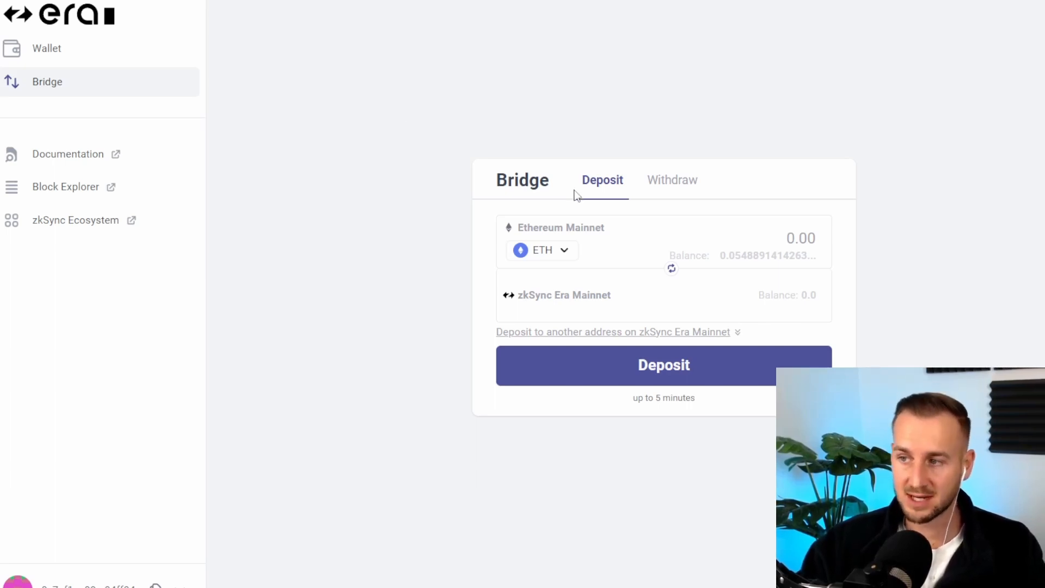
mouse_move(767, 255)
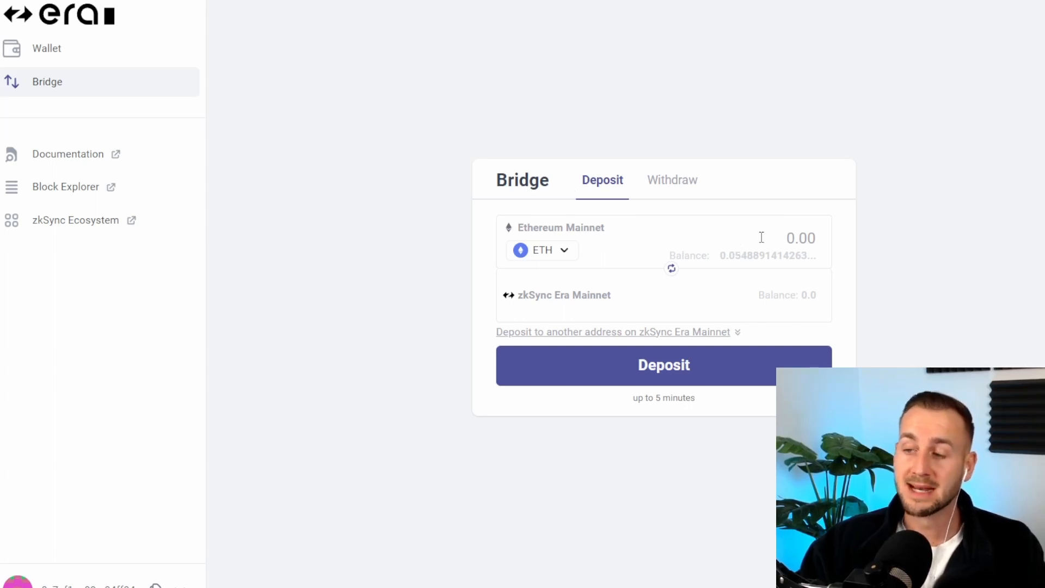
Step: Enter 0.15 ETH in the Bridge Deposit amount field and submit the deposit to zkSync Era
left_click(761, 237)
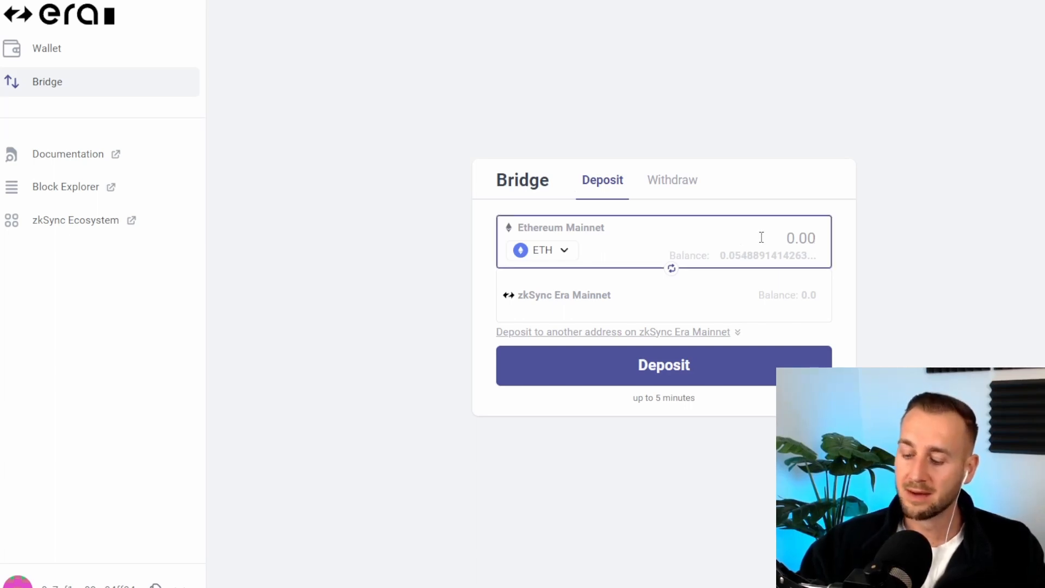
type("0.15")
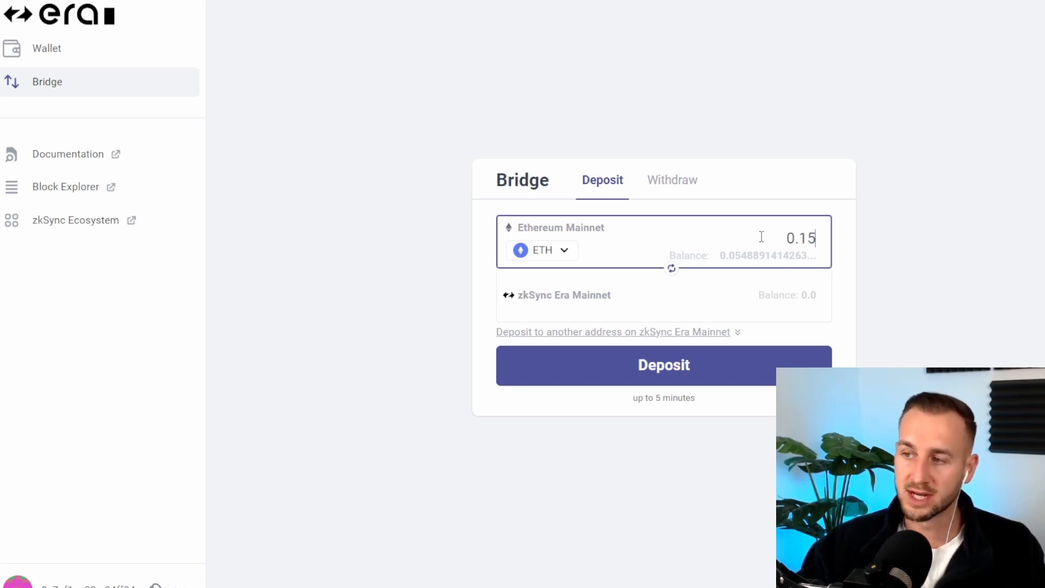
mouse_move(668, 368)
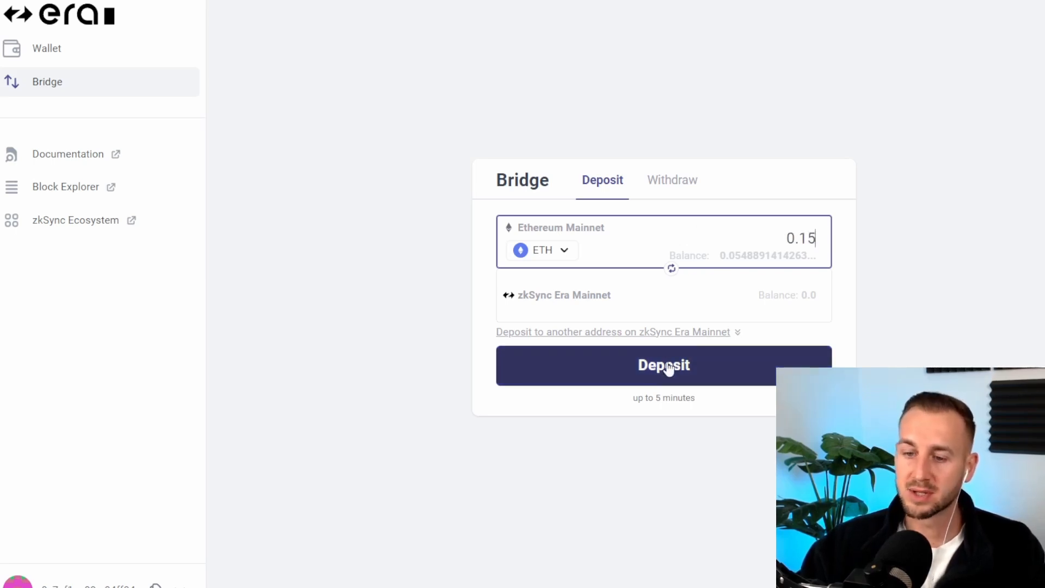
left_click(663, 365)
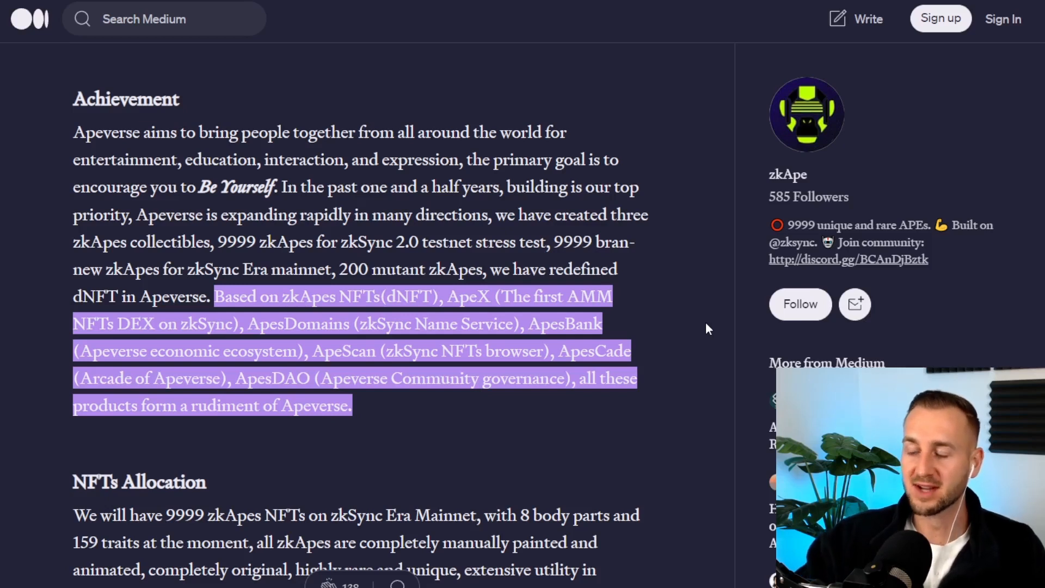
Step: Scroll the zkApe Medium article through the holder Bonus section to the sale allocation table
scroll("down", 3)
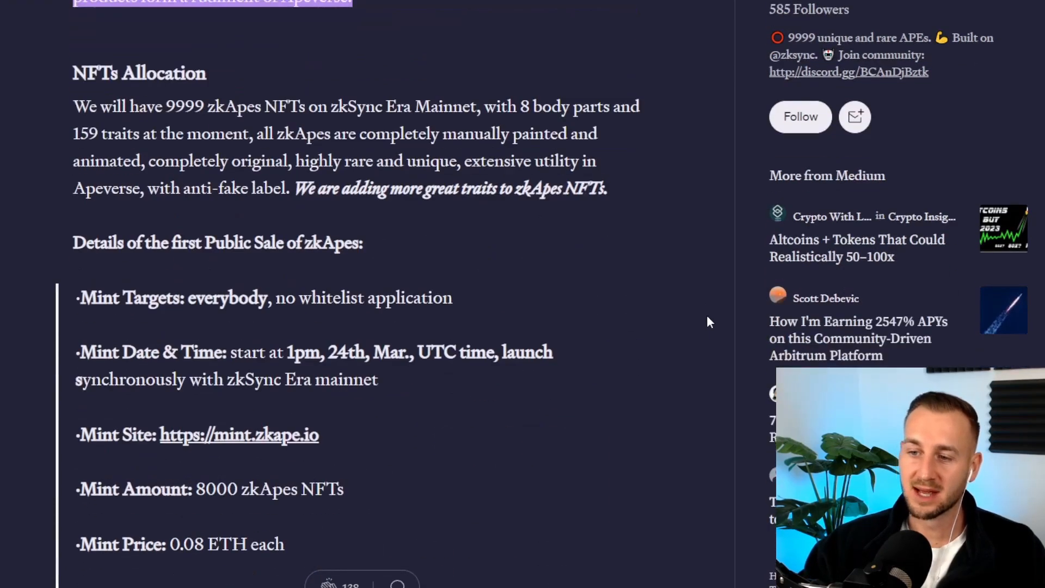
scroll("down", 3)
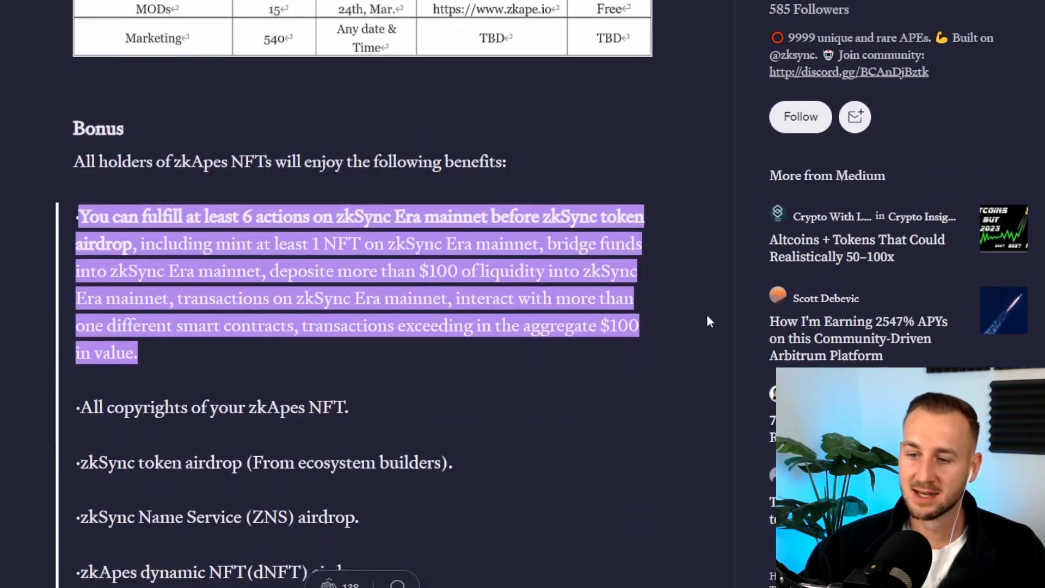
scroll("down", 3)
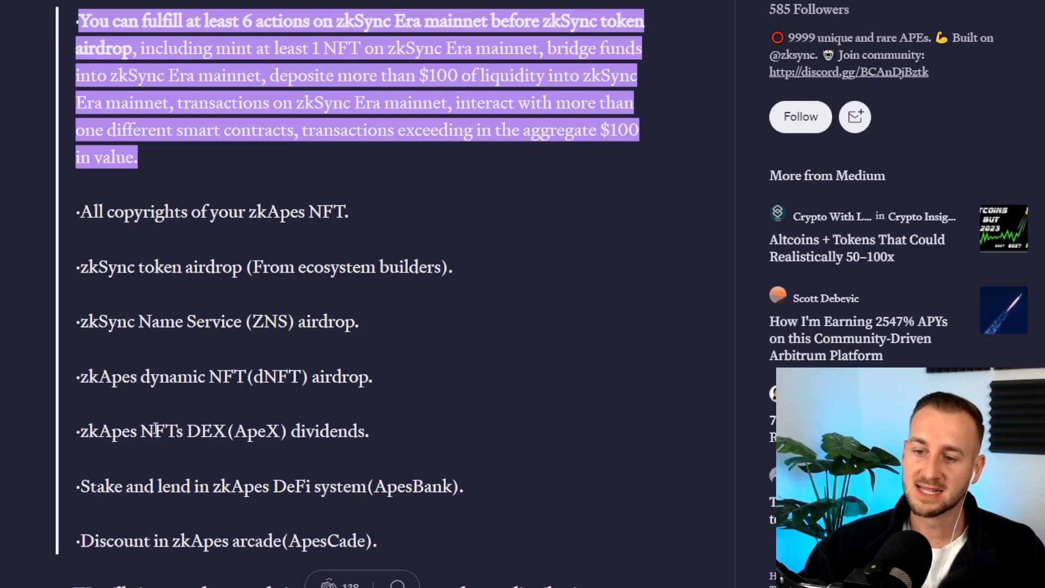
mouse_move(353, 427)
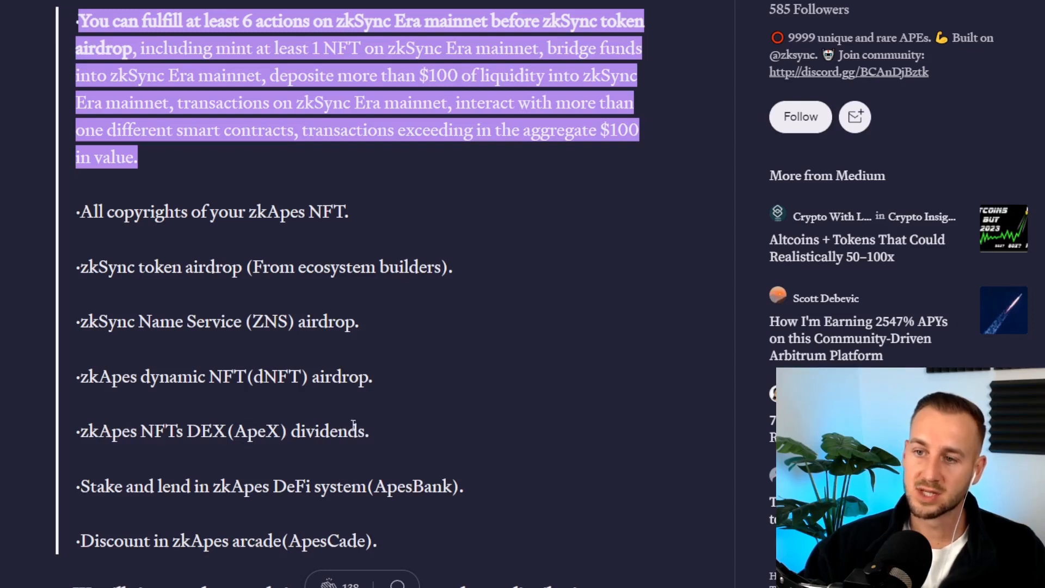
scroll("up", 3)
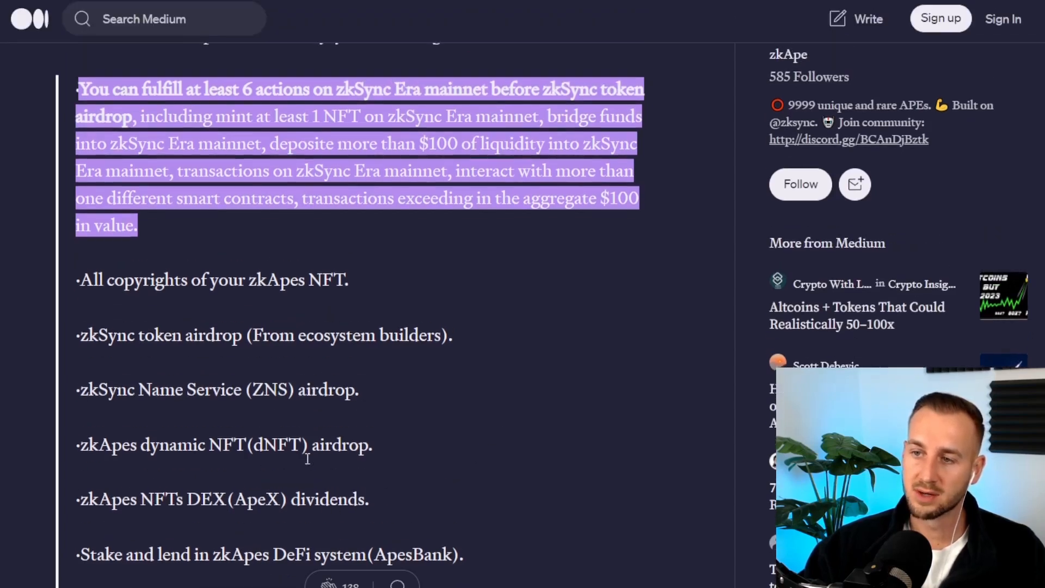
scroll("up", 3)
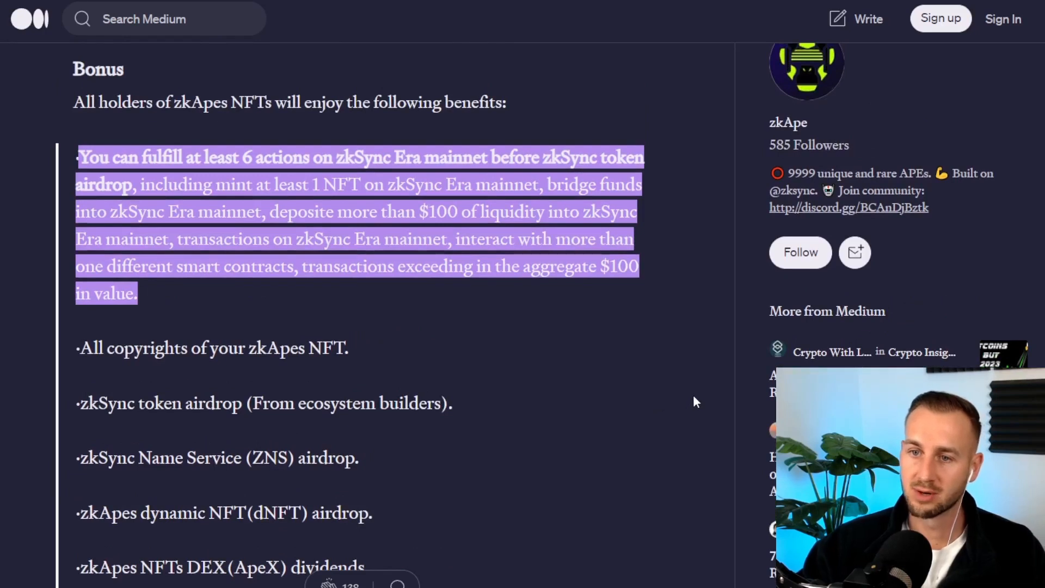
scroll("up", 3)
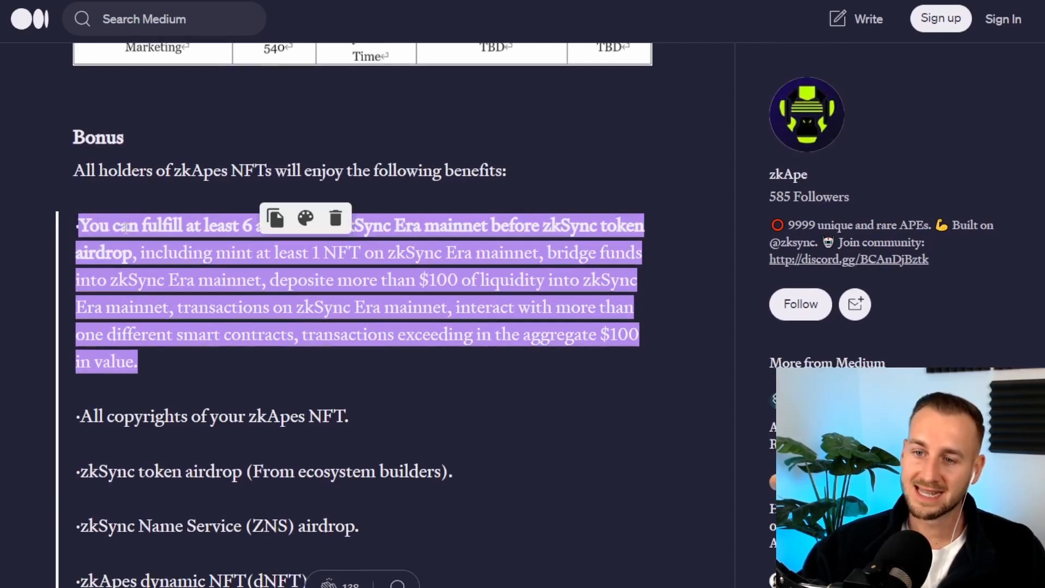
mouse_move(606, 187)
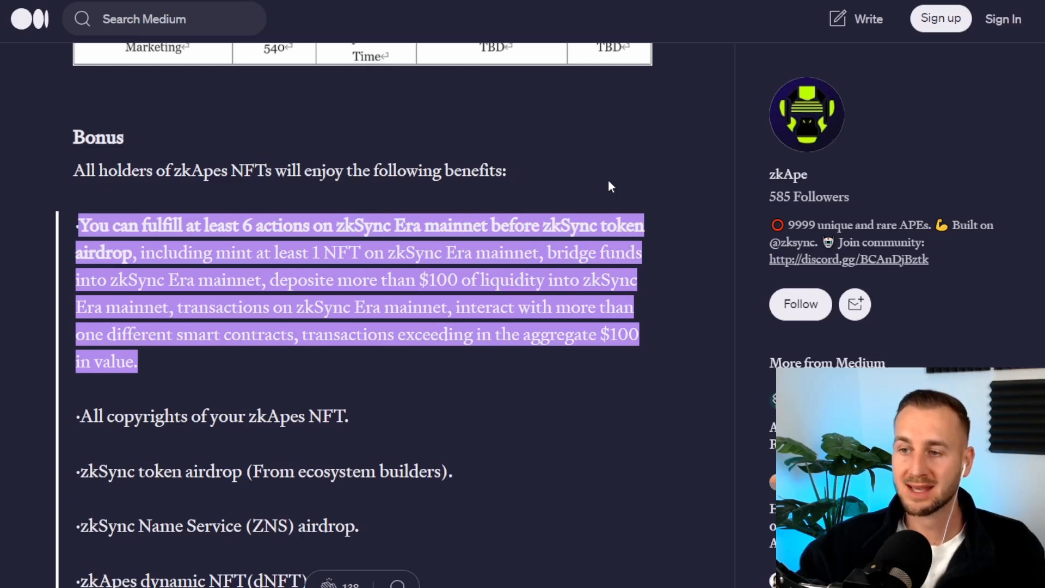
scroll("up", 3)
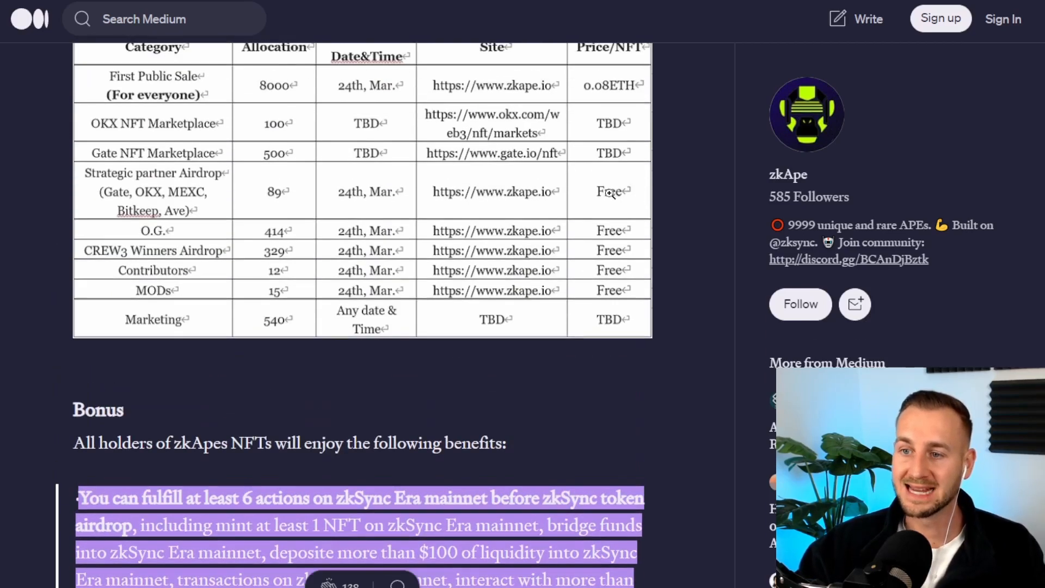
scroll("up", 3)
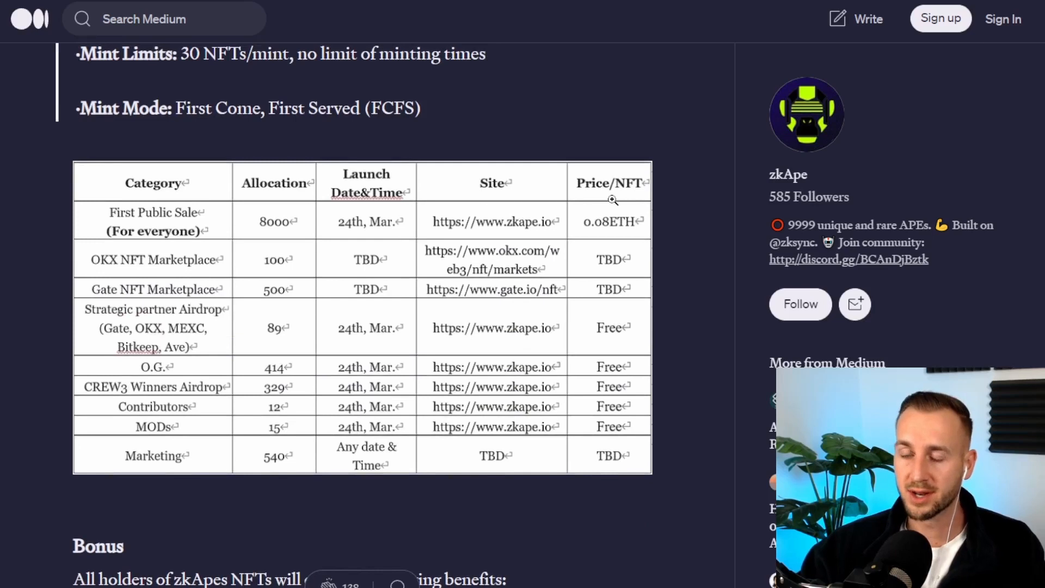
scroll("up", 3)
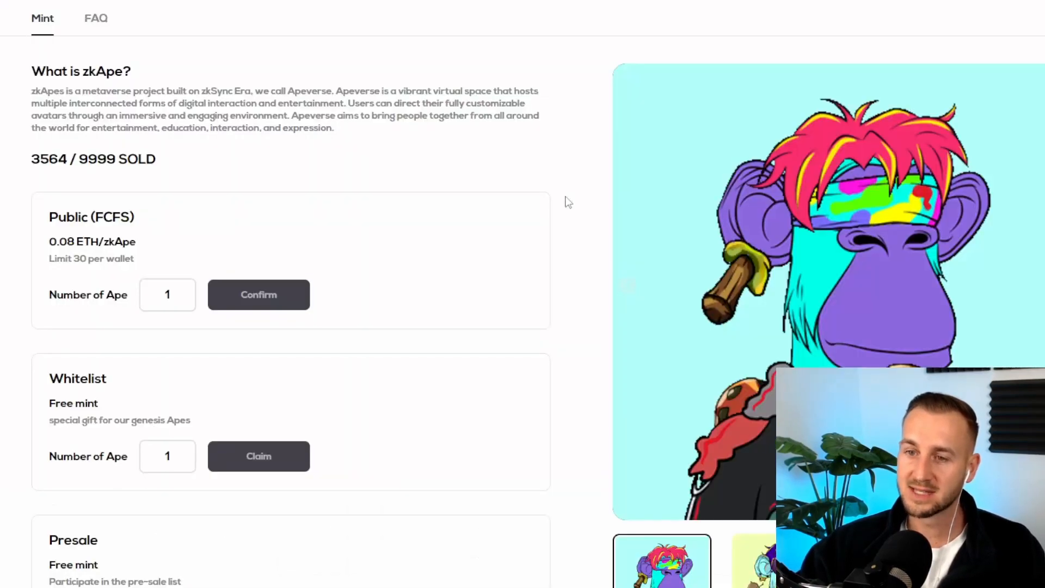
Step: Scroll mint.zkape.io down to the Public (FCFS) mint card at 0.08 ETH
scroll("up", 3)
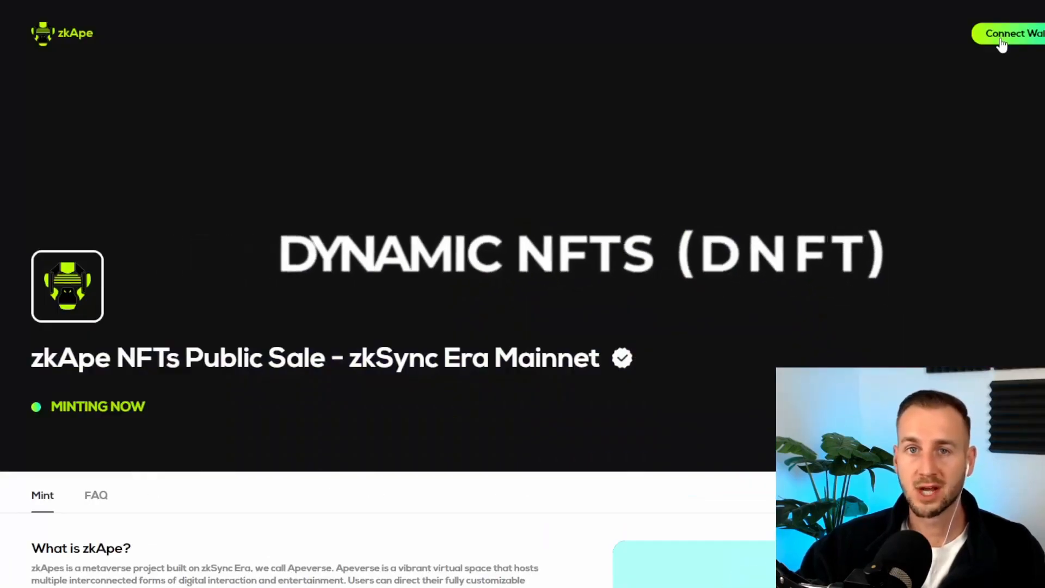
scroll("down", 3)
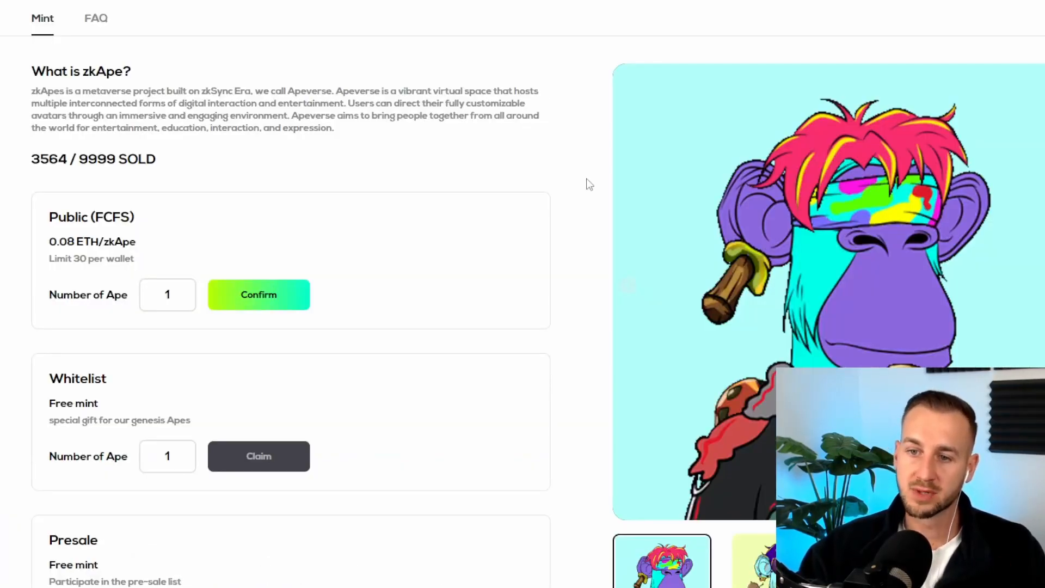
scroll("down", 3)
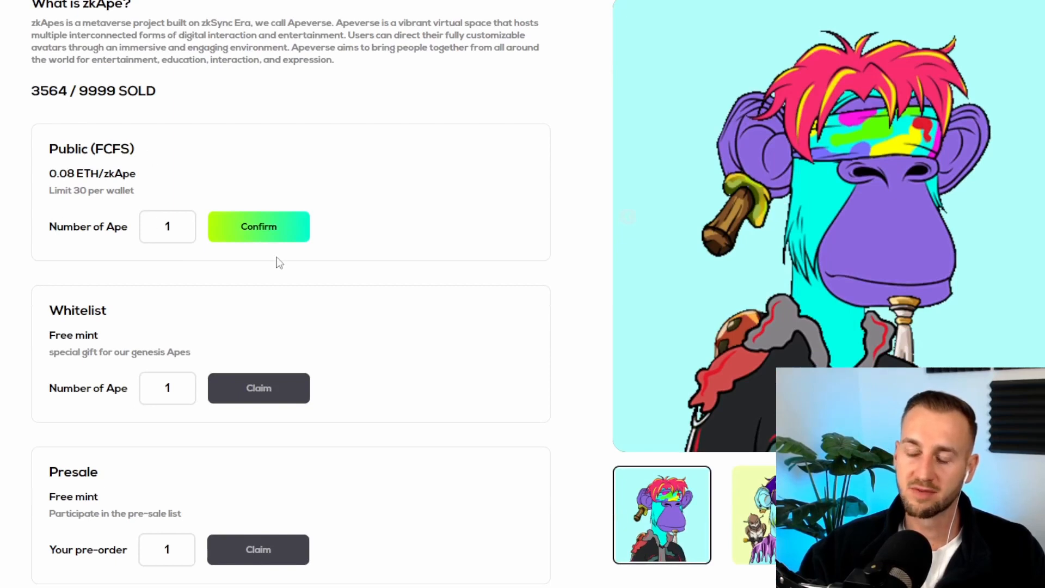
mouse_move(58, 118)
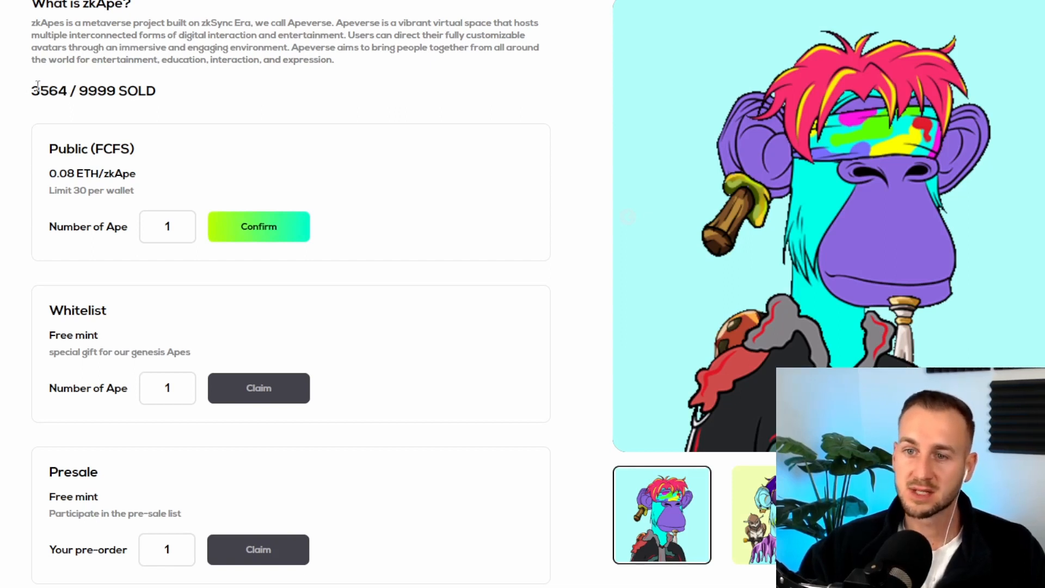
mouse_move(203, 107)
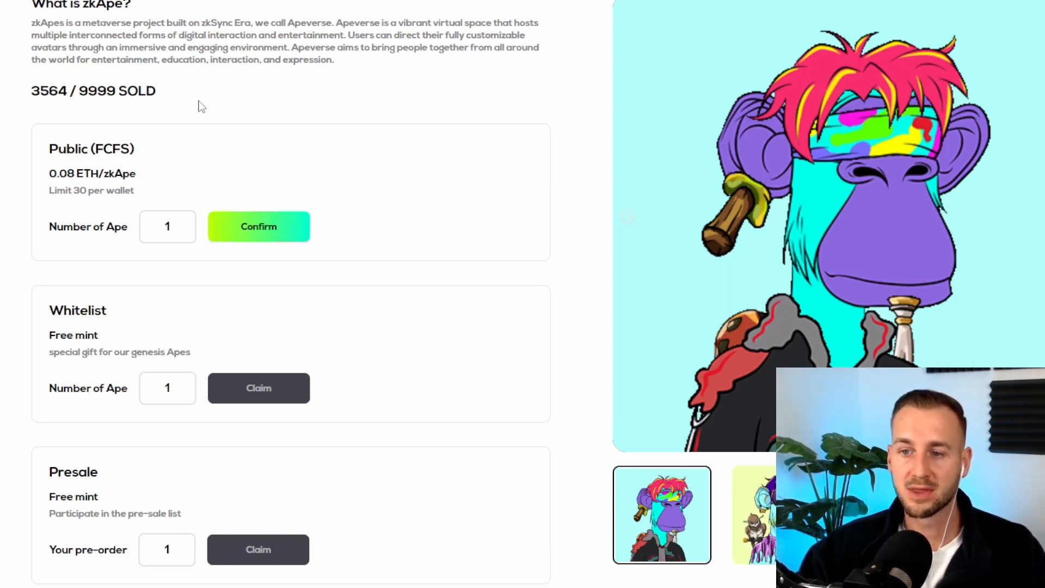
mouse_move(68, 172)
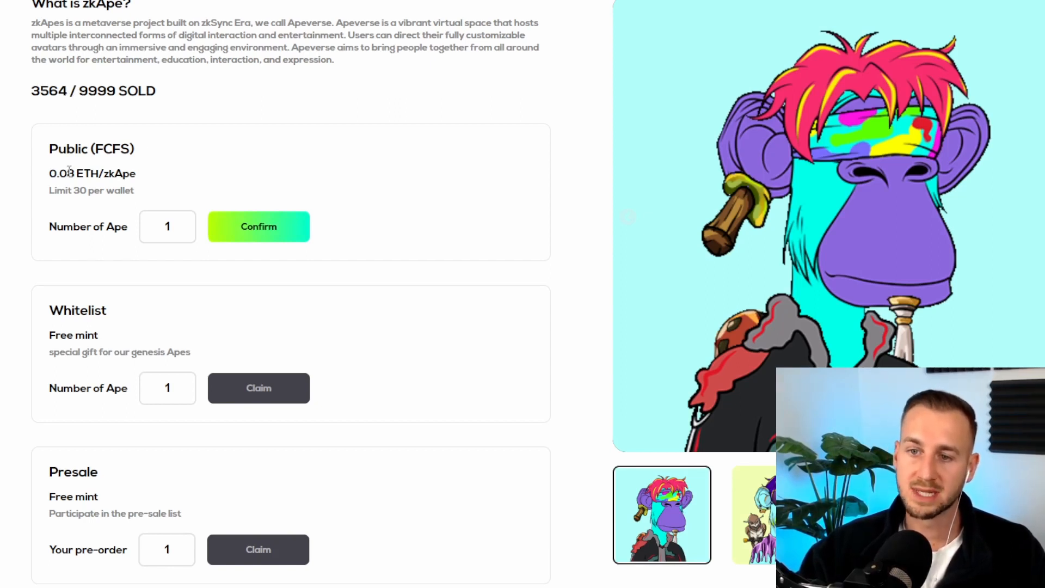
mouse_move(344, 174)
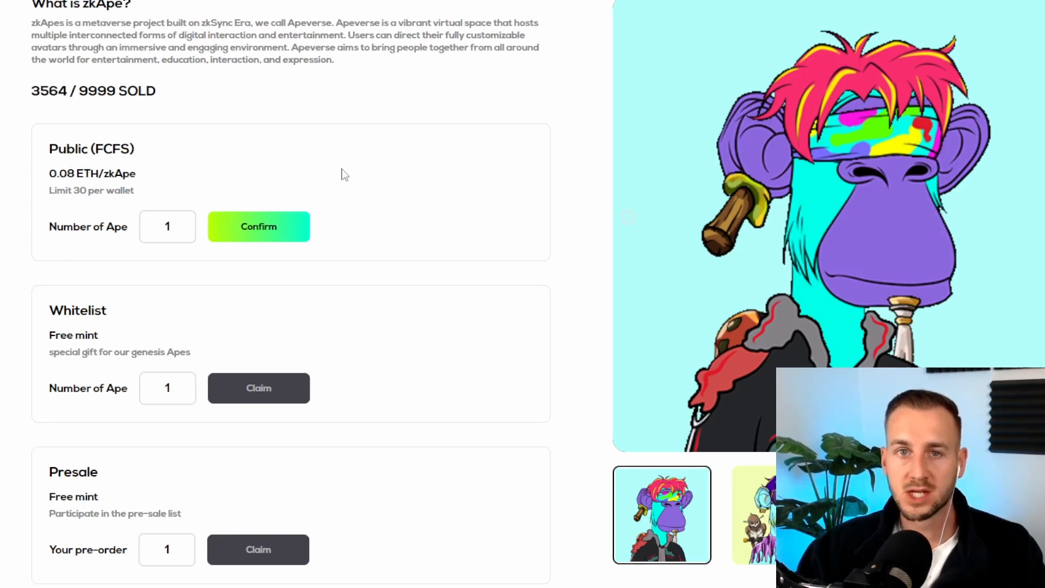
mouse_move(259, 226)
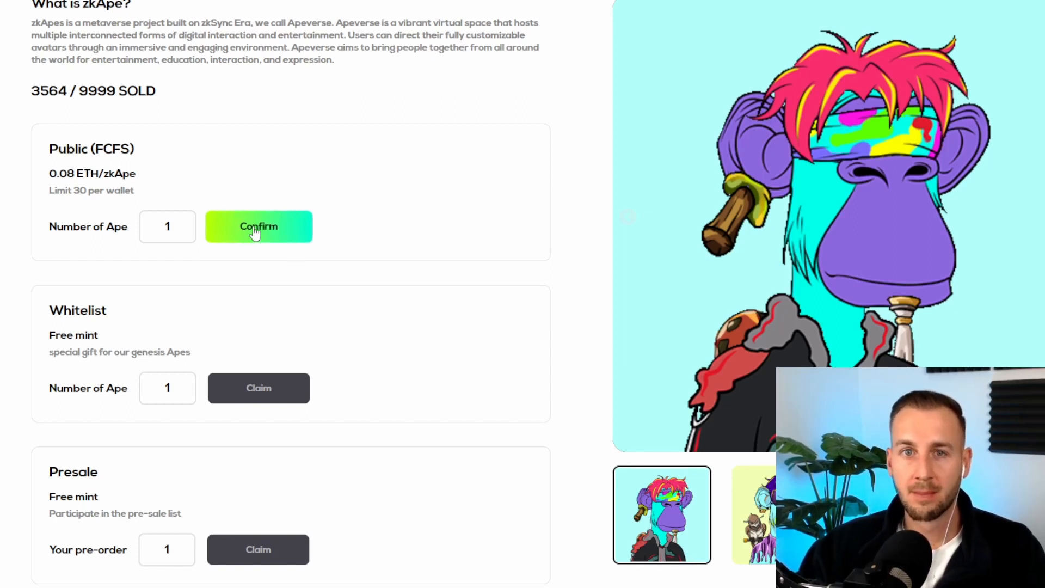
left_click(258, 226)
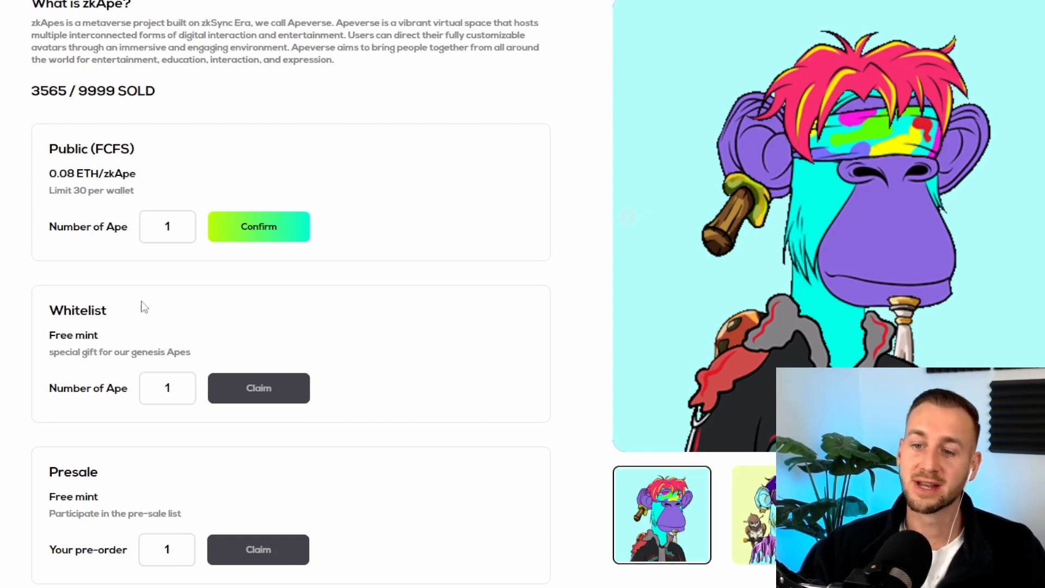
mouse_move(256, 431)
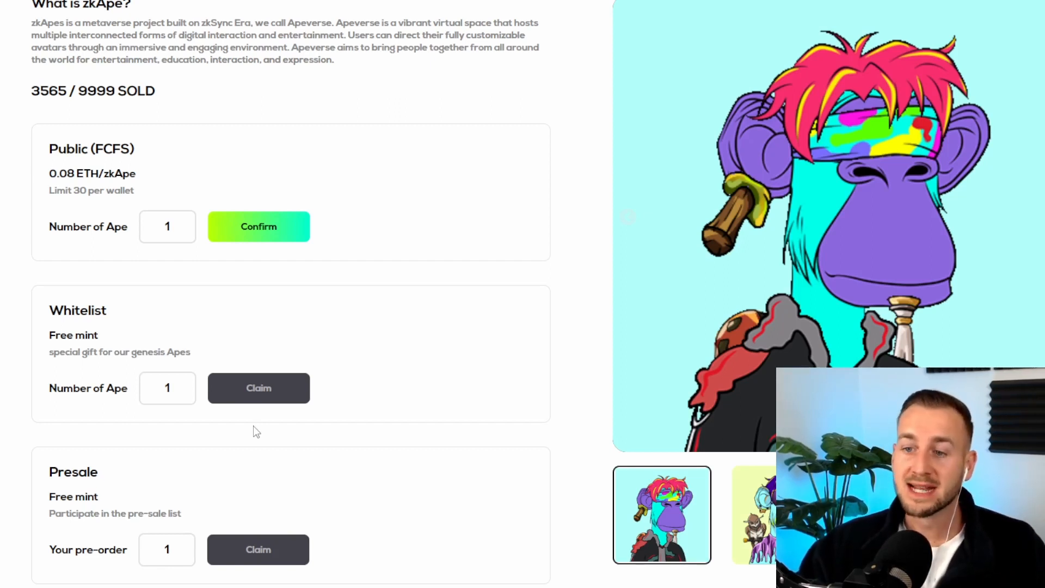
mouse_move(290, 229)
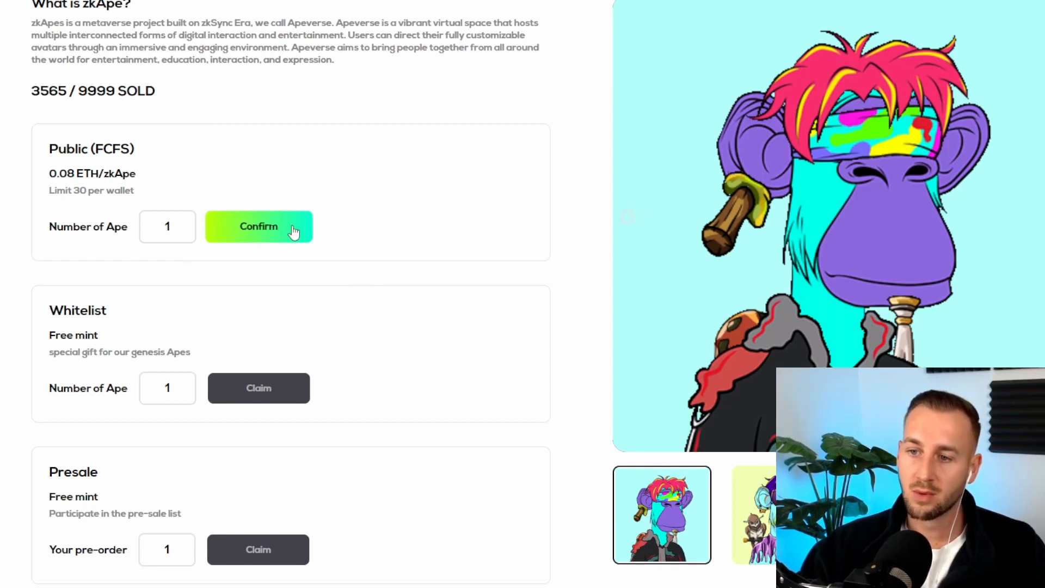
Step: Request one public-sale ape and confirm the 0.08 ETH mint in MetaMask
left_click(259, 226)
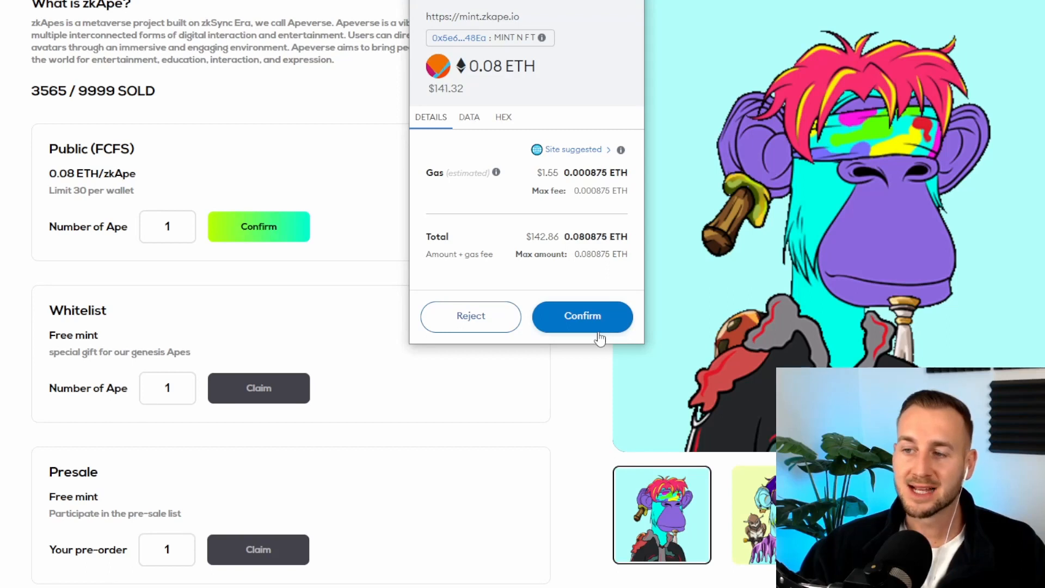
mouse_move(524, 194)
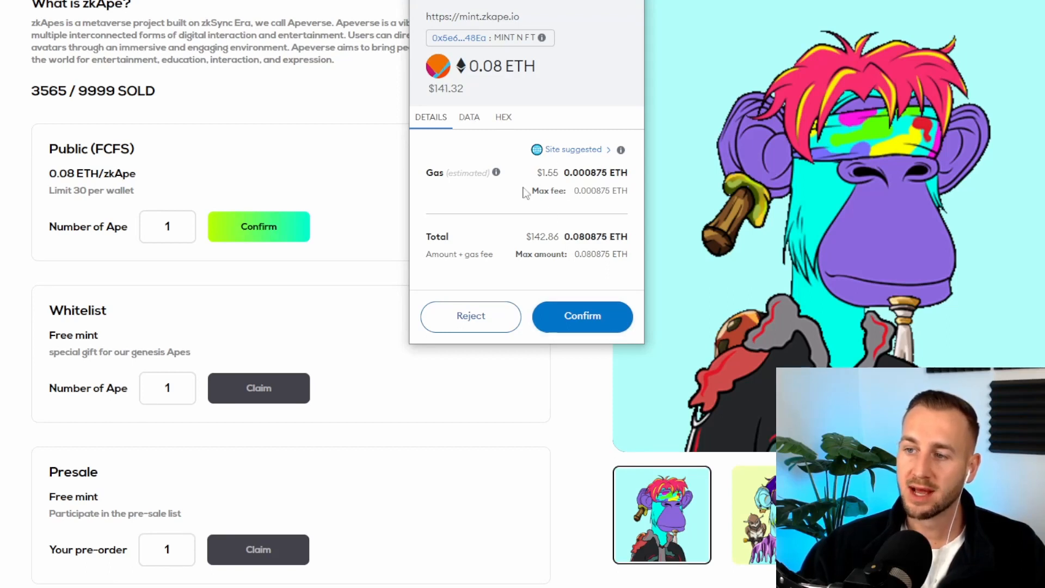
mouse_move(533, 247)
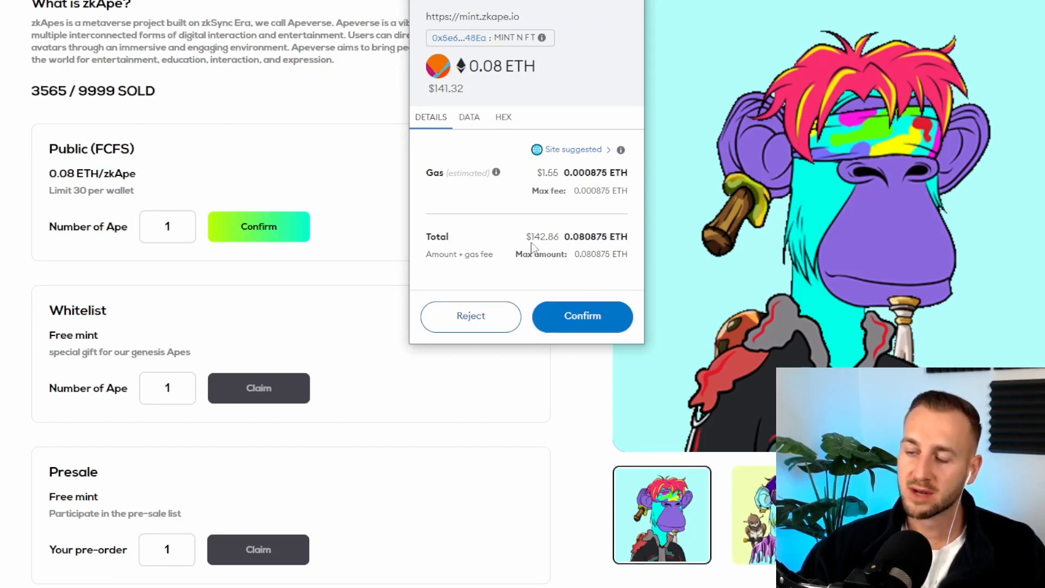
left_click(582, 316)
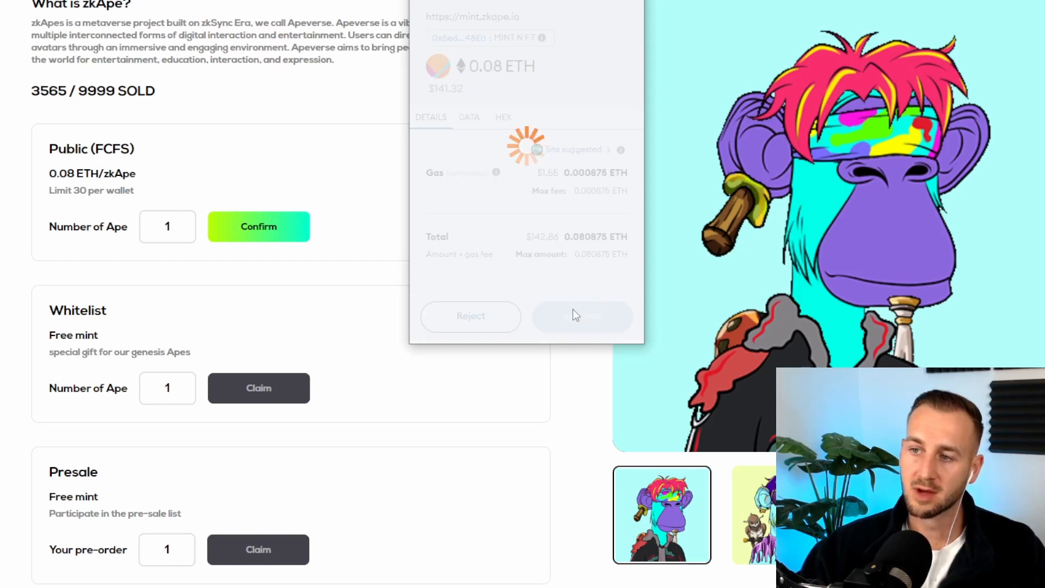
Step: Scroll to FAQ question 3 on the benefits of holding zkApes NFTs
scroll("down", 3)
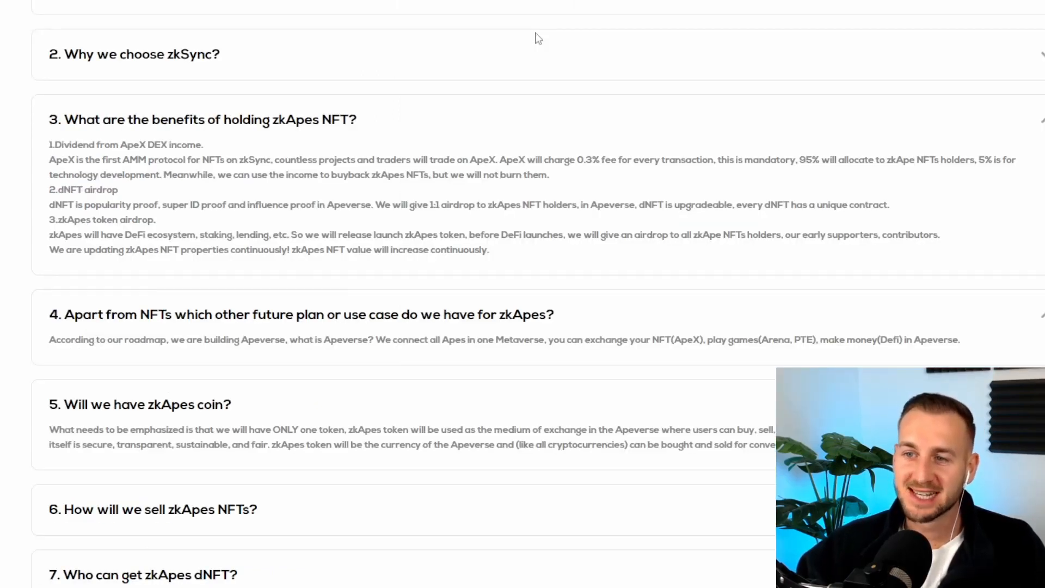
mouse_move(327, 270)
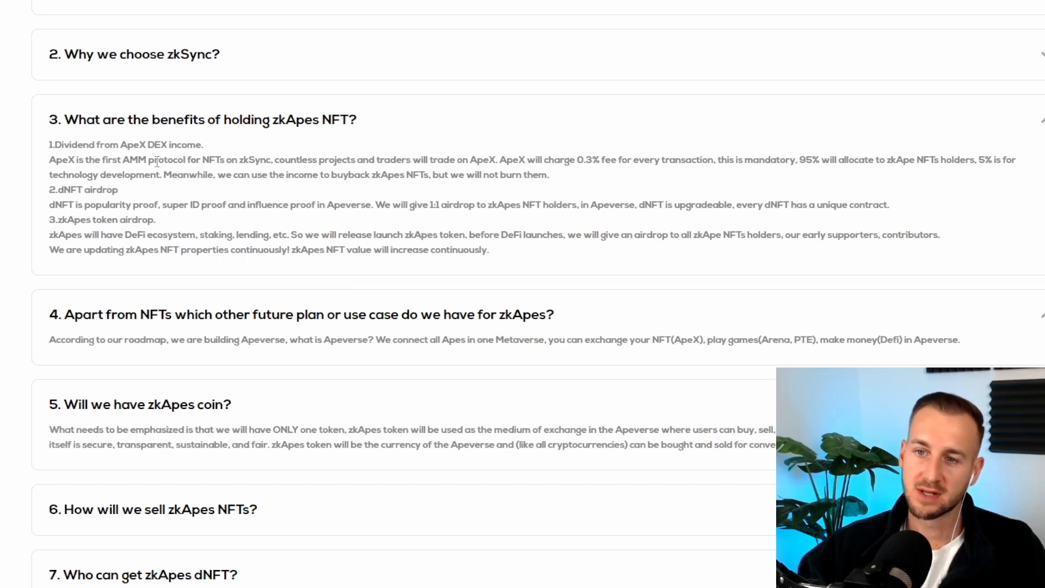
mouse_move(264, 218)
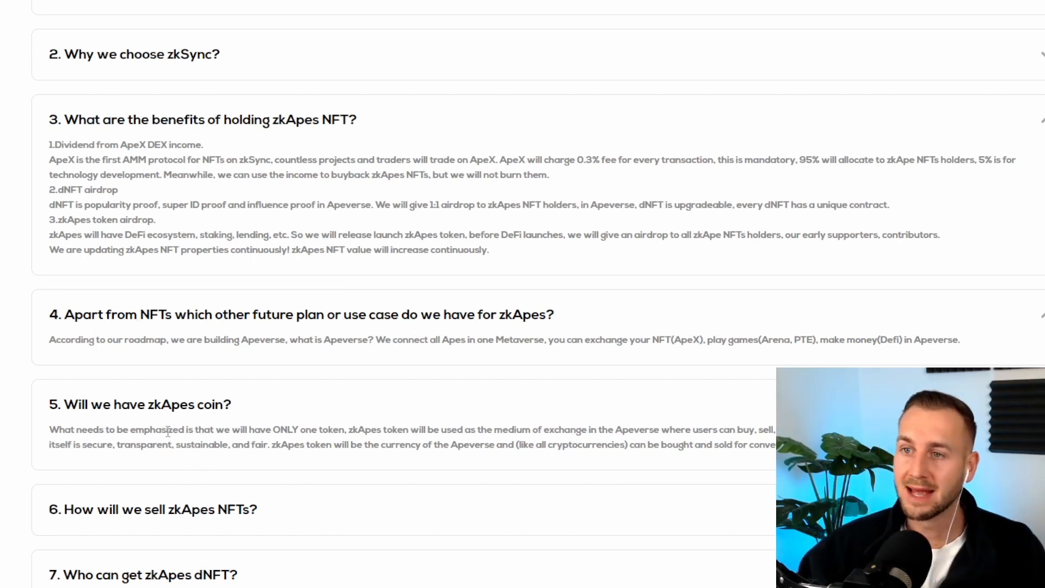
mouse_move(395, 5)
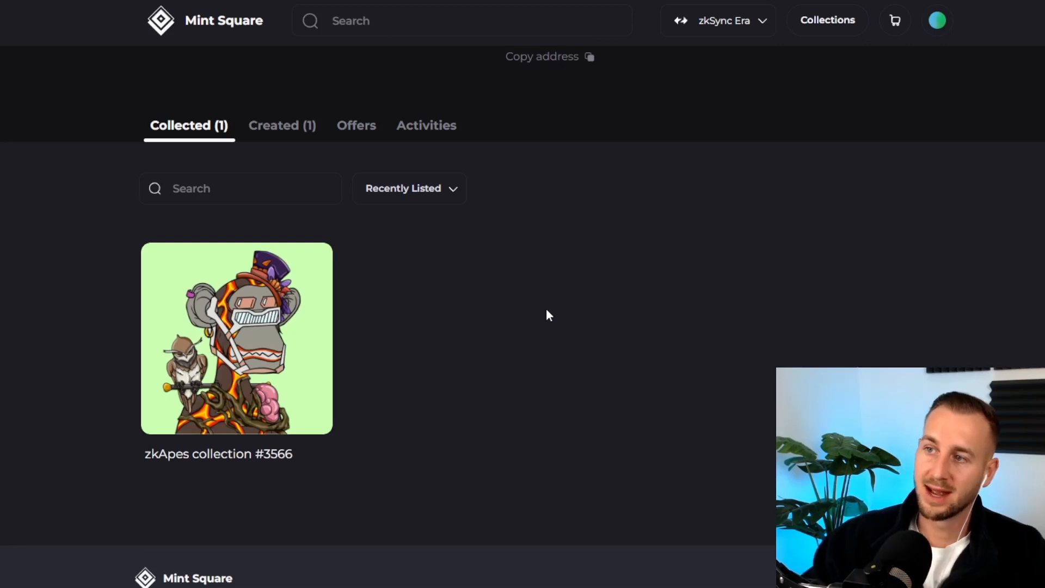
mouse_move(200, 380)
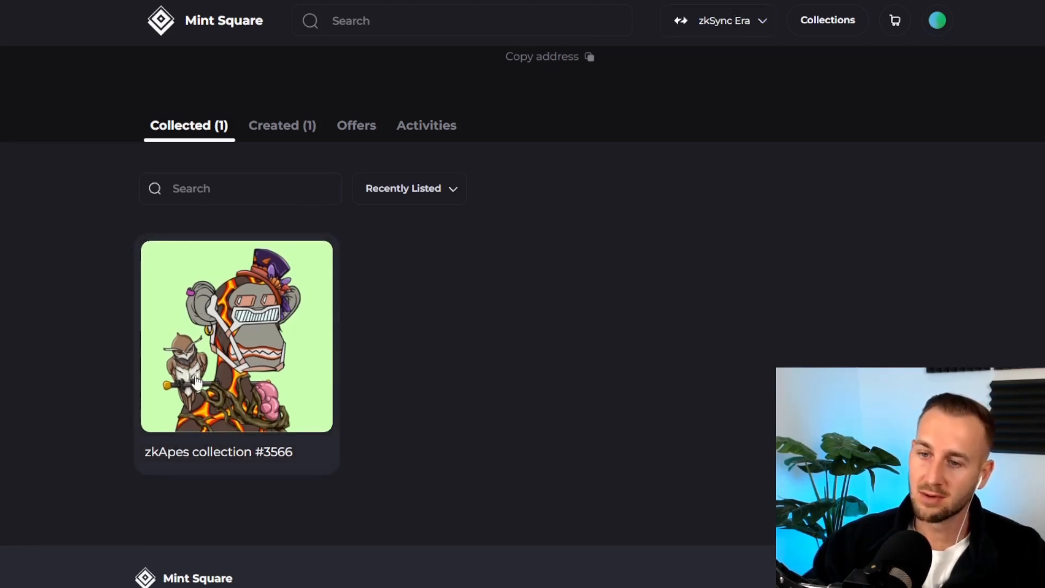
mouse_move(446, 377)
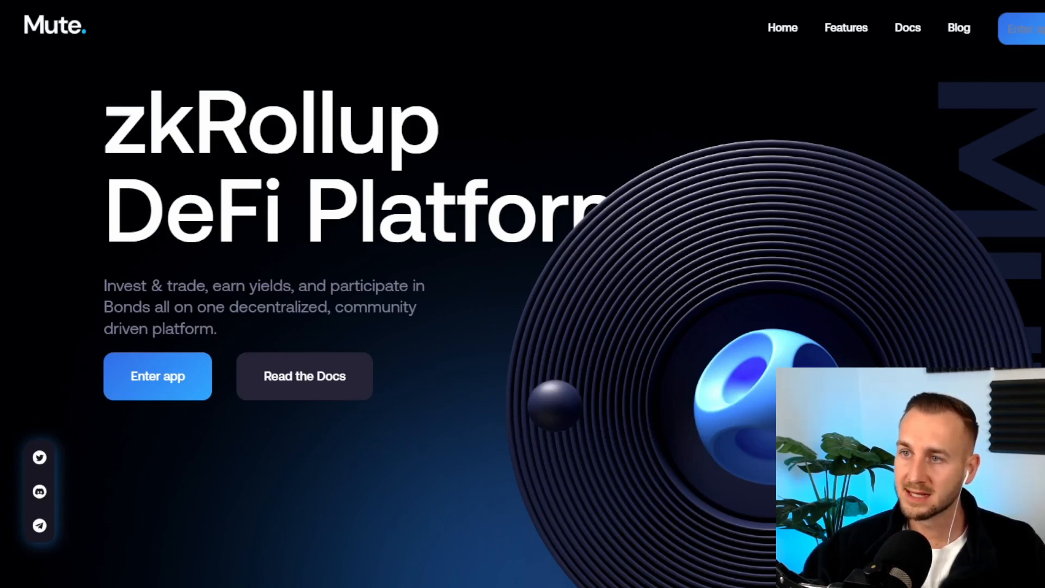
Step: Connect MetaMask to Mute.Switch's Swap page via the wallet button
left_click(157, 376)
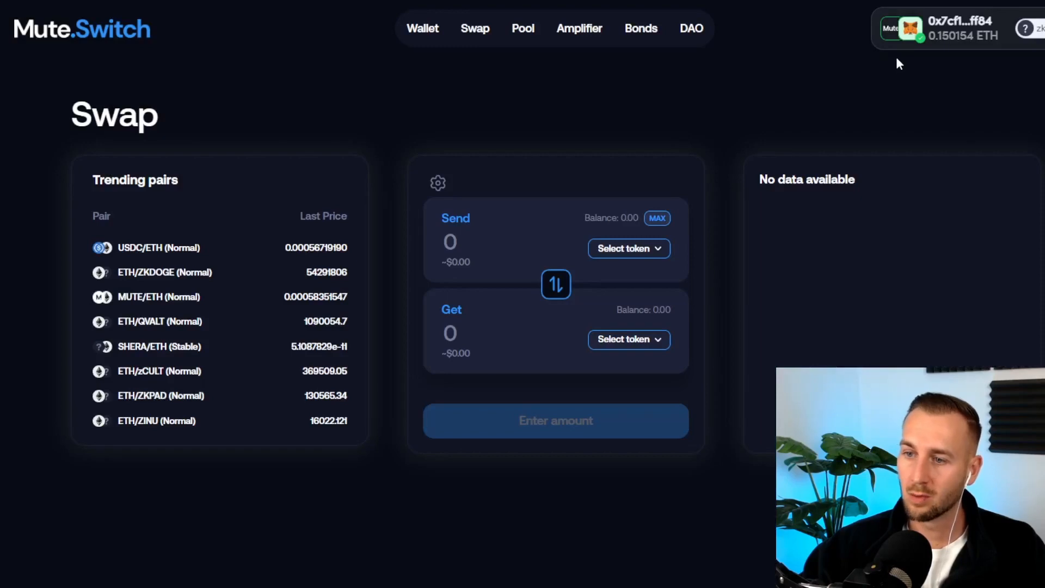
mouse_move(700, 220)
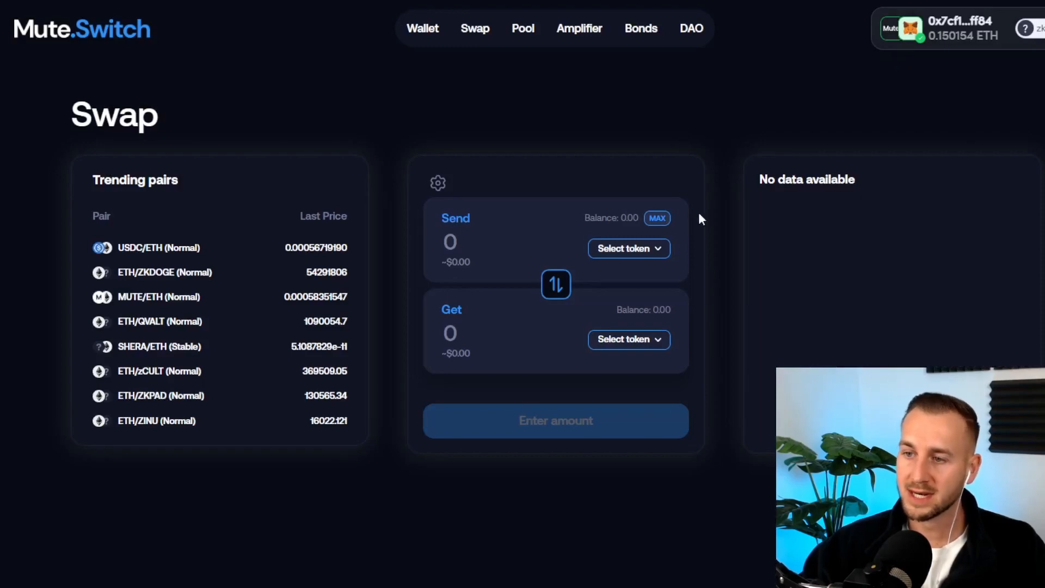
mouse_move(661, 253)
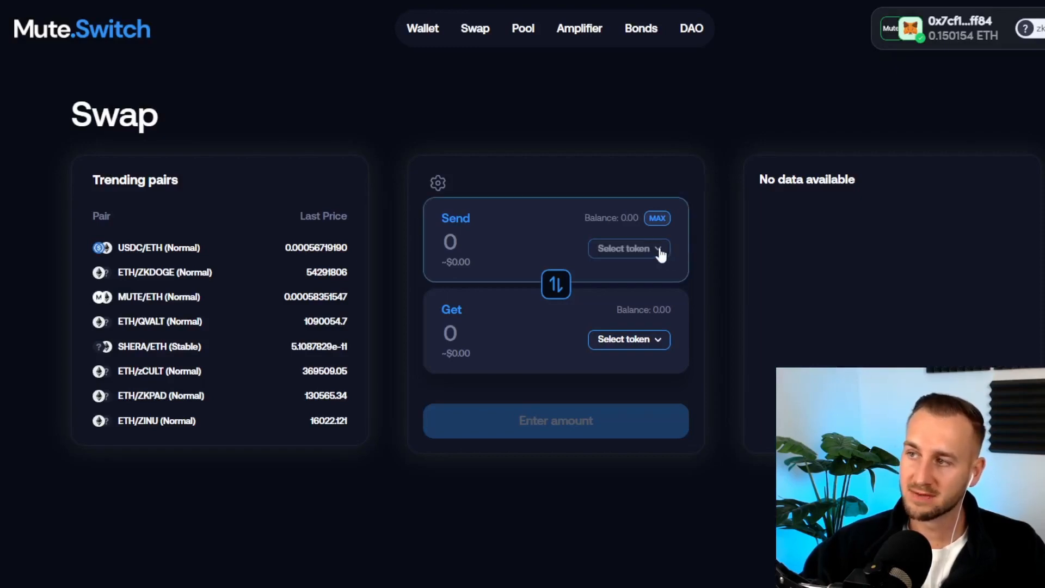
Step: Select ETH as the Send token for the swap
left_click(626, 248)
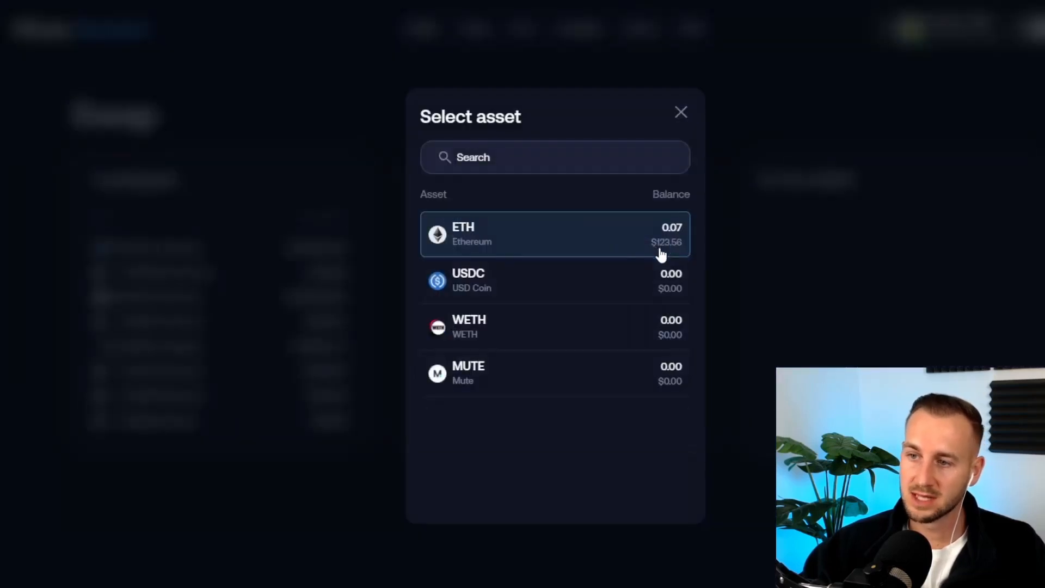
left_click(555, 234)
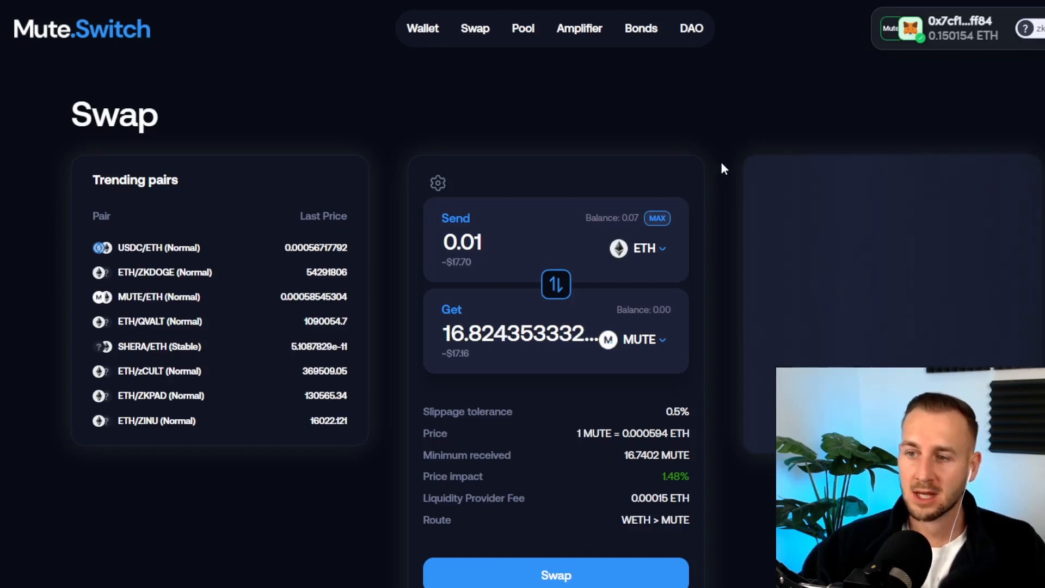
mouse_move(597, 167)
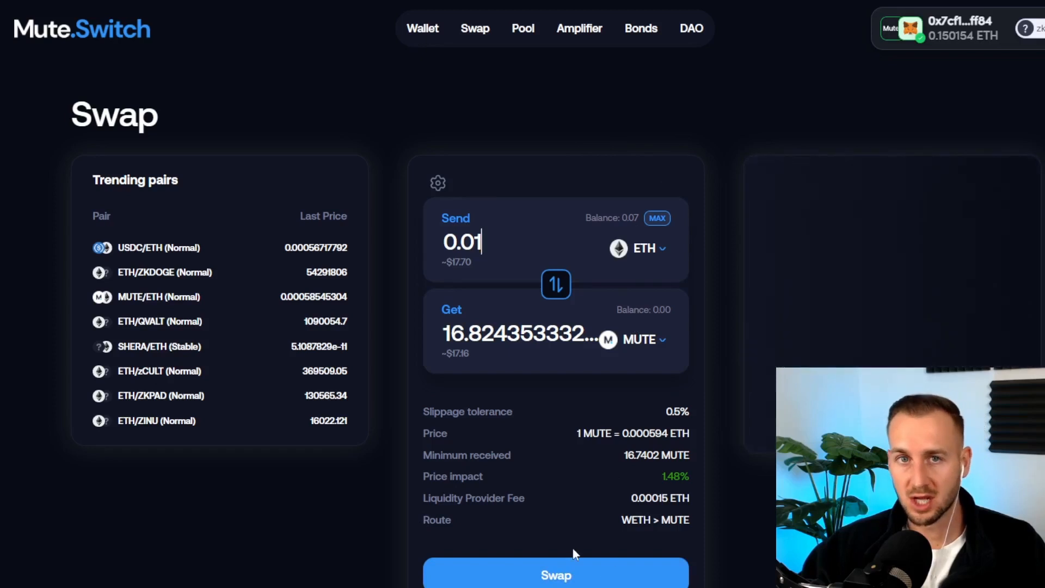
mouse_move(784, 241)
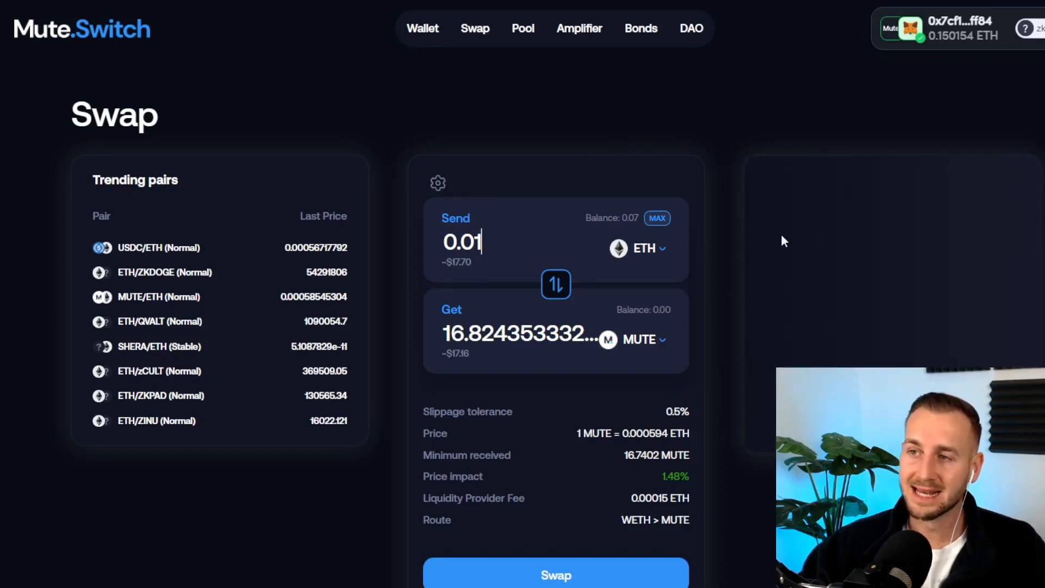
mouse_move(550, 171)
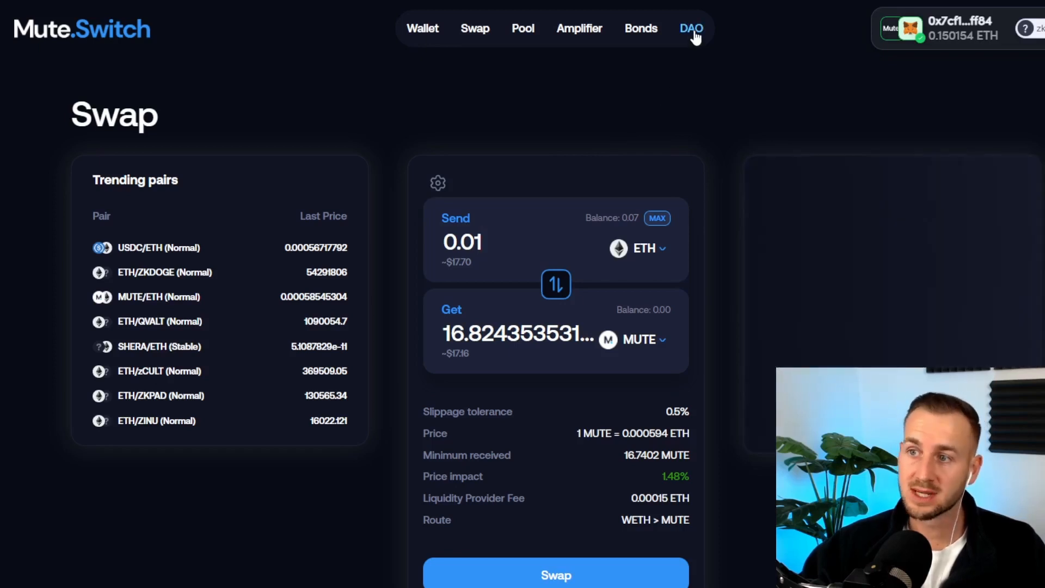
mouse_move(501, 140)
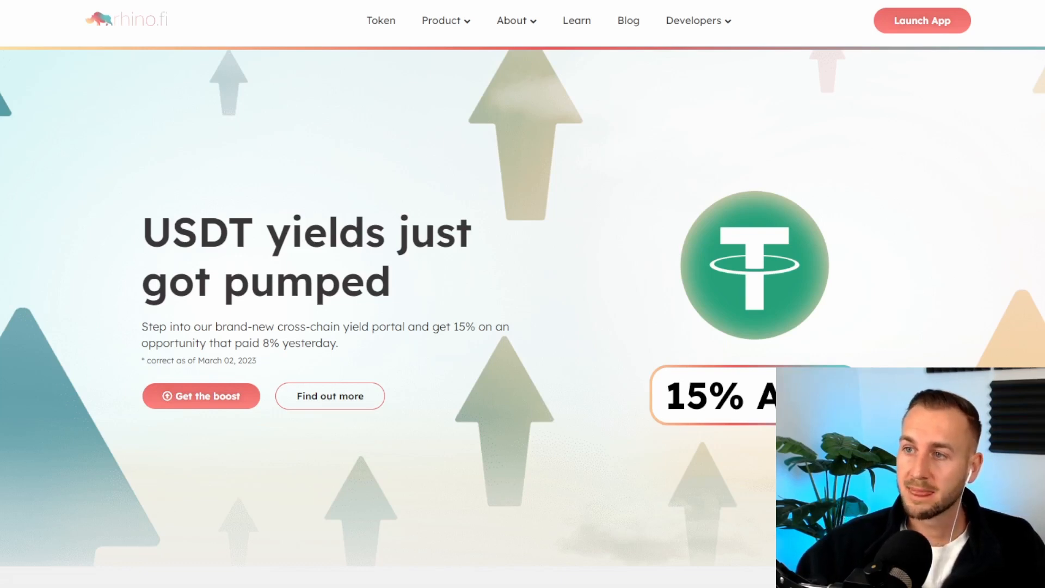
Step: Launch the rhino.fi app and connect the wallet
left_click(922, 20)
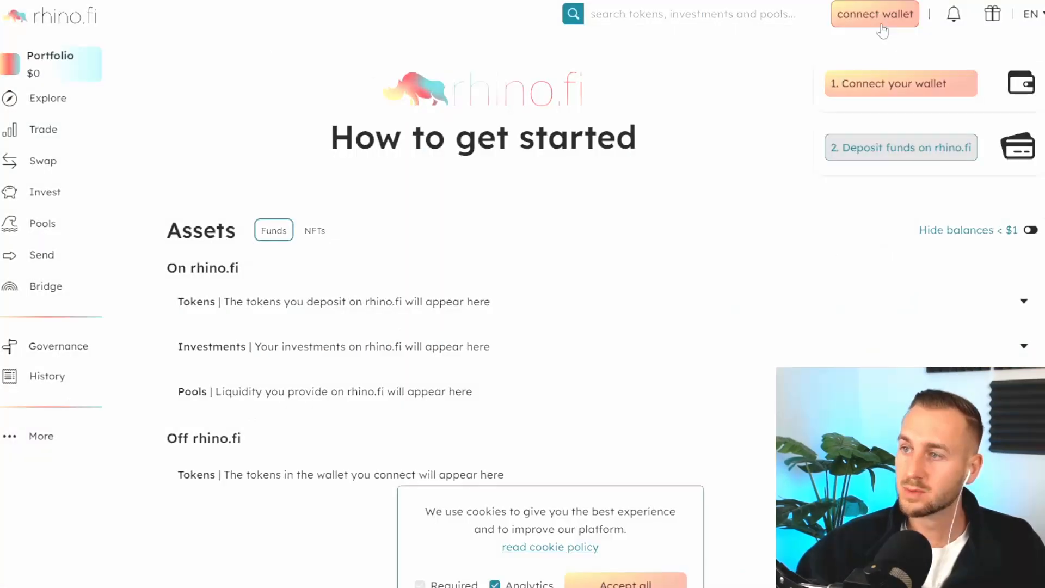
left_click(874, 13)
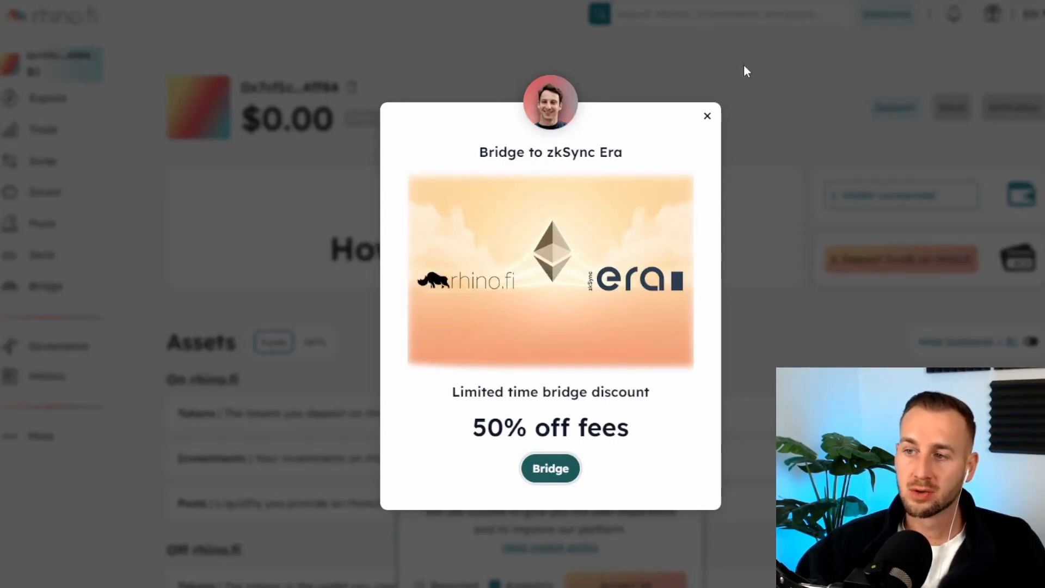
mouse_move(693, 145)
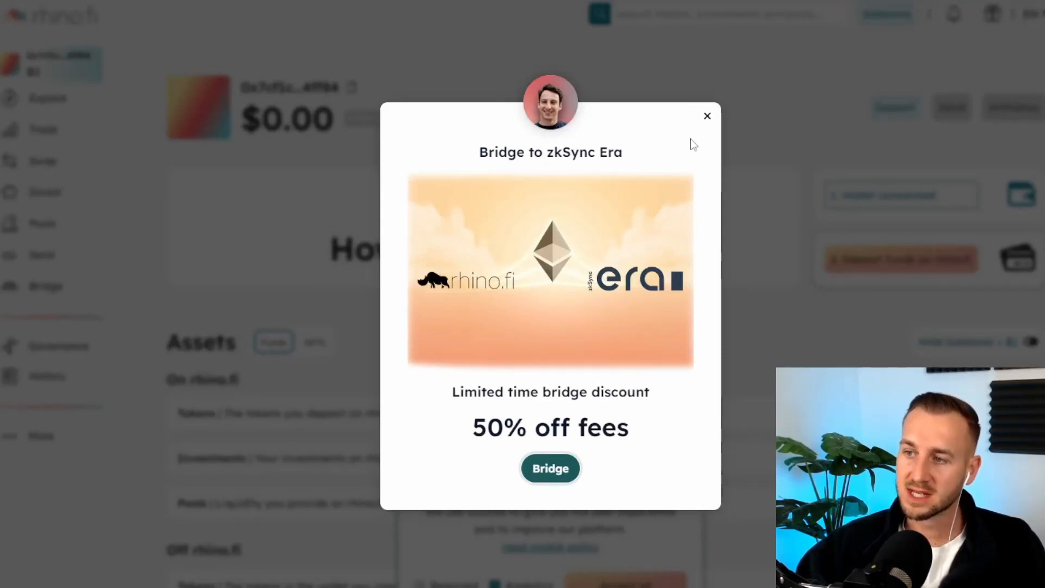
mouse_move(707, 116)
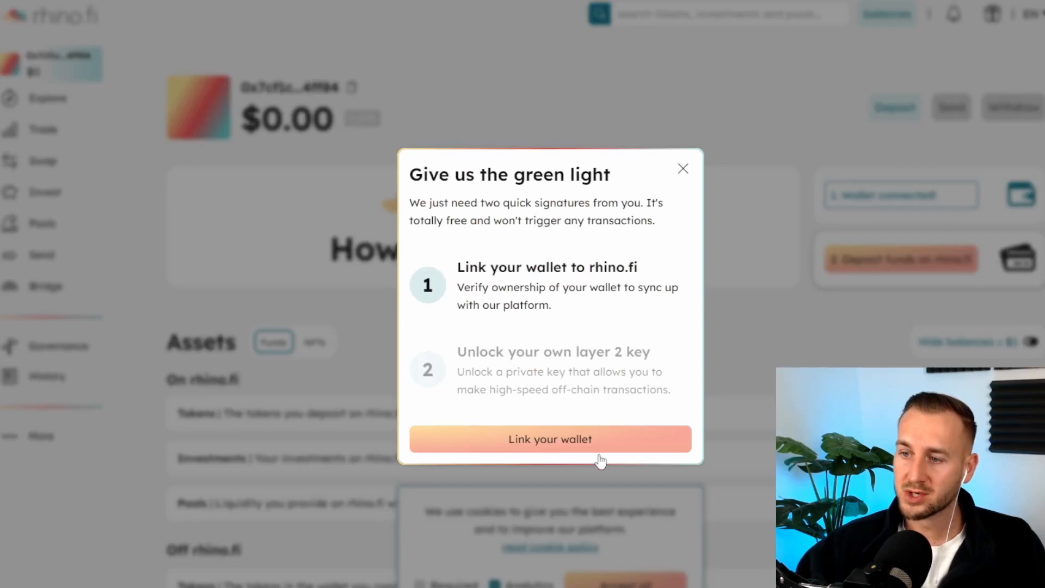
mouse_move(682, 168)
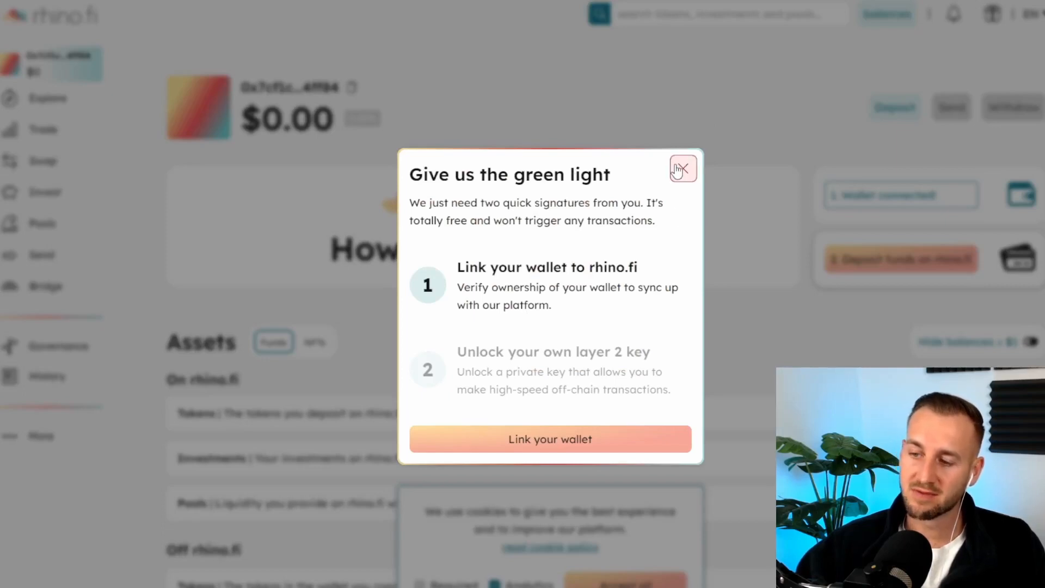
Step: Link the wallet, unlock the layer 2 key, and start the first deposit on rhino.fi
left_click(683, 169)
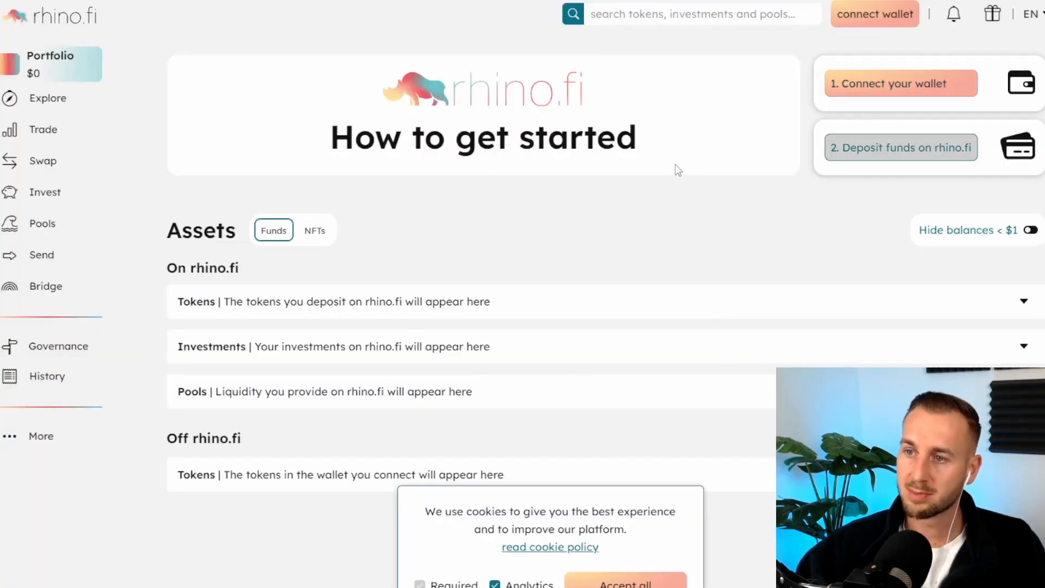
left_click(875, 13)
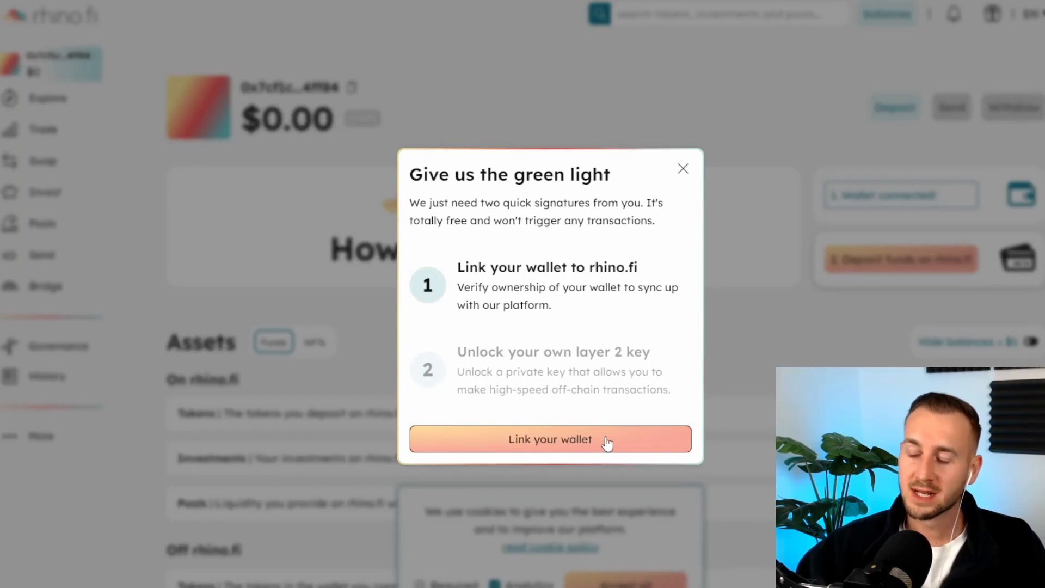
left_click(550, 440)
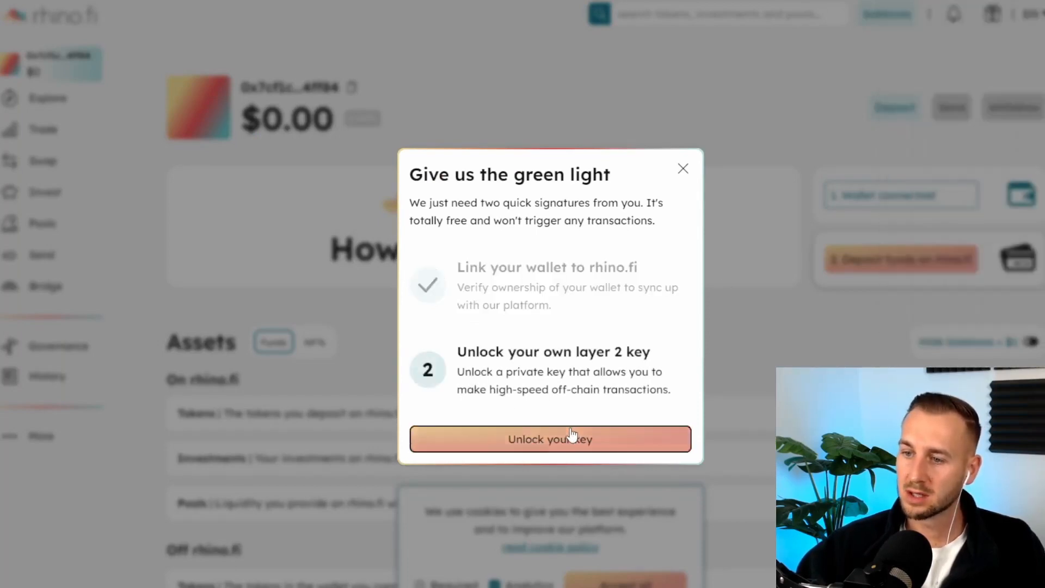
left_click(549, 438)
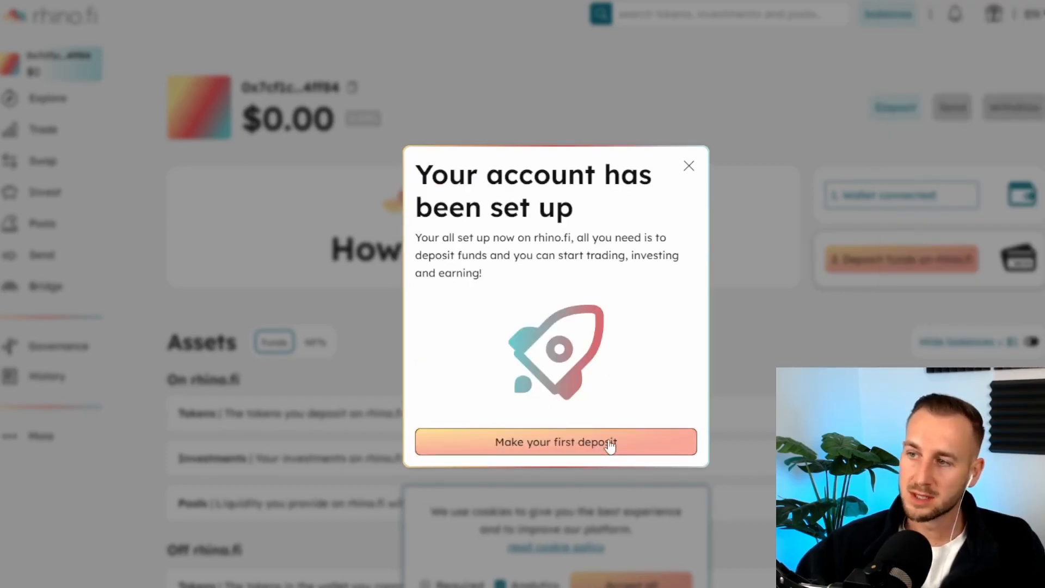
left_click(555, 442)
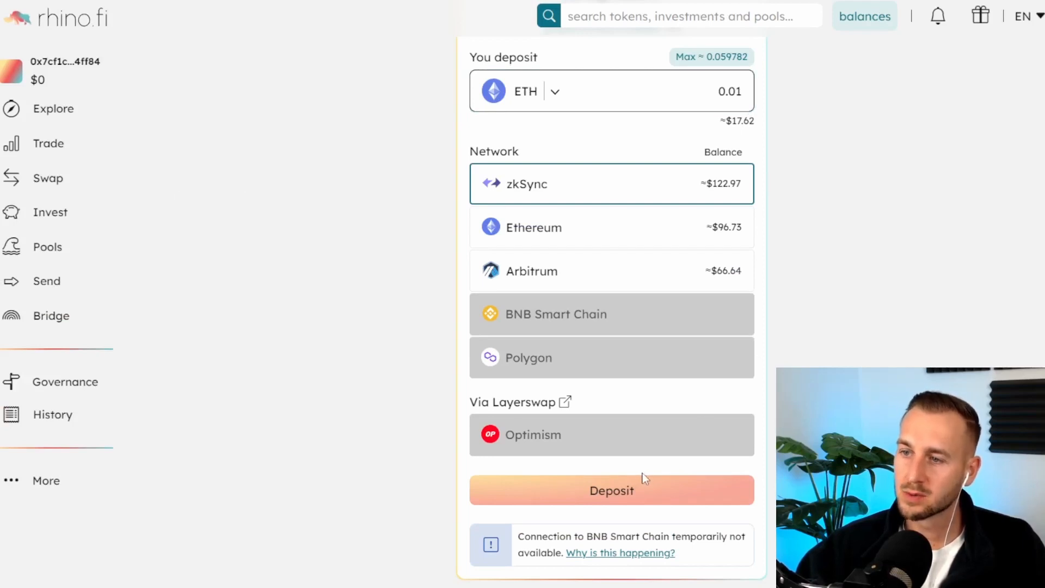
Step: Submit the 0.01 ETH deposit from zkSync and approve it in MetaMask
left_click(610, 490)
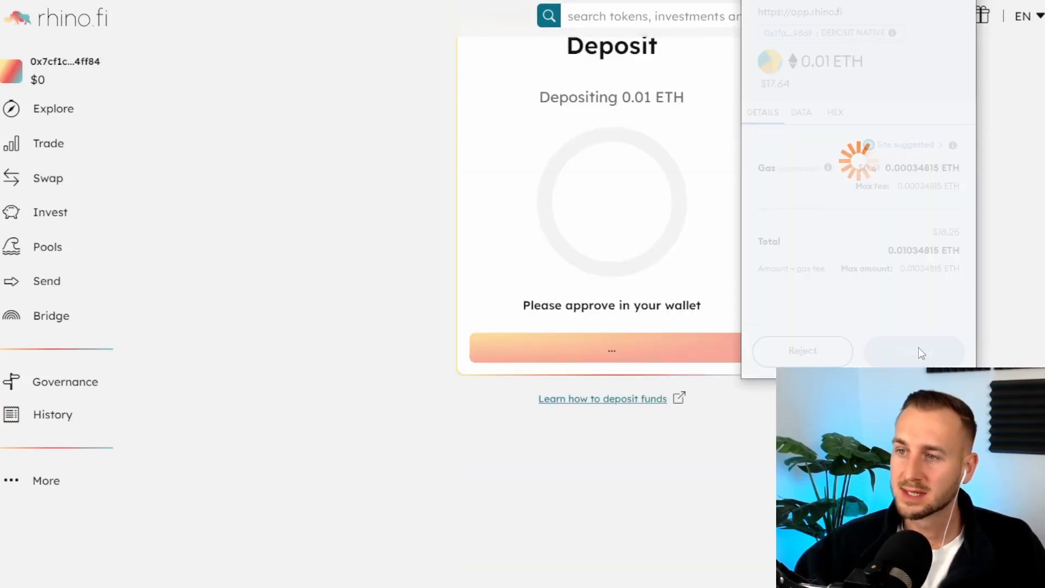
left_click(914, 352)
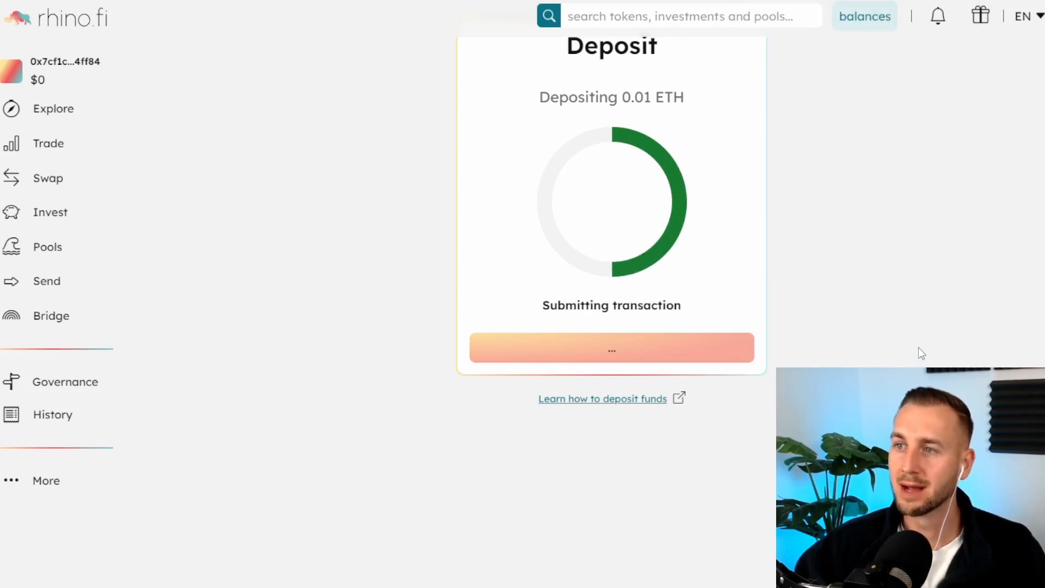
mouse_move(813, 213)
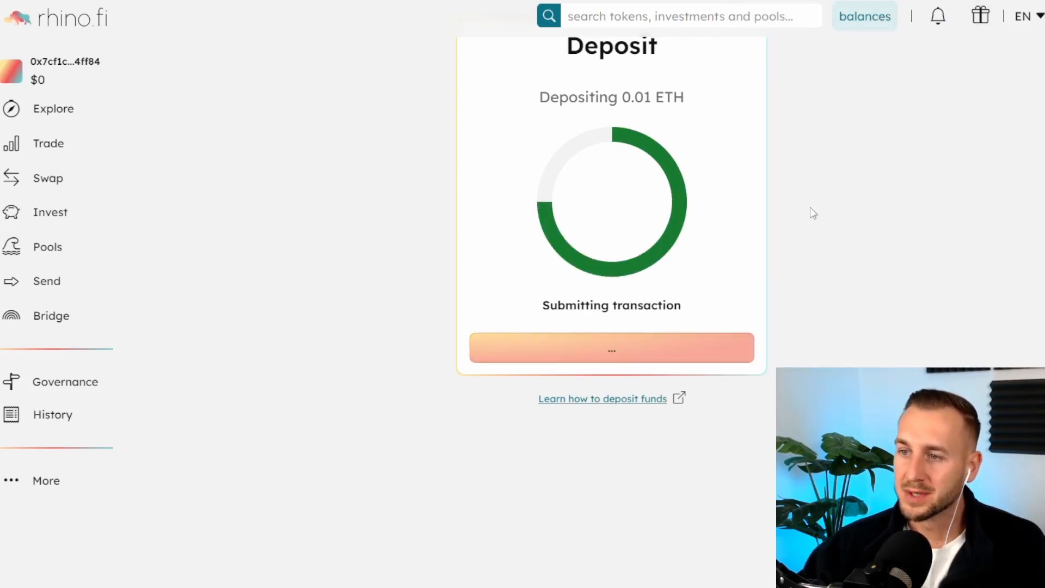
mouse_move(325, 252)
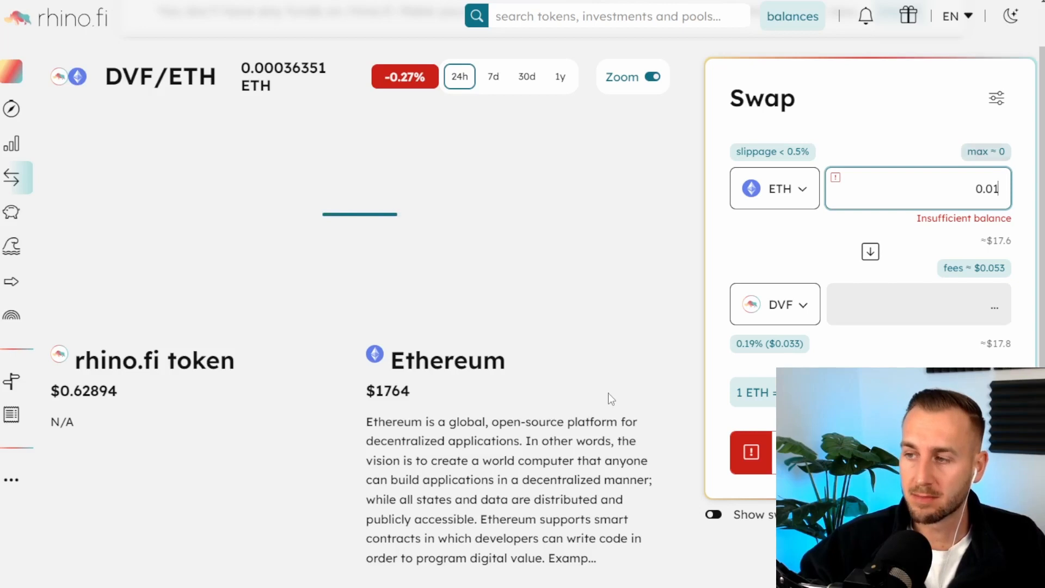
mouse_move(752, 295)
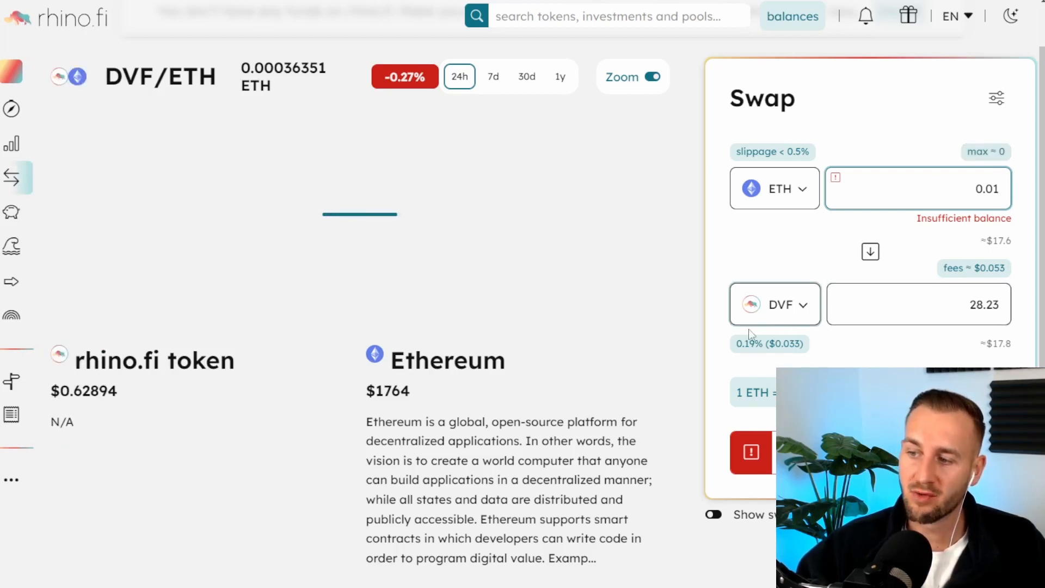
mouse_move(773, 324)
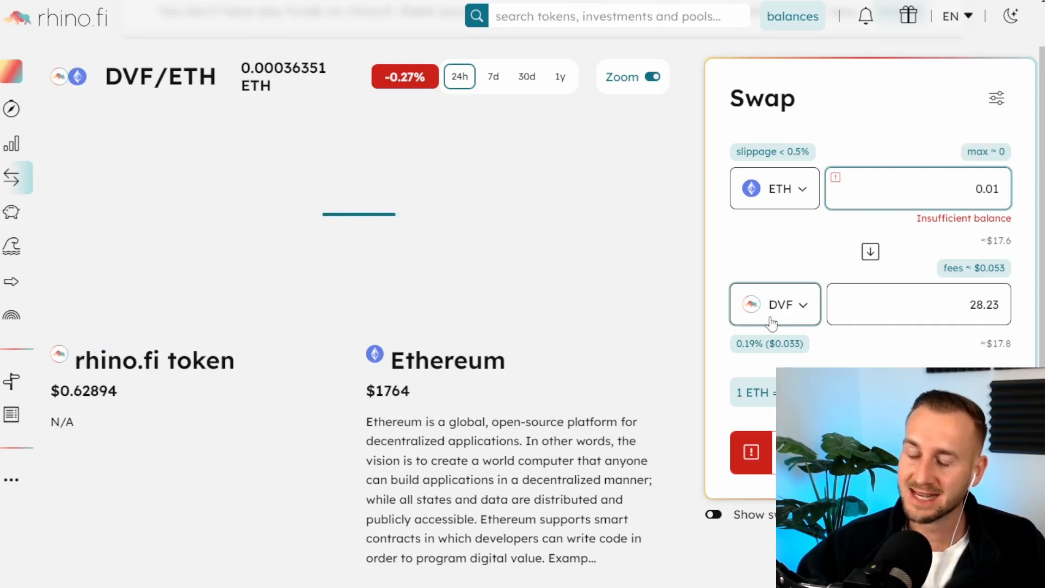
mouse_move(798, 336)
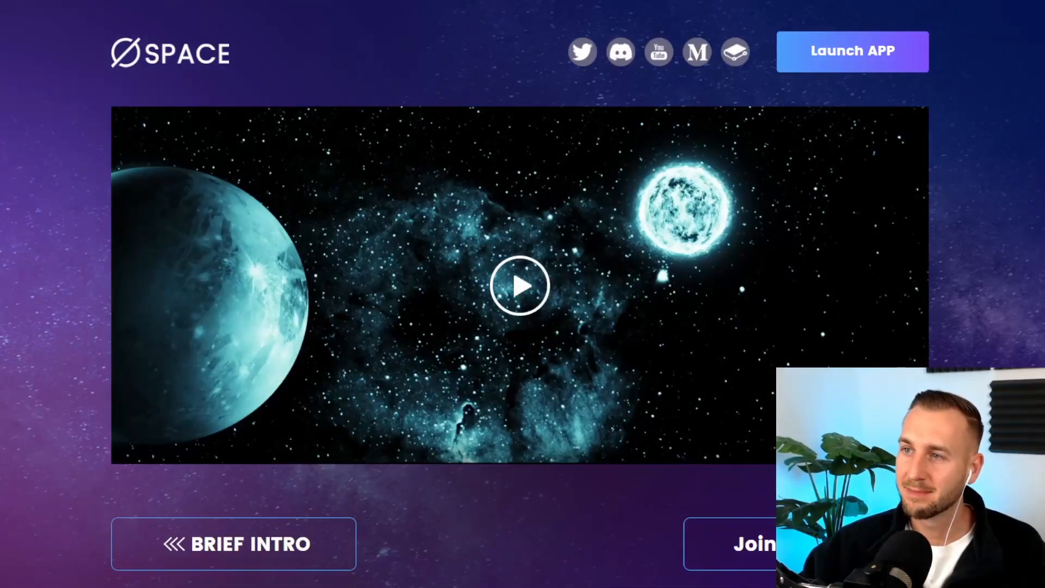
Step: Land on the SpaceFi app showing tSPACE at $5.989 and zero personal rewards
left_click(852, 51)
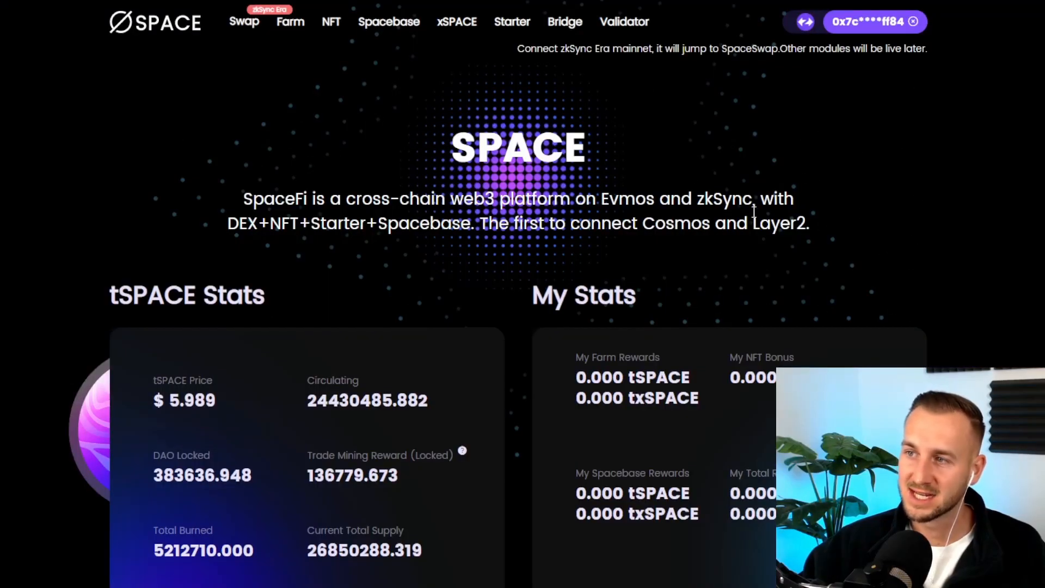
mouse_move(723, 127)
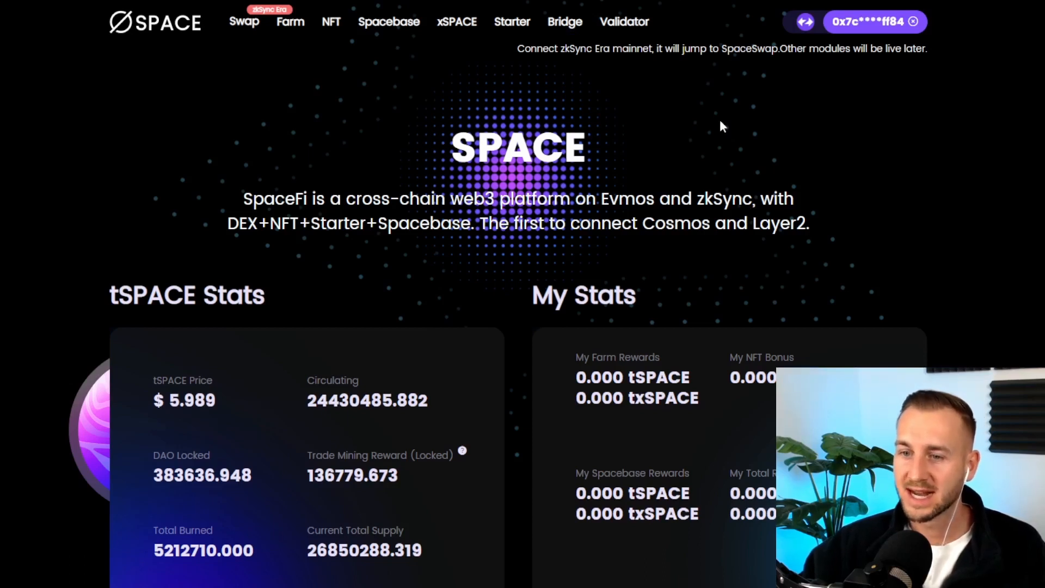
mouse_move(150, 360)
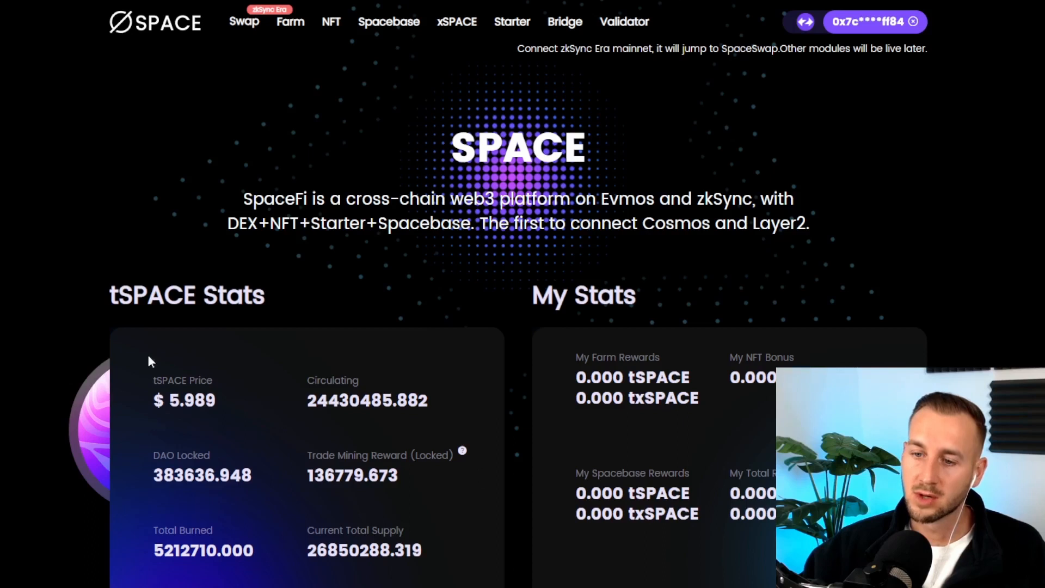
mouse_move(201, 435)
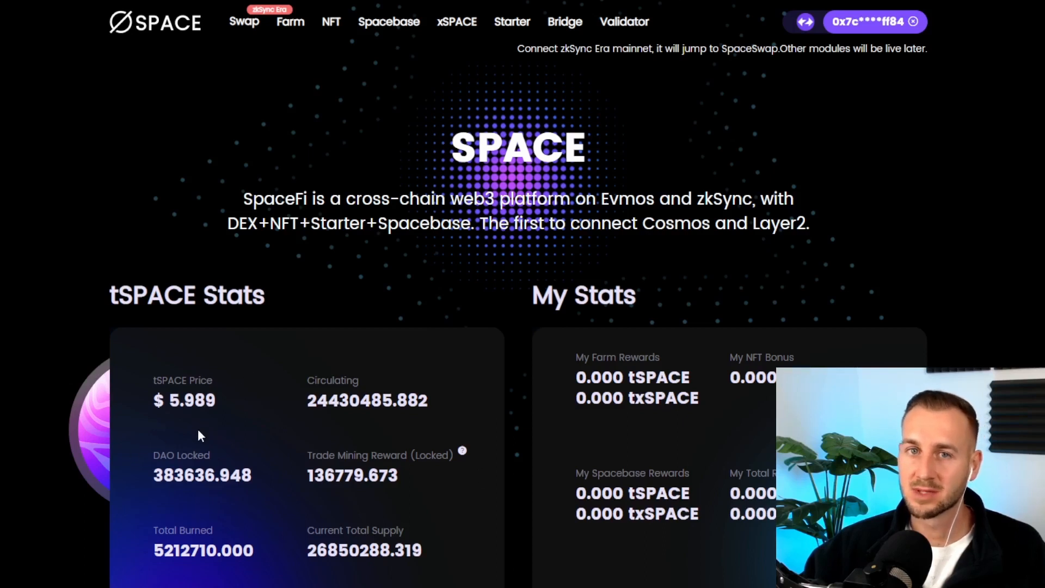
mouse_move(205, 431)
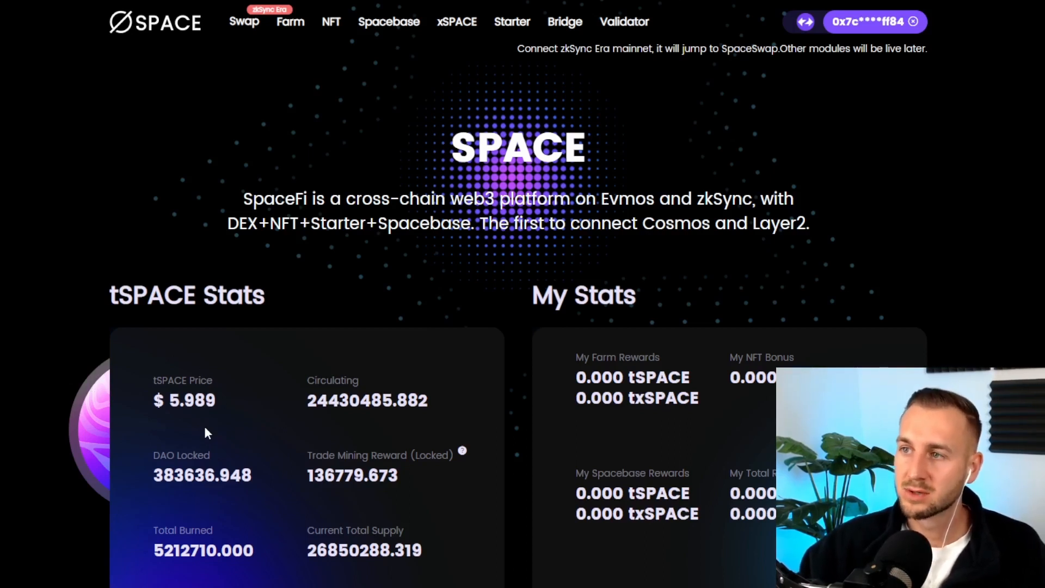
Step: Swap 0.01 ETH for about 17.43 USDC on SpaceFi, confirmed in MetaMask
left_click(243, 21)
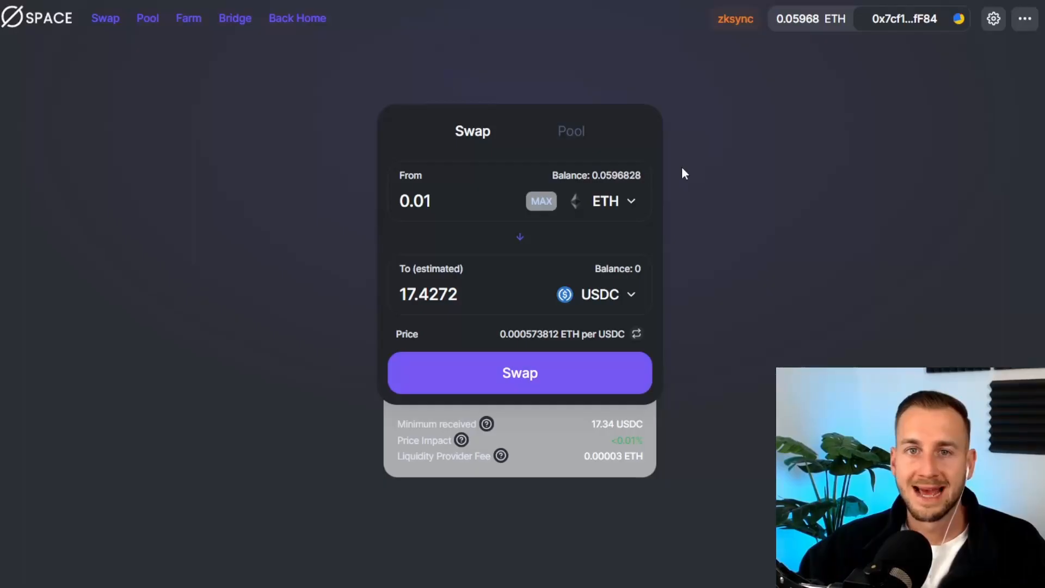
mouse_move(743, 123)
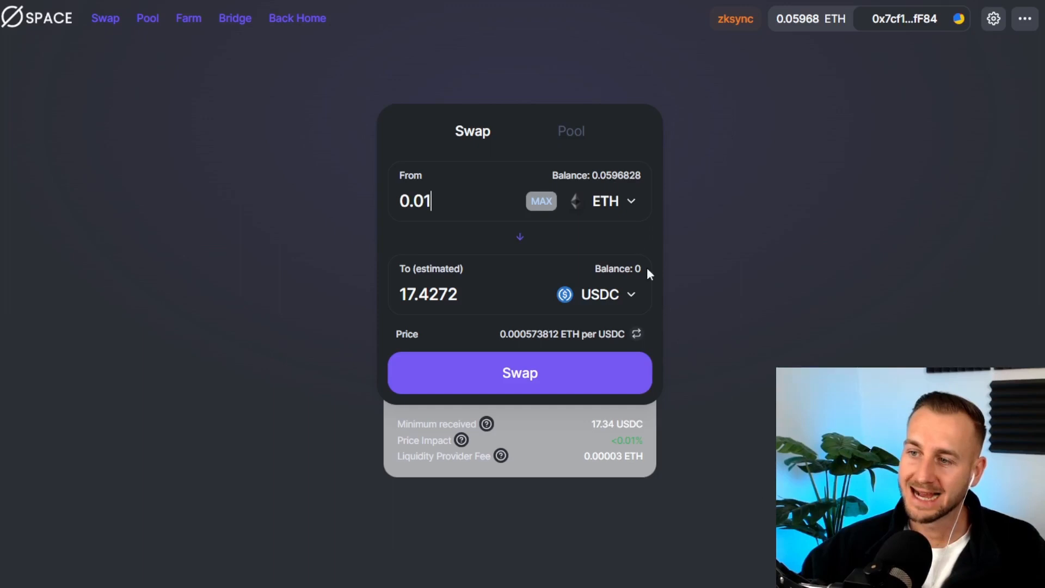
left_click(598, 294)
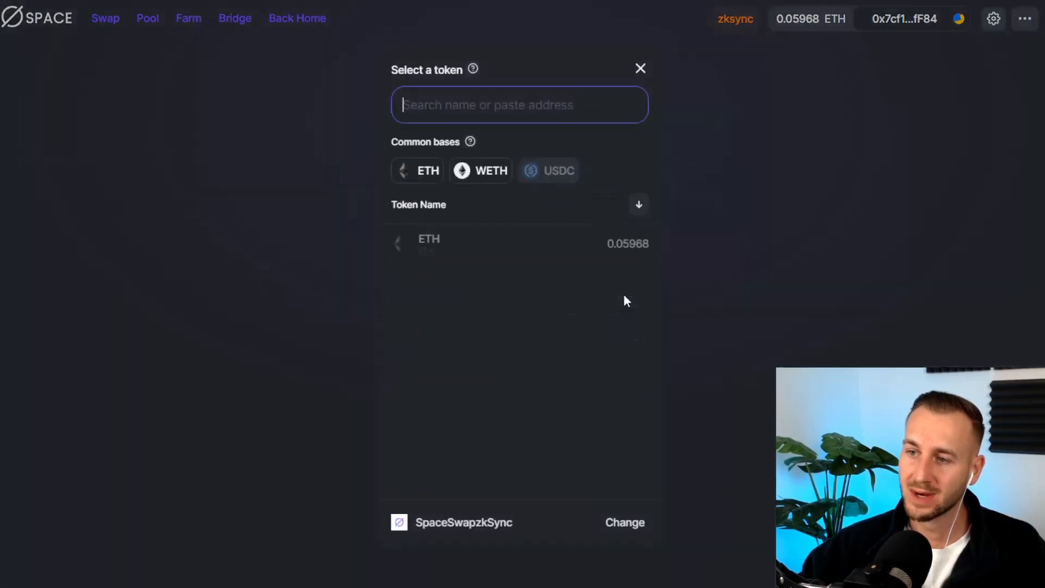
mouse_move(802, 215)
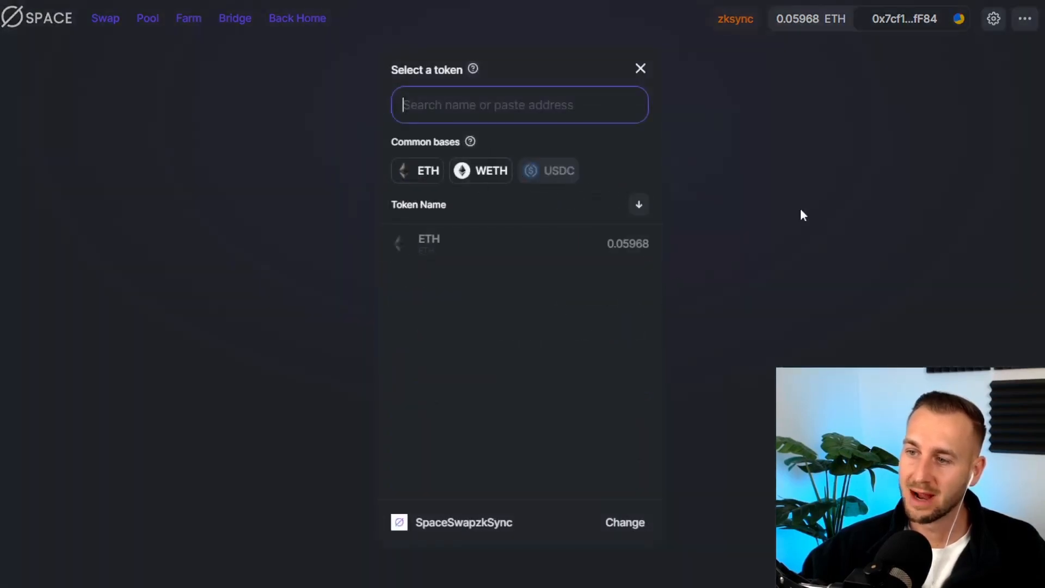
left_click(558, 170)
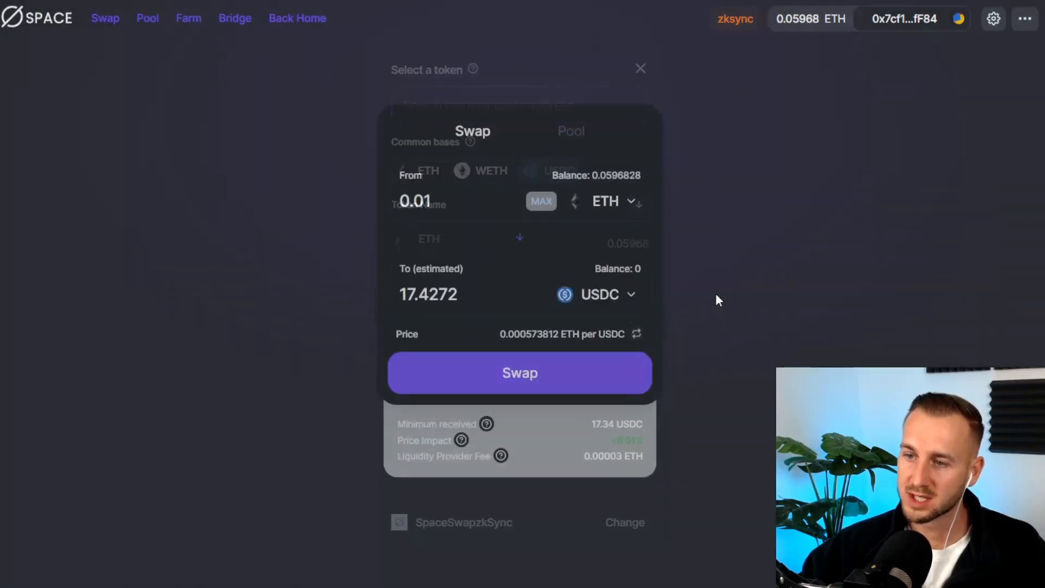
left_click(520, 373)
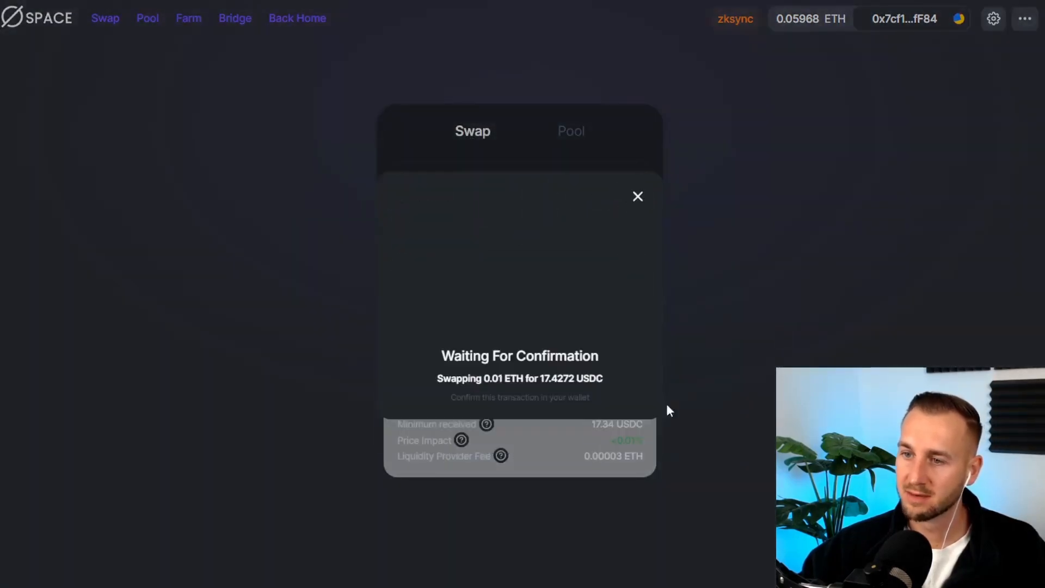
left_click(637, 196)
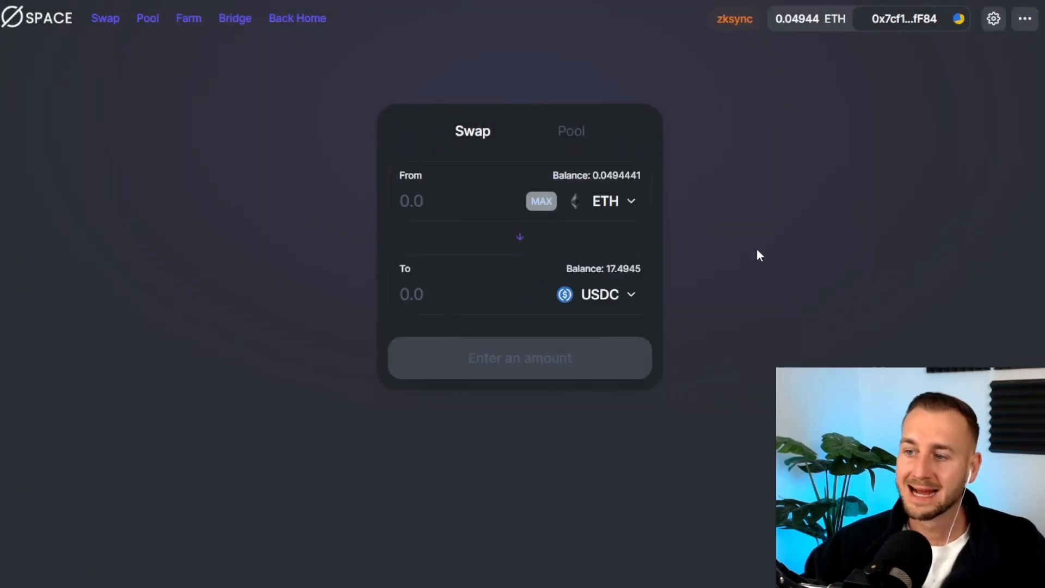
mouse_move(478, 277)
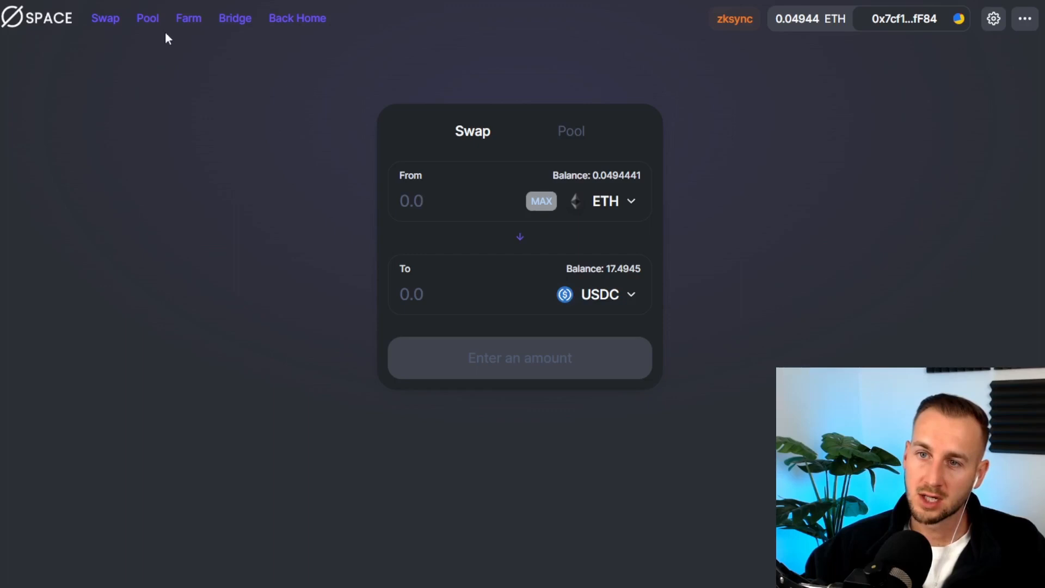
mouse_move(401, 326)
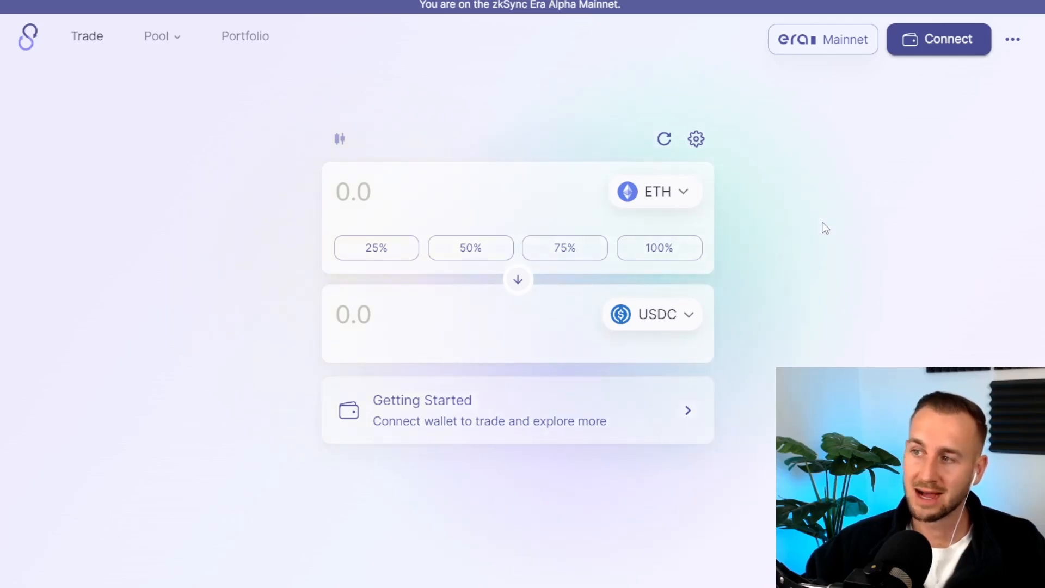
mouse_move(939, 39)
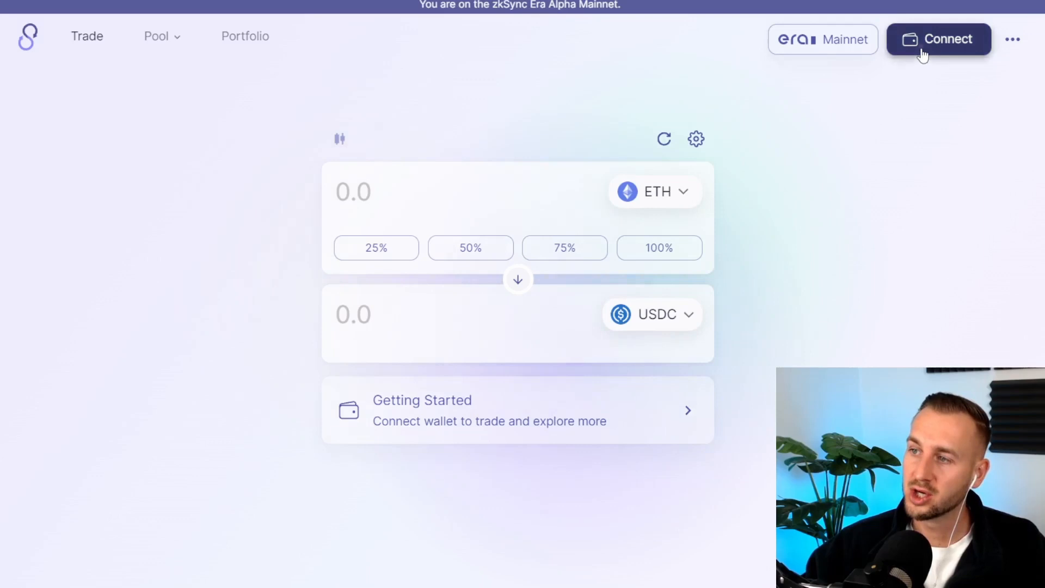
Step: Connect the wallet to SyncSwap and wrap 0.01 ETH into WETH
left_click(938, 39)
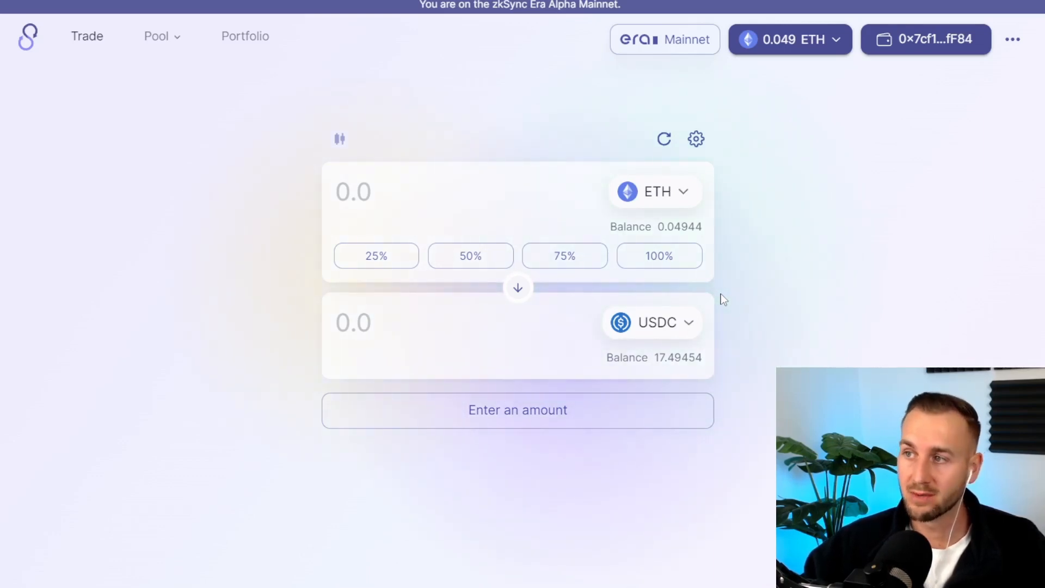
mouse_move(676, 214)
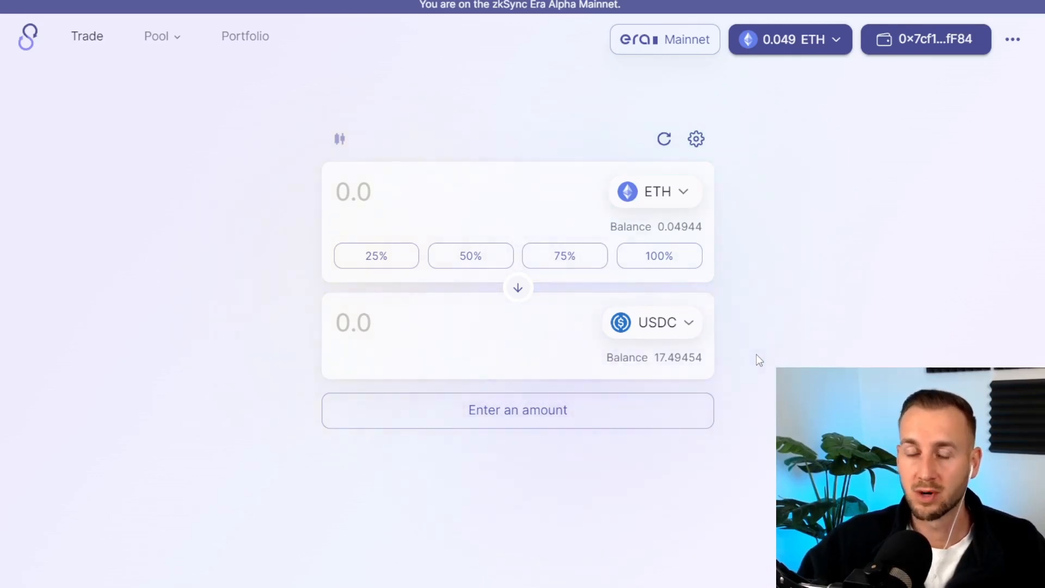
left_click(651, 322)
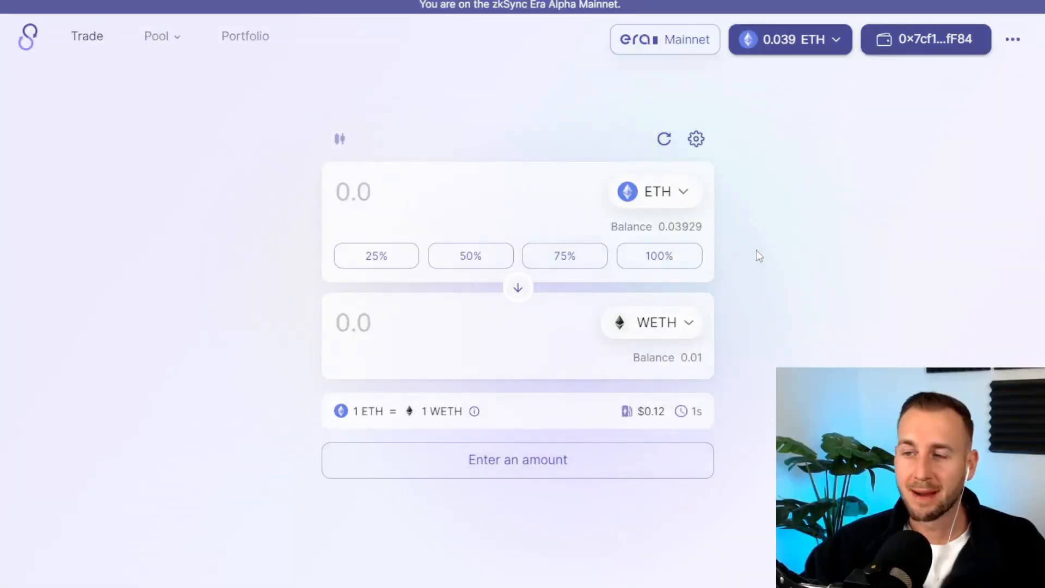
mouse_move(737, 288)
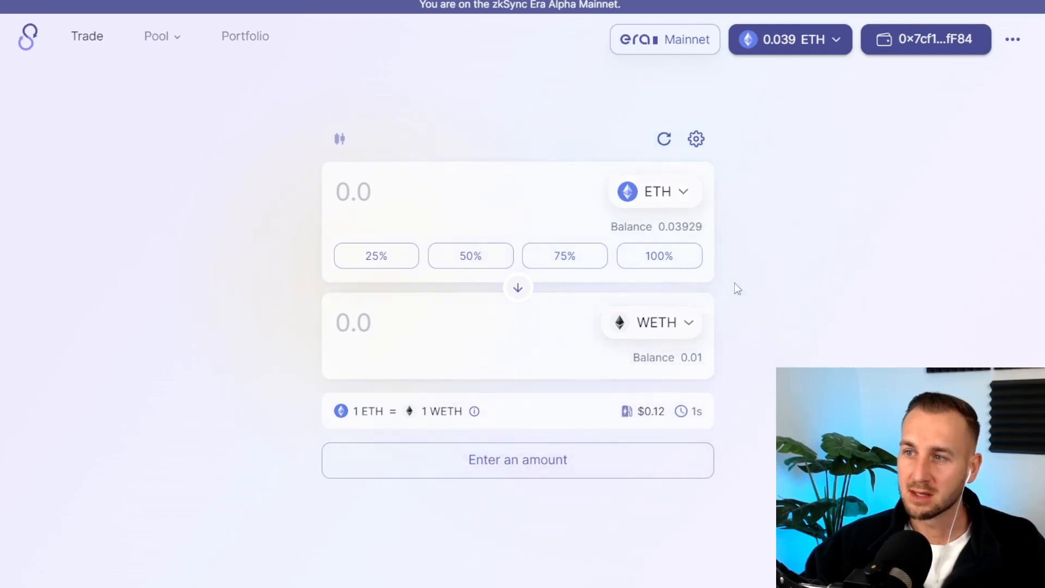
left_click(157, 36)
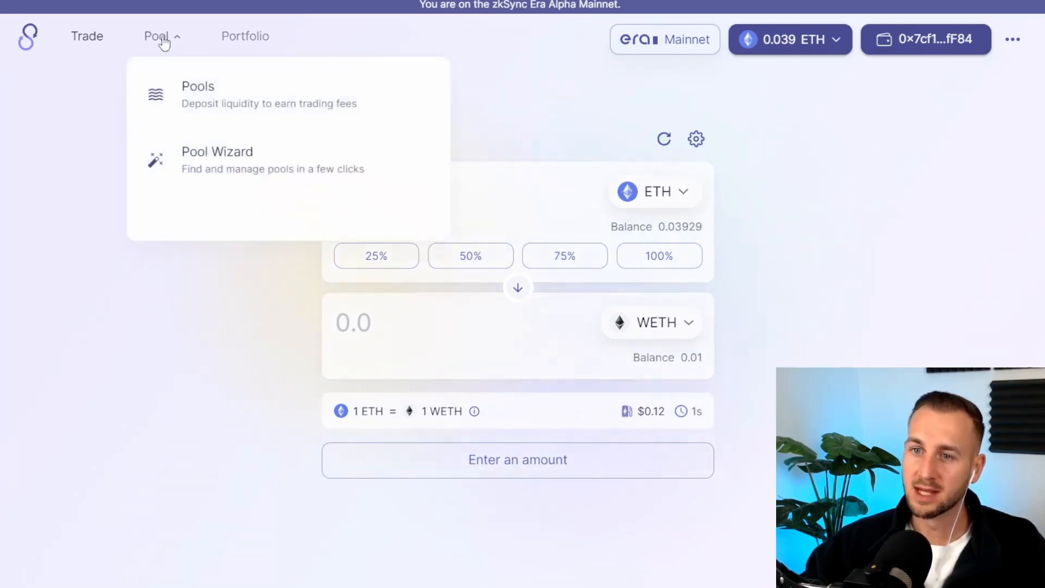
left_click(198, 93)
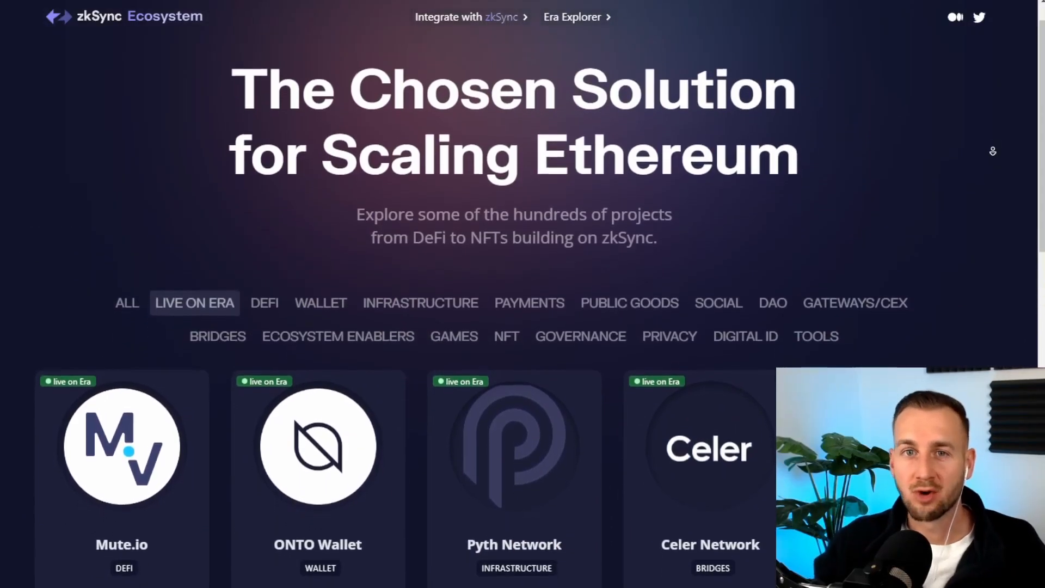
Step: Scroll the Live on Era directory to reveal SyncSwap, SpaceFi, MES Protocol, rhino.fi and RedStone Oracles
scroll("down", 3)
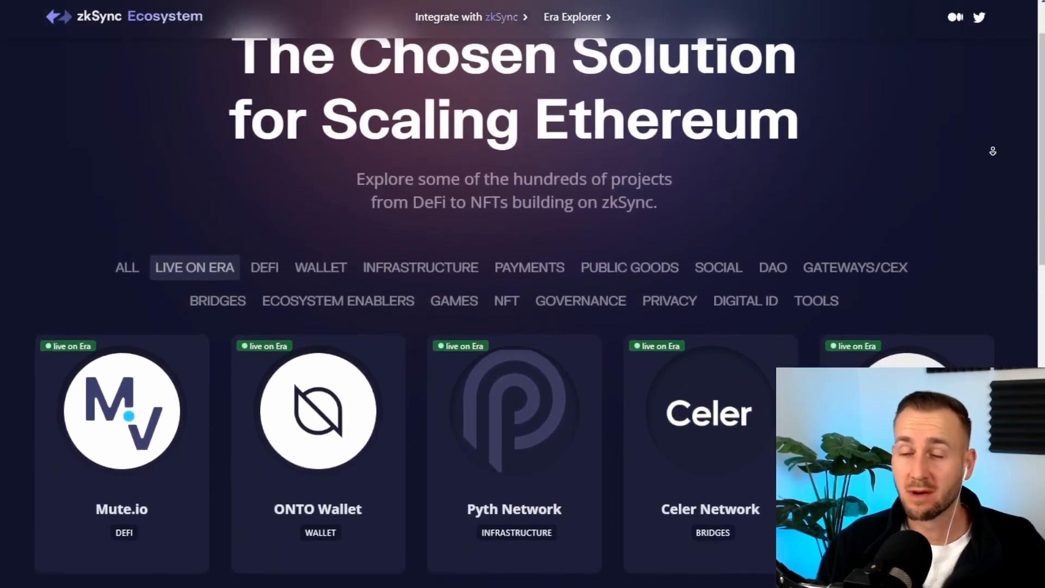
scroll("down", 3)
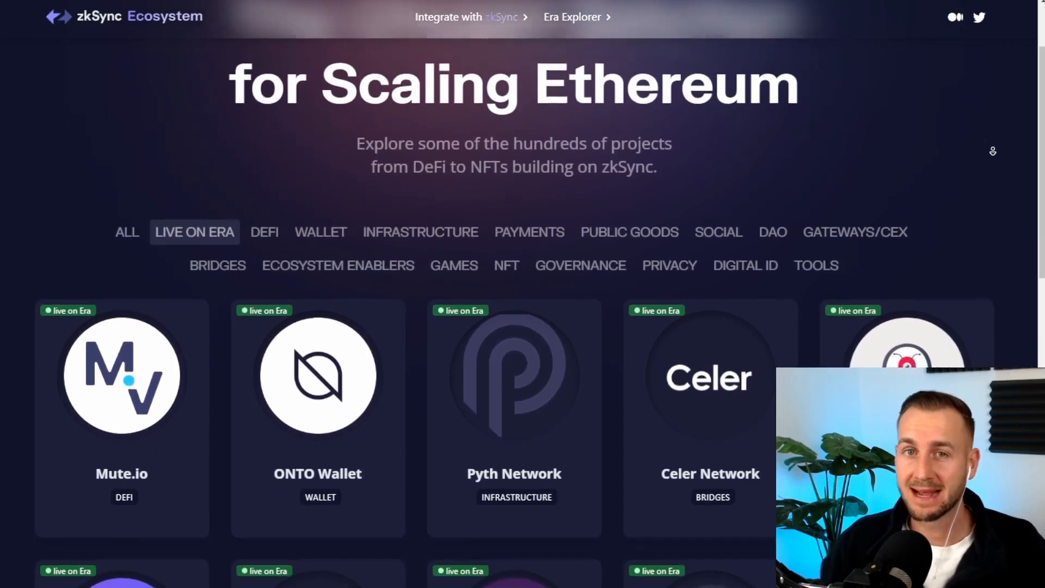
scroll("down", 3)
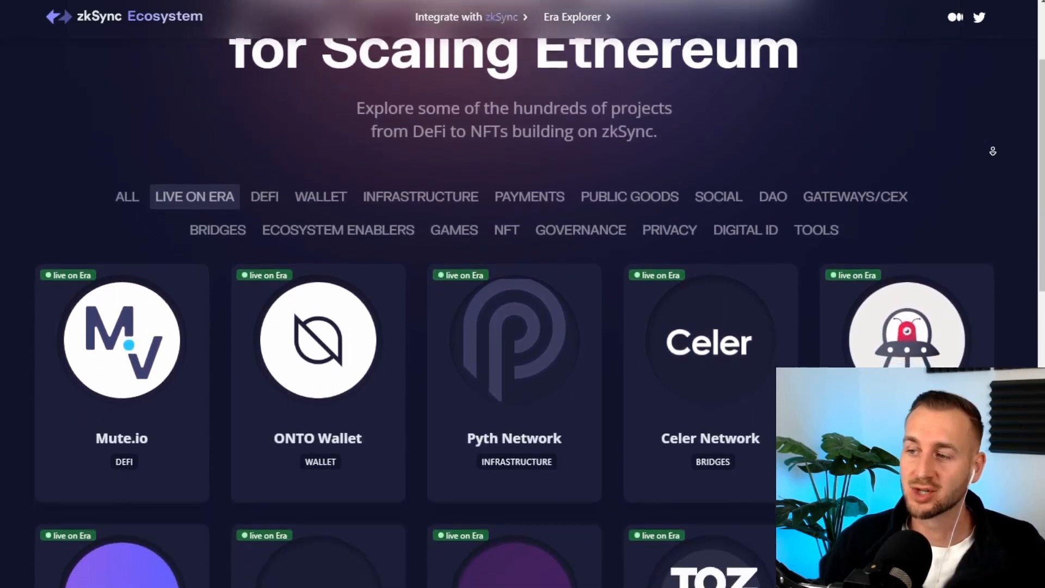
scroll("down", 3)
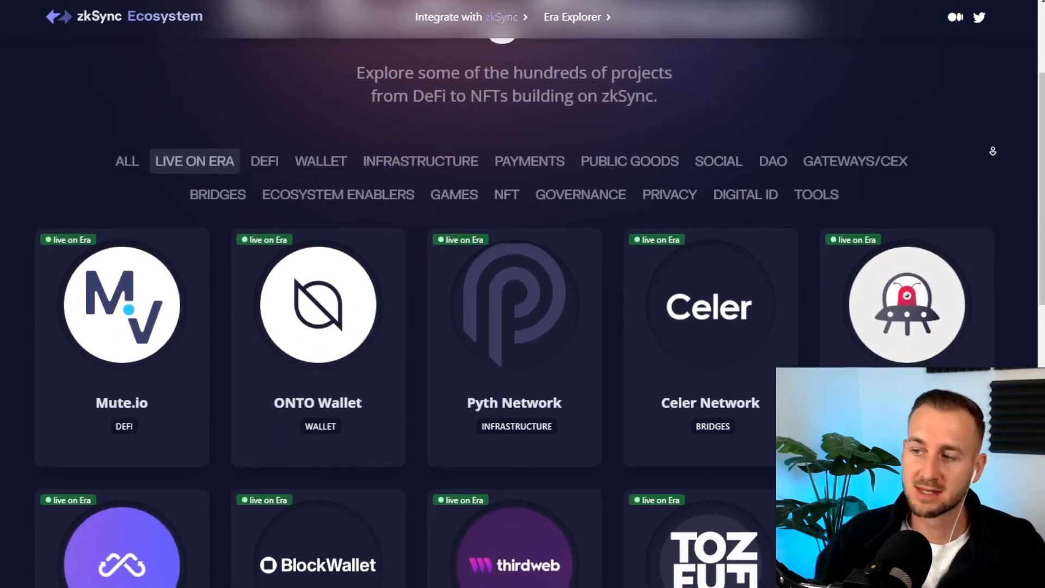
scroll("down", 3)
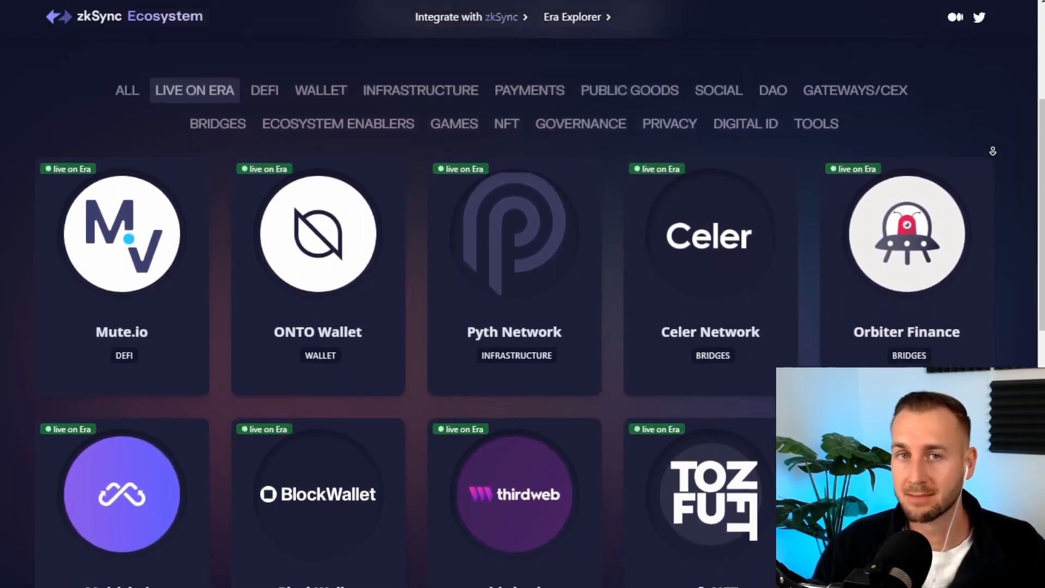
scroll("up", 3)
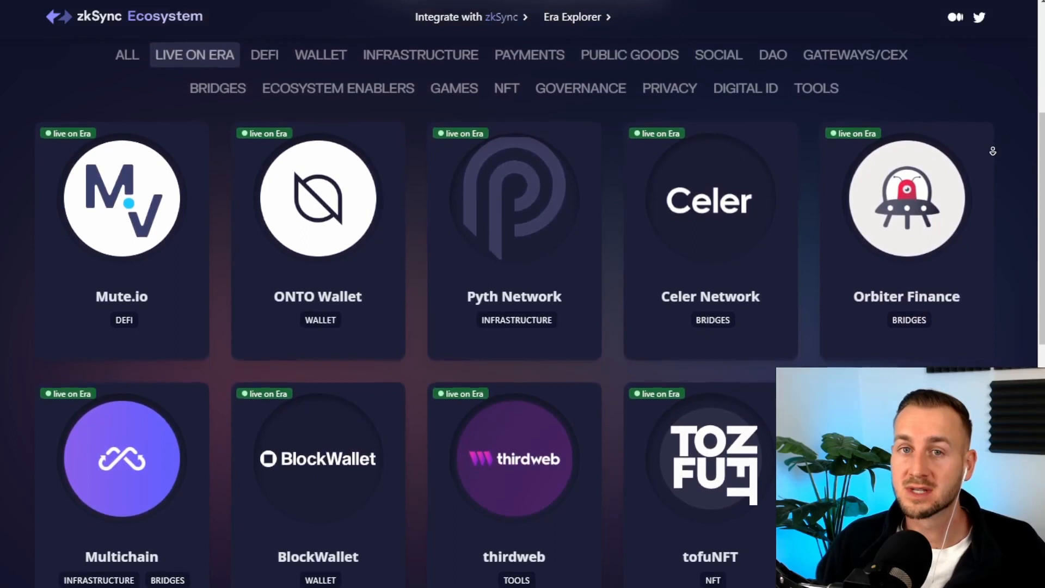
scroll("down", 3)
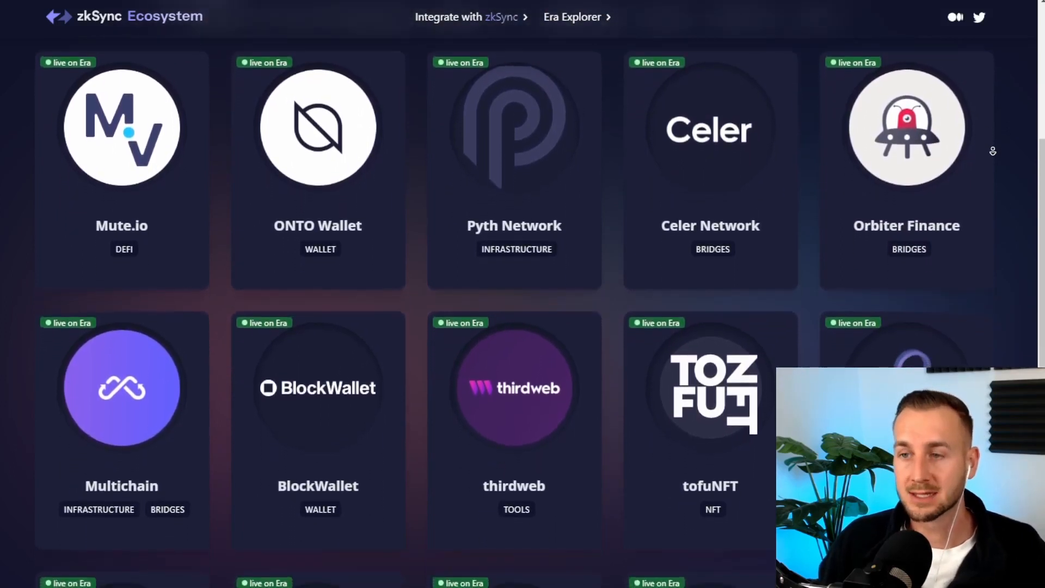
scroll("down", 3)
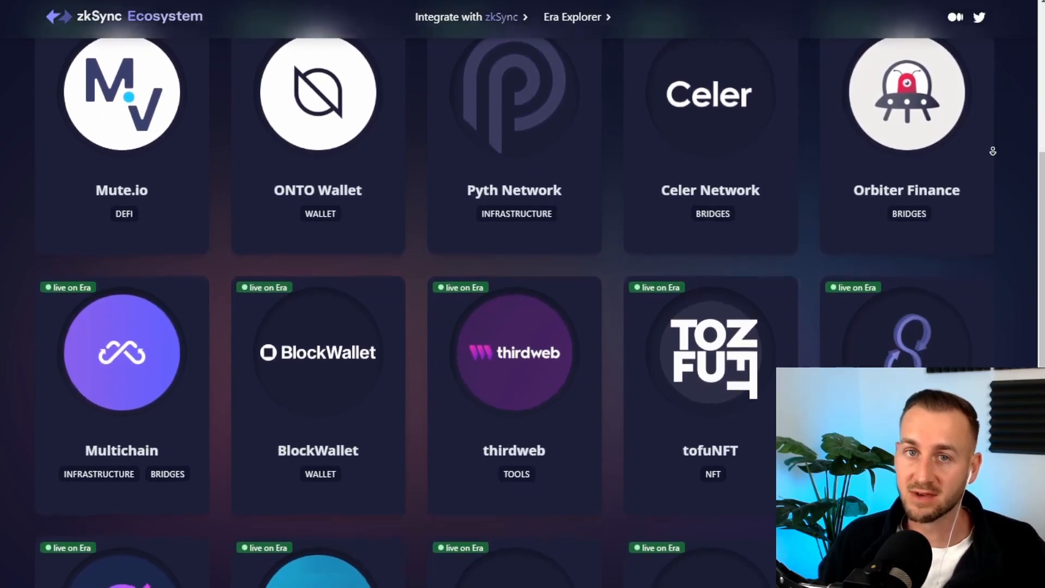
scroll("down", 3)
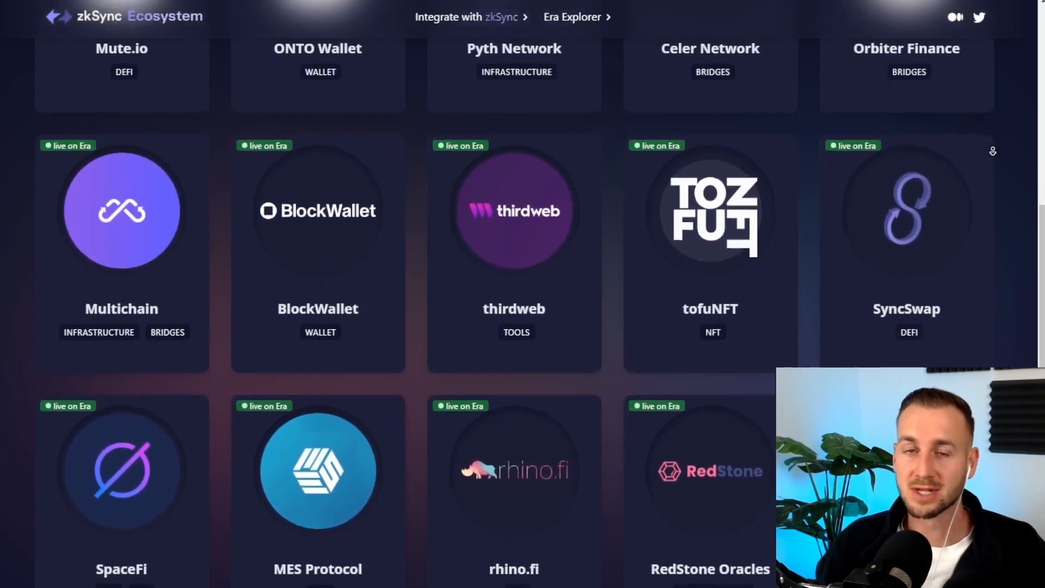
scroll("down", 3)
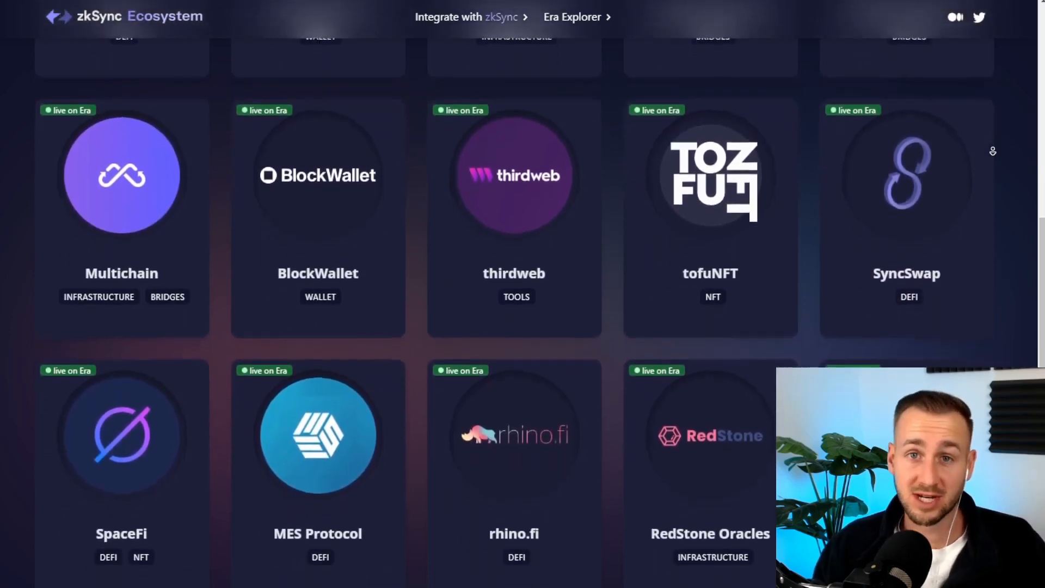